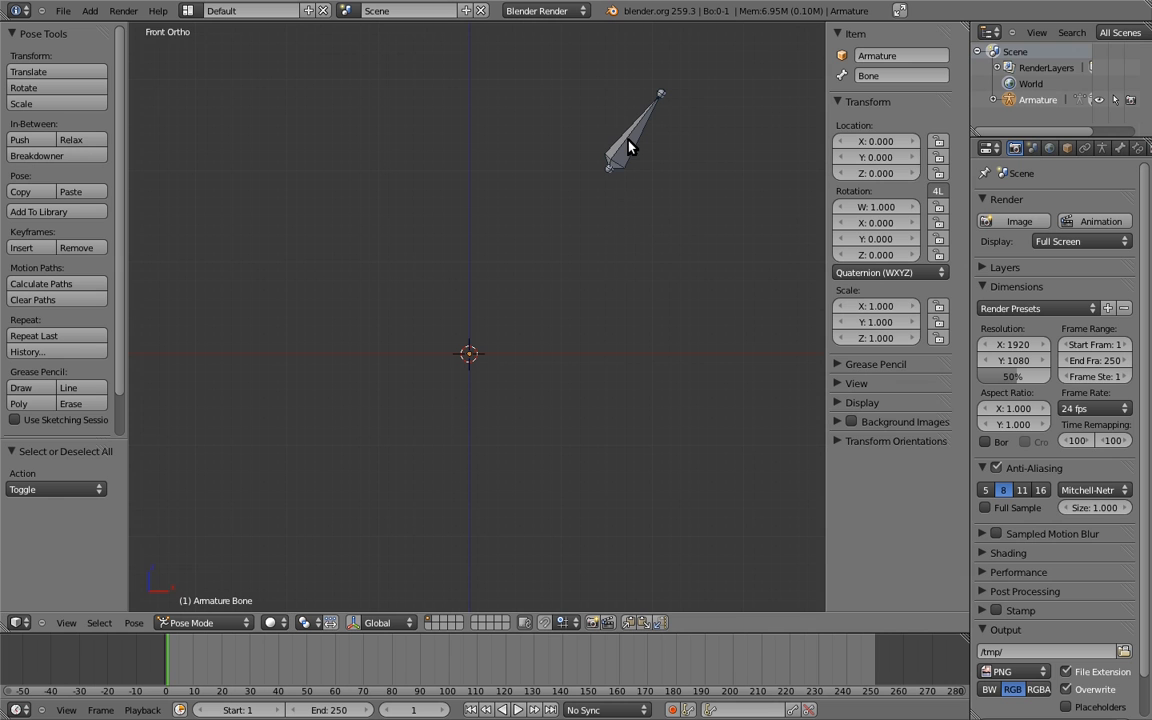
- Select and remove the demo armature's bone, leaving an empty grid
{"action": "left_click", "coordinate": [624, 150]}
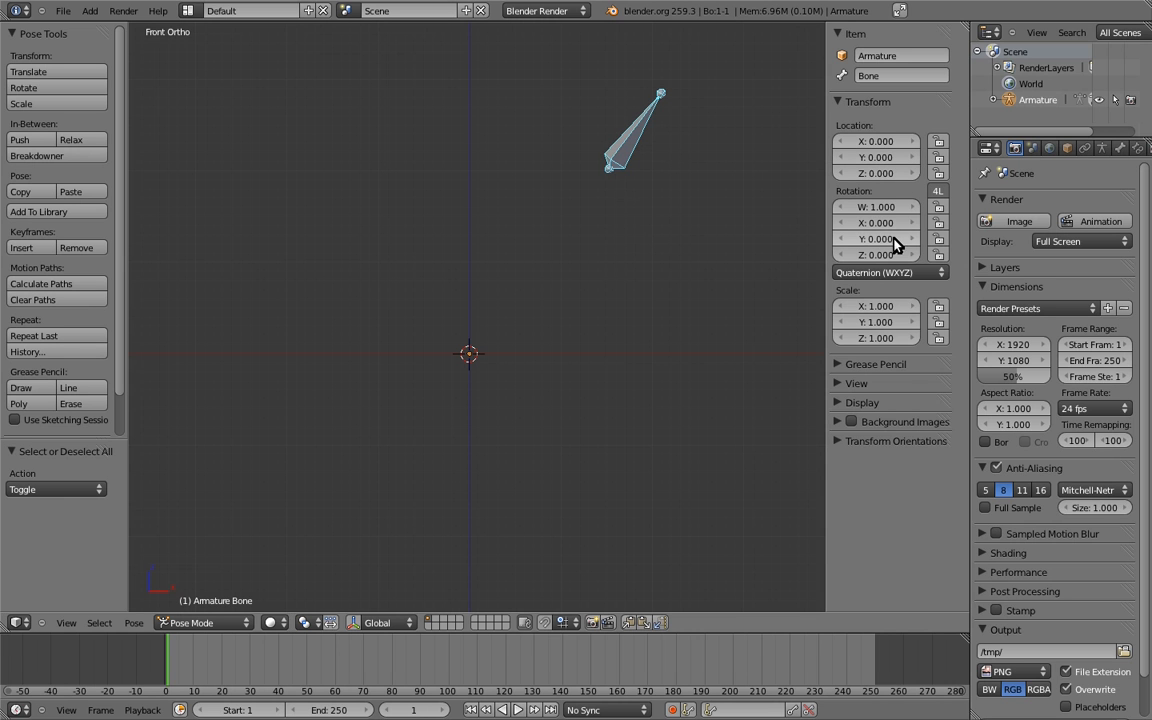
{"action": "left_click_drag", "start_coordinate": [636, 130], "coordinate": [520, 150]}
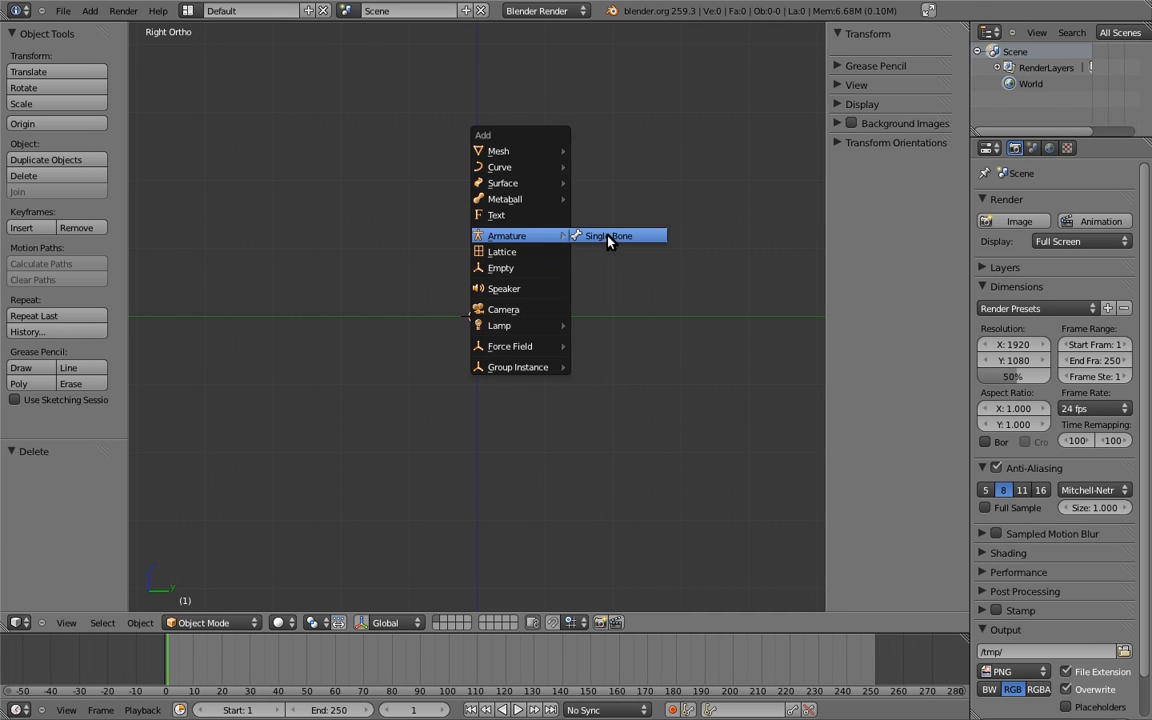
- Add a single-bone armature and tilt its bone across the upper left in Edit Mode
{"action": "left_click", "coordinate": [608, 236]}
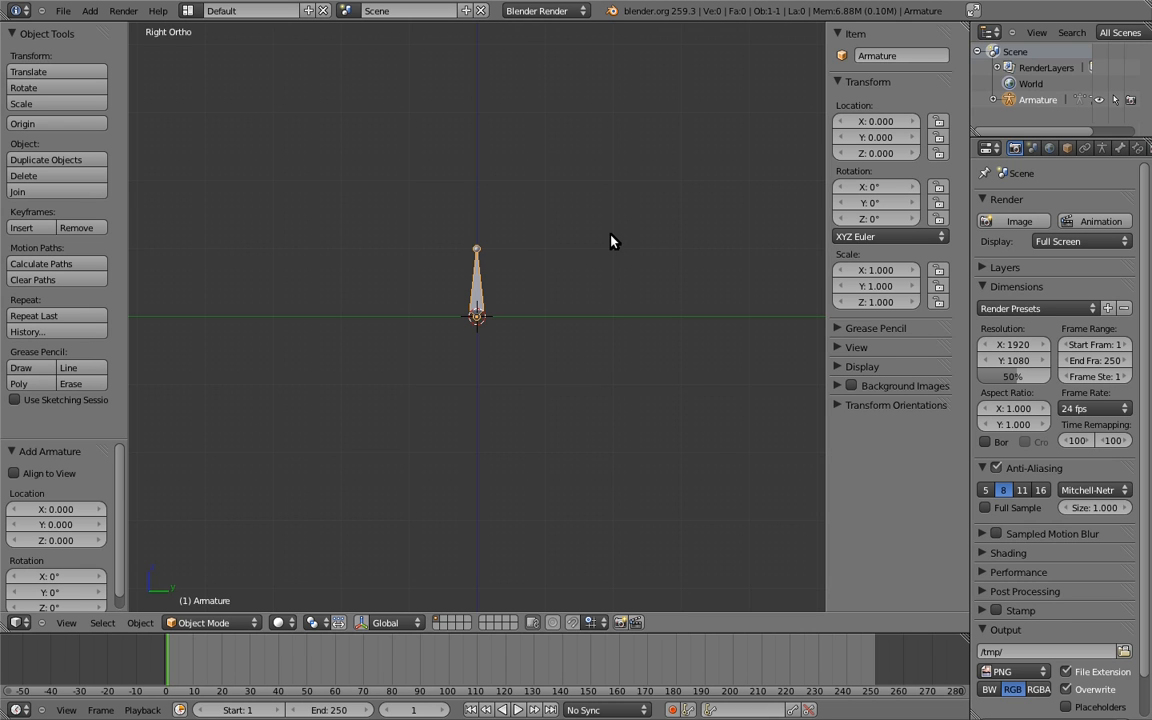
{"action": "key", "text": "Tab"}
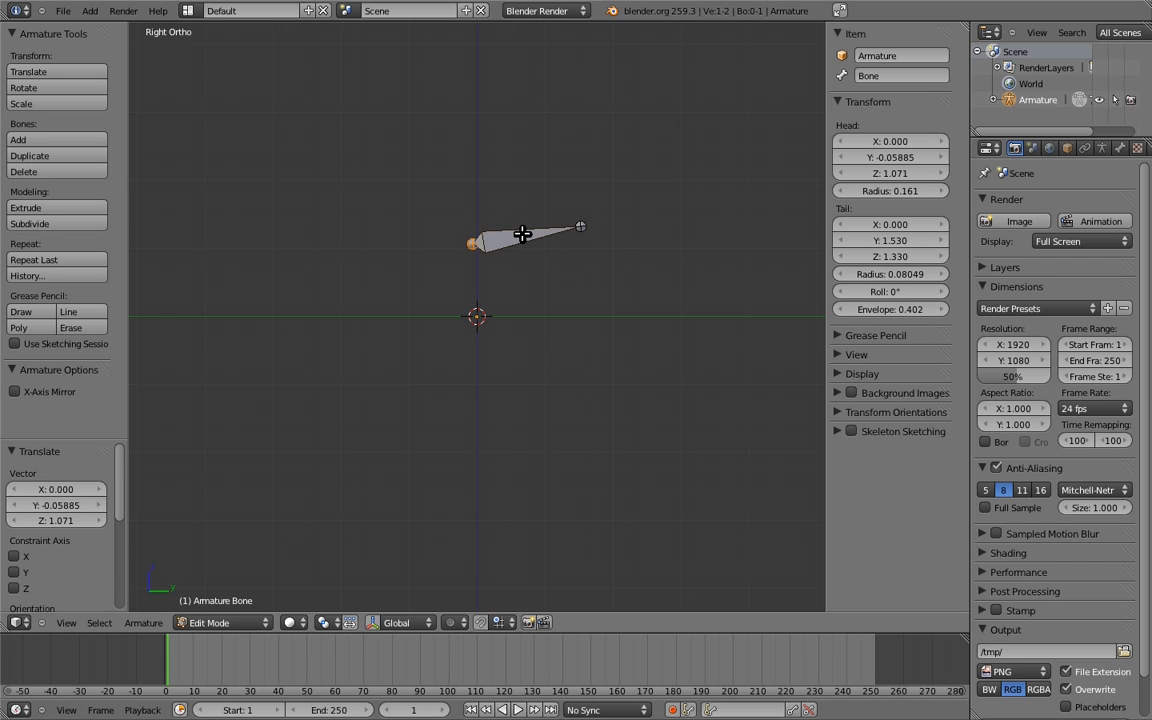
{"action": "left_click_drag", "start_coordinate": [520, 236], "coordinate": [370, 220]}
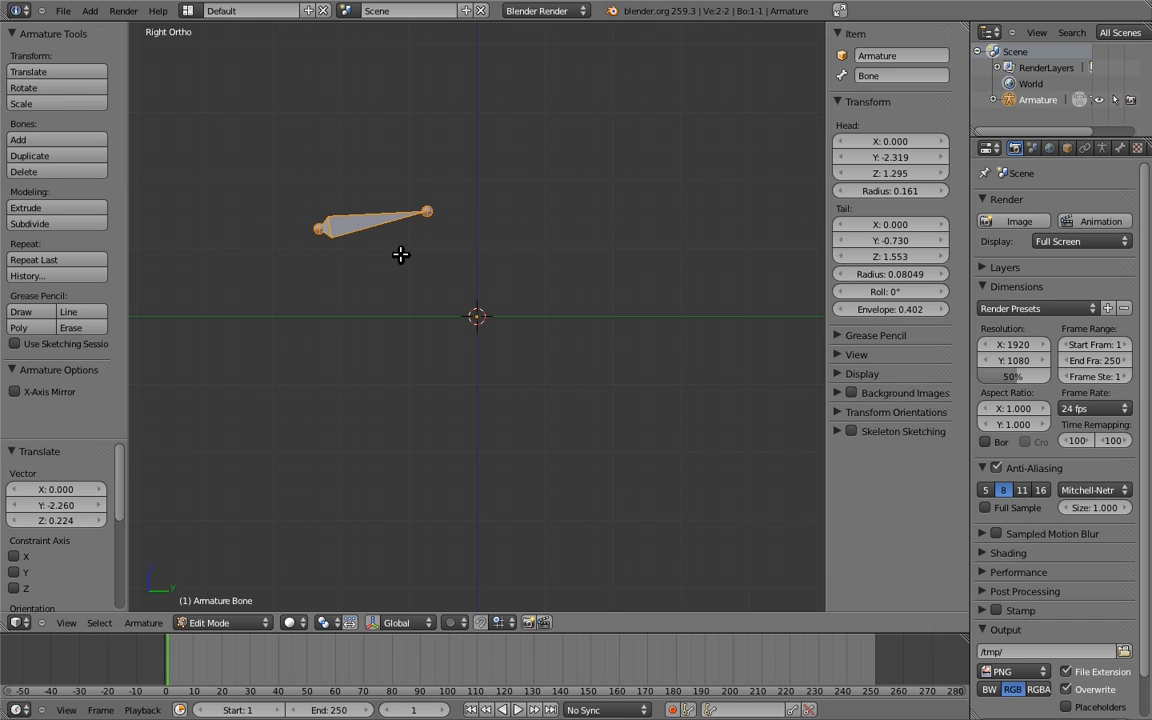
{"action": "mouse_move", "coordinate": [628, 186]}
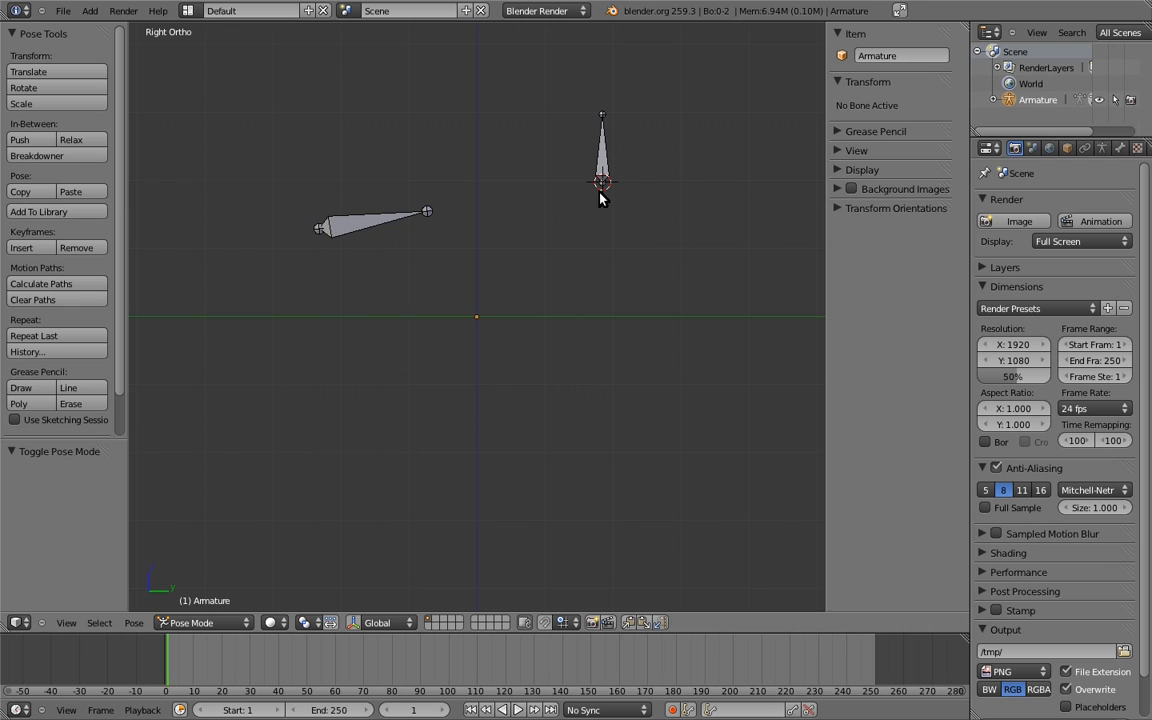
{"action": "mouse_move", "coordinate": [604, 140]}
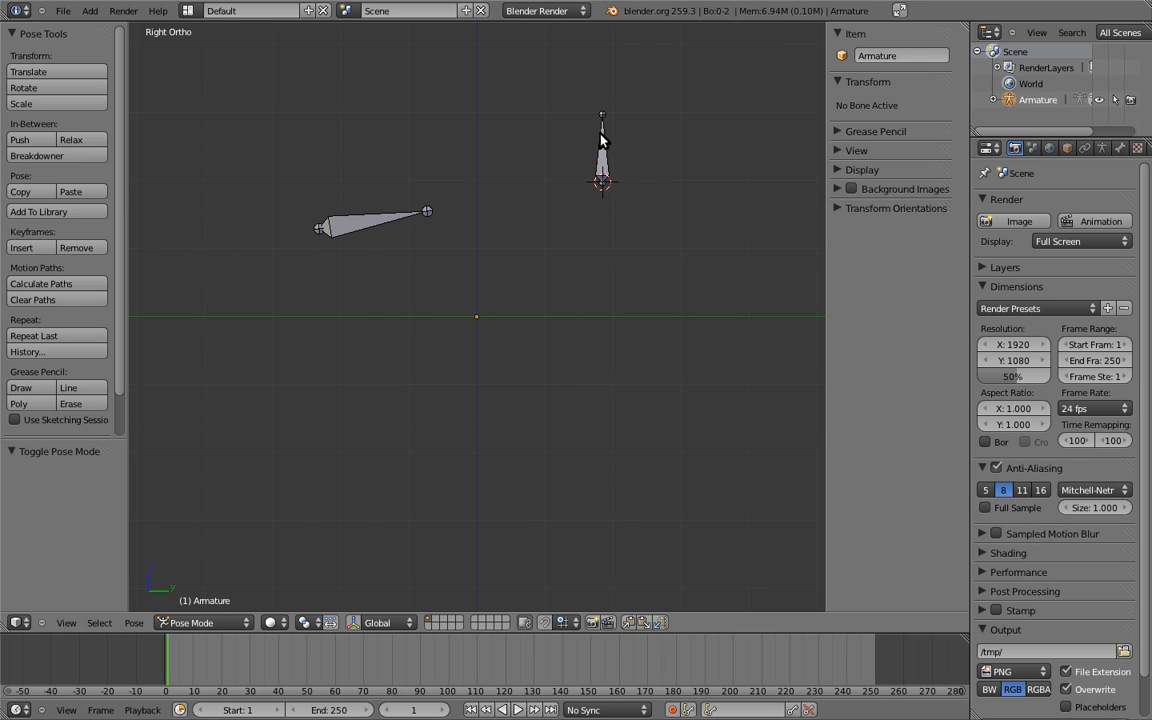
- Select the upright bone, test rotate/scale it in Pose Mode, then clear it back to rest
{"action": "left_click", "coordinate": [600, 150]}
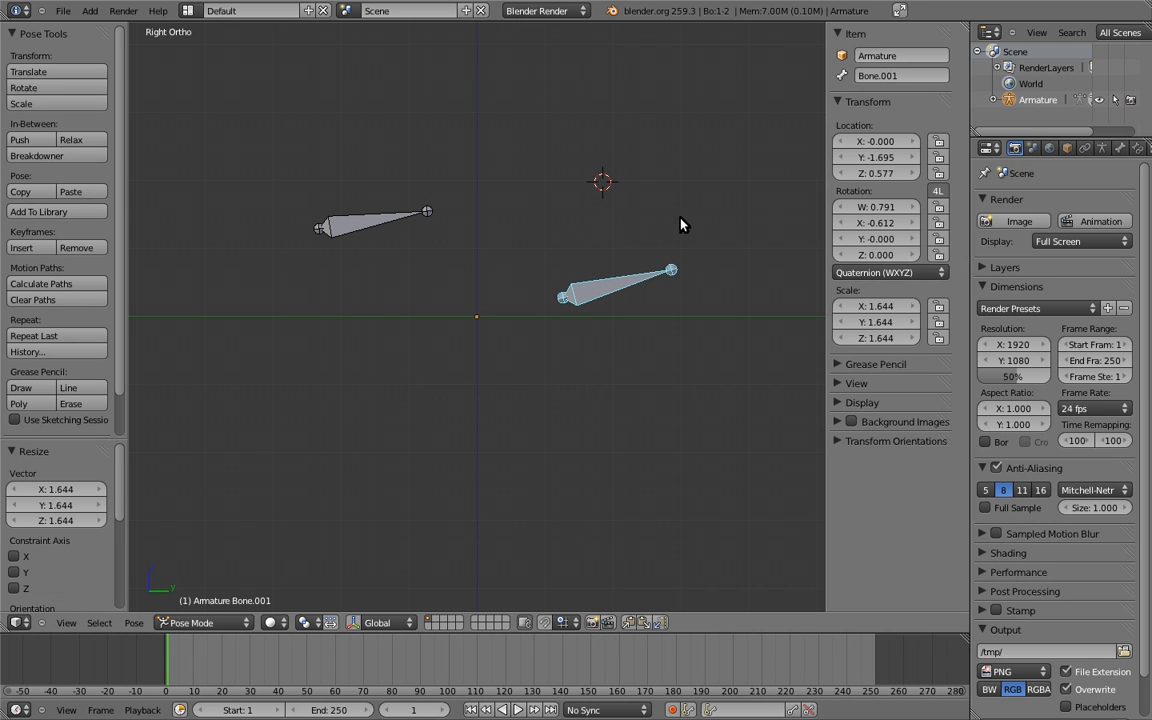
{"action": "mouse_move", "coordinate": [936, 174]}
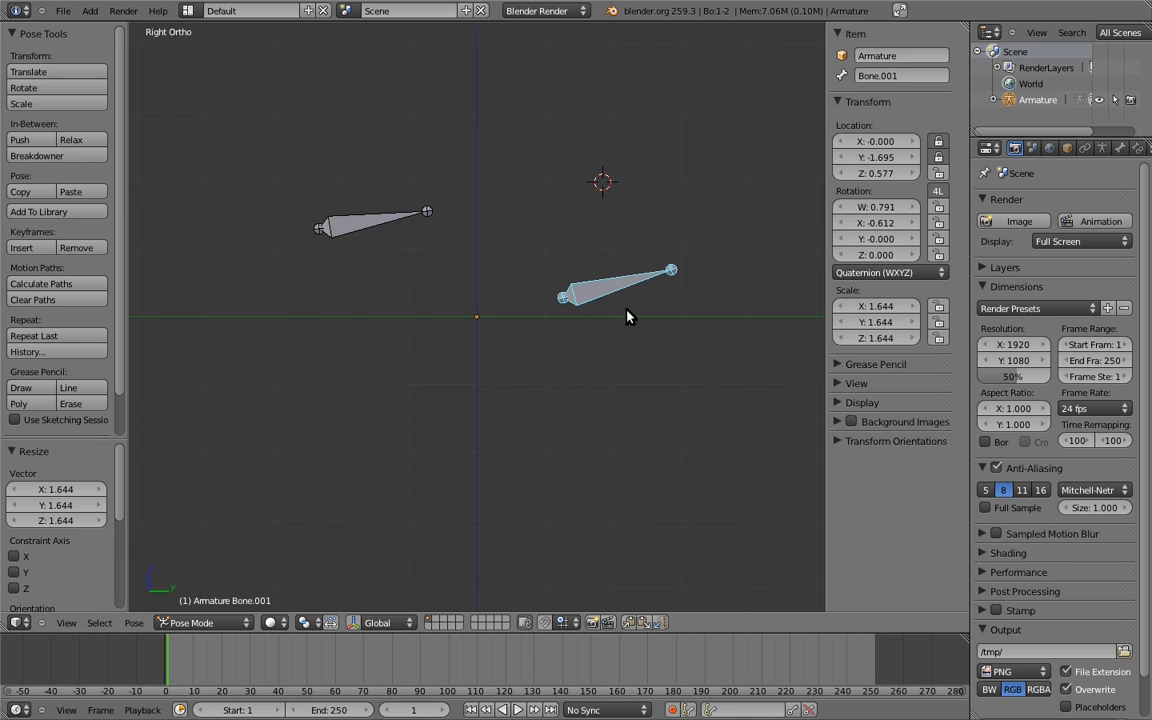
{"action": "left_click_drag", "start_coordinate": [610, 290], "coordinate": [710, 290]}
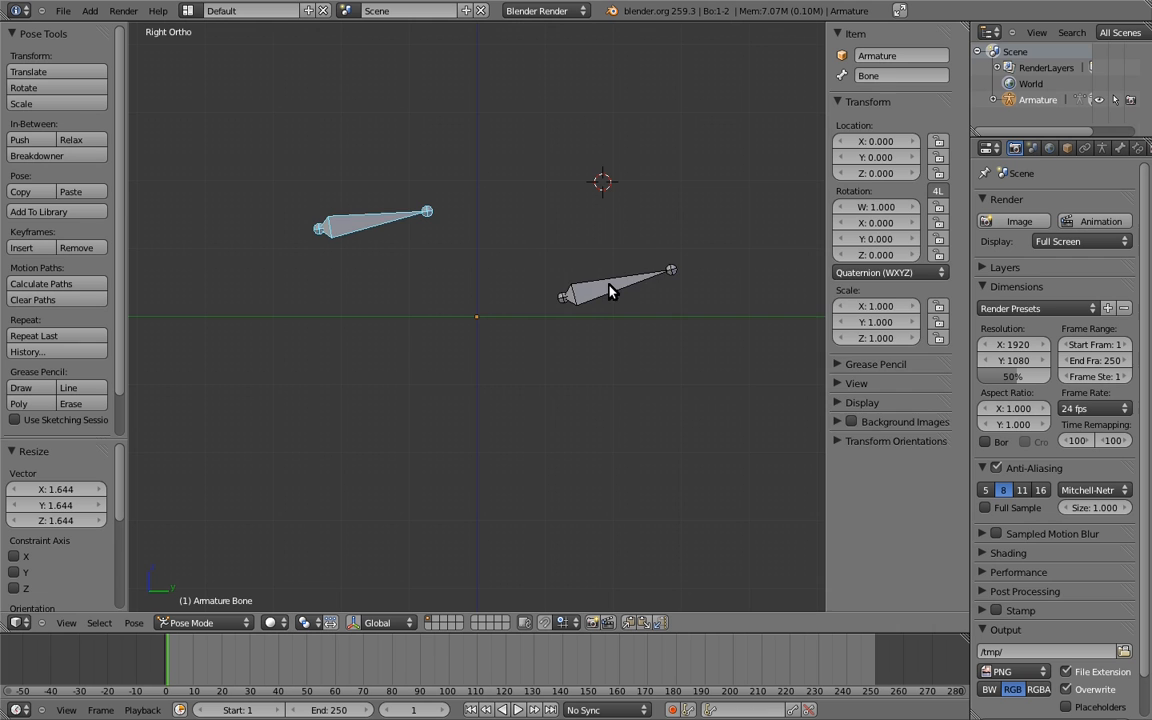
{"action": "left_click", "coordinate": [610, 290]}
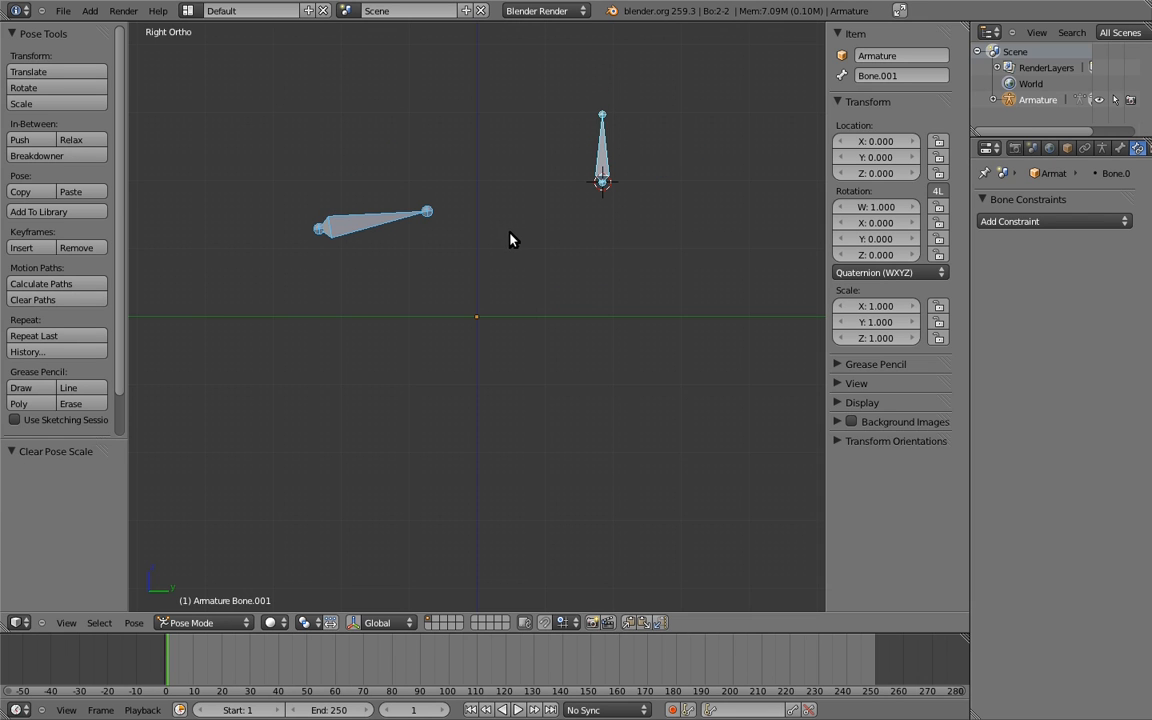
{"action": "mouse_move", "coordinate": [508, 244]}
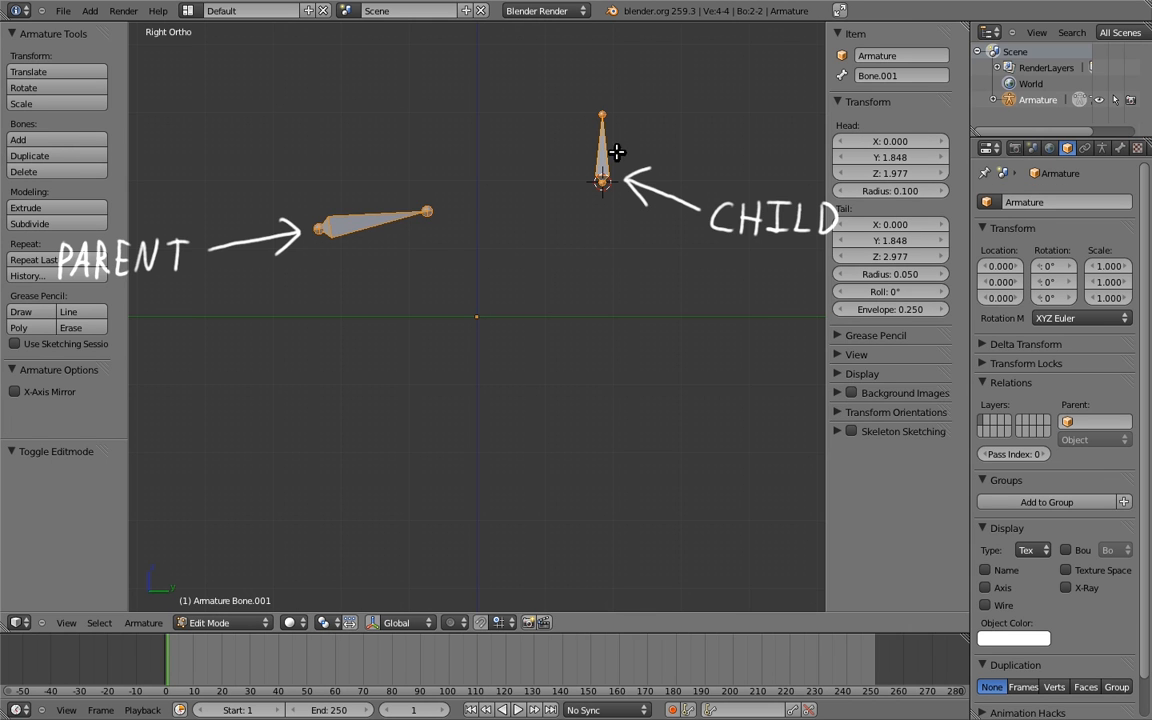
- Parent the upright bone to the angled bone using Keep Offset
{"action": "left_click", "coordinate": [376, 222]}
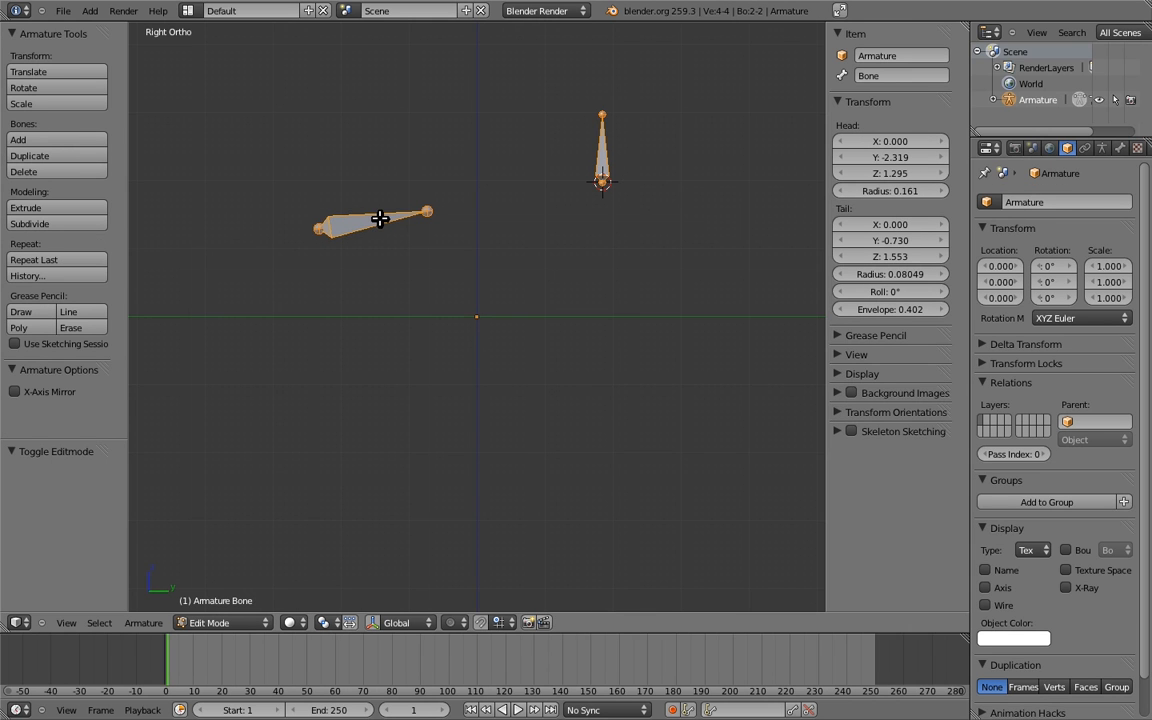
{"action": "key", "text": "ctrl+p"}
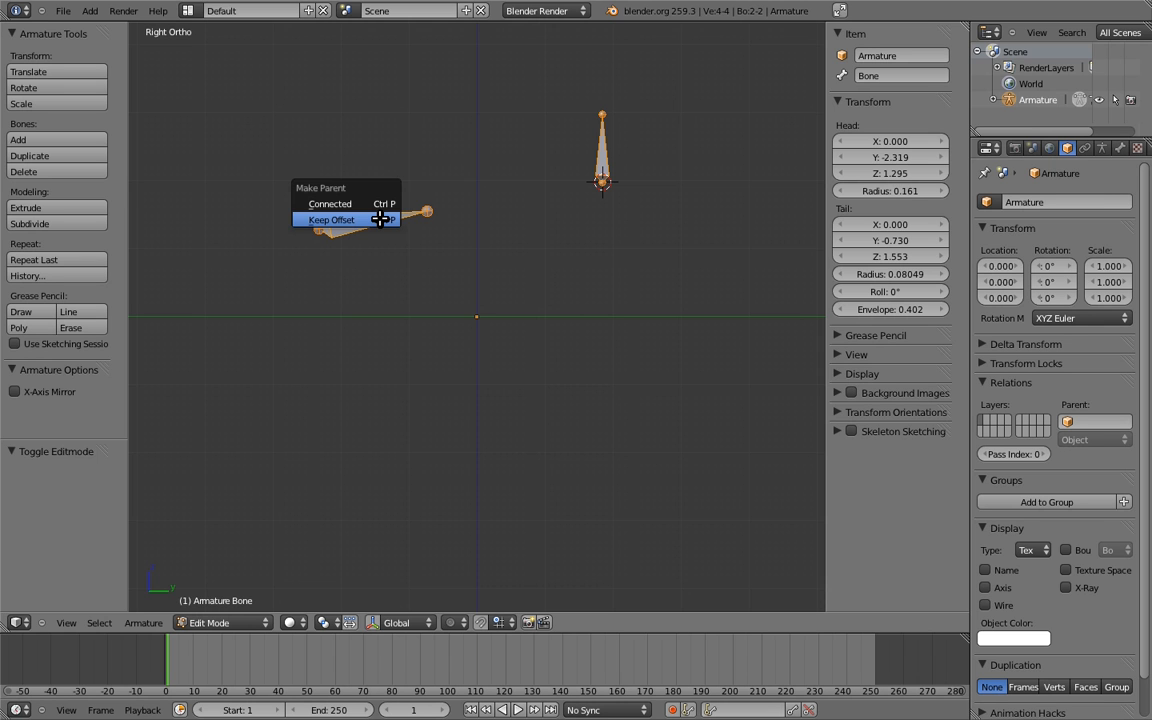
{"action": "left_click", "coordinate": [330, 218]}
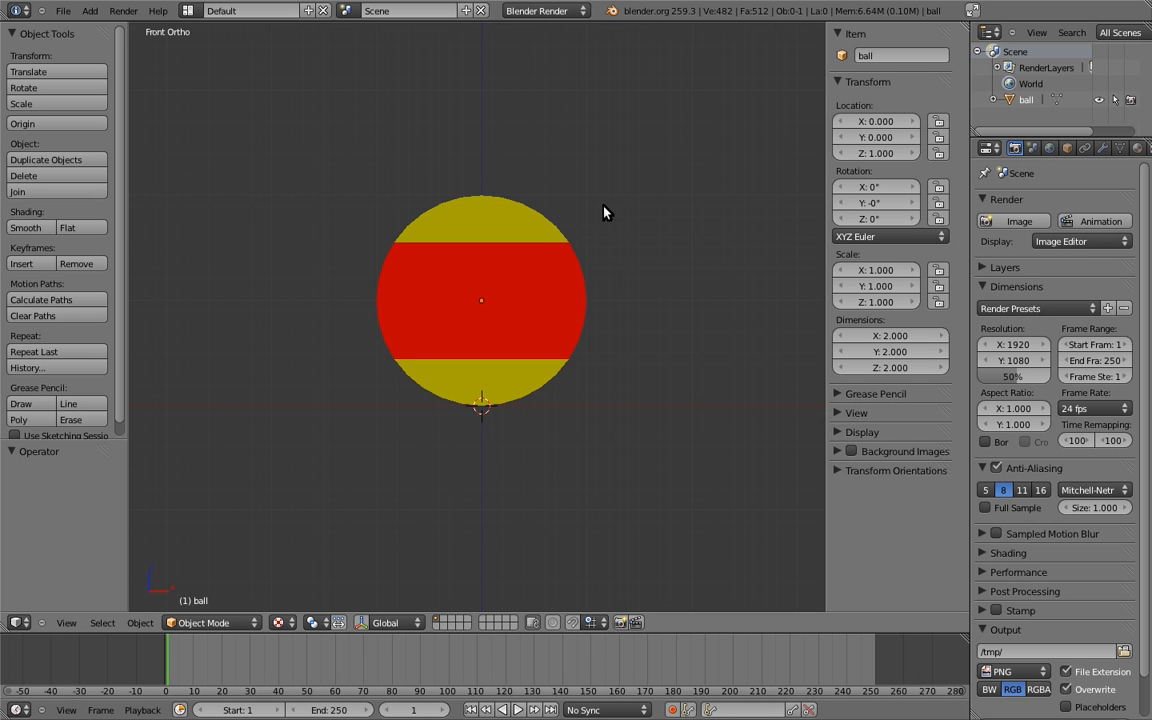
{"action": "mouse_move", "coordinate": [578, 228]}
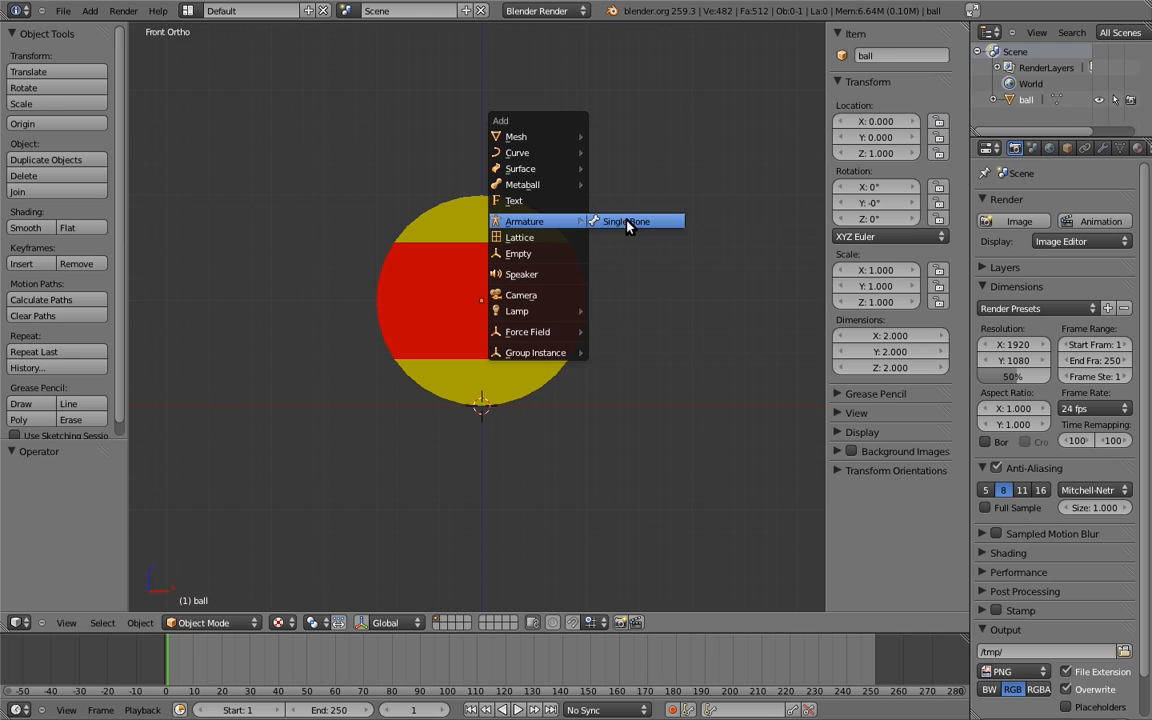
- Add a single-bone armature at the ball's base for the rig
{"action": "left_click", "coordinate": [624, 220]}
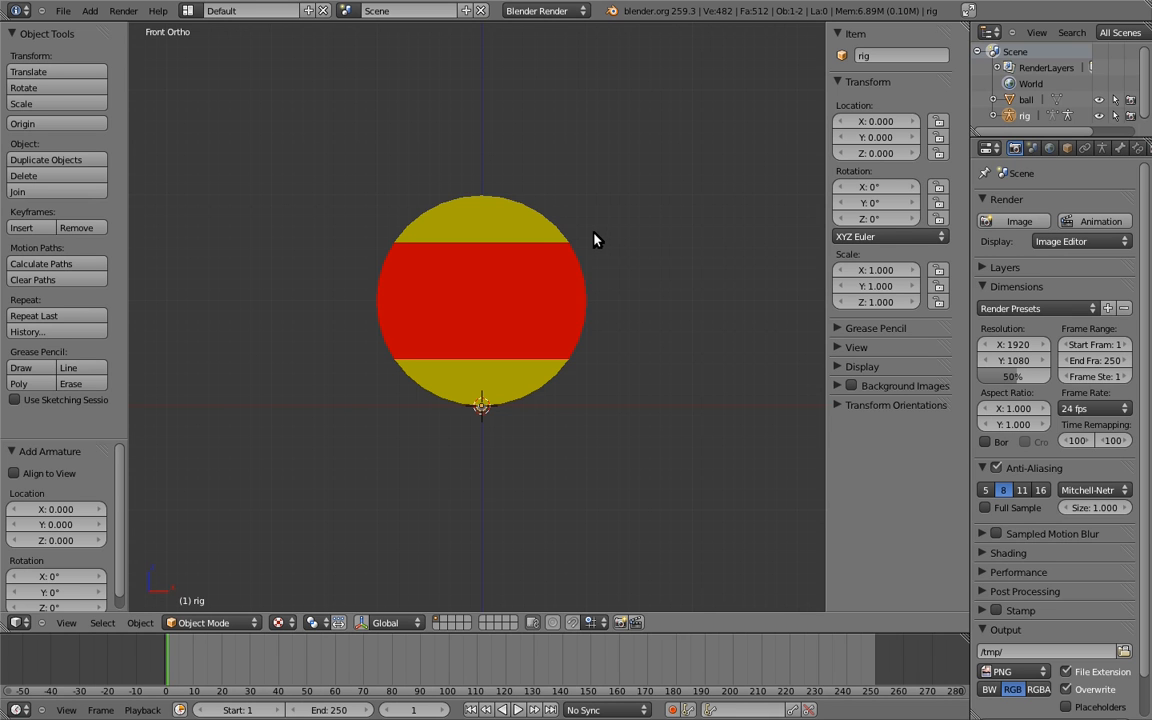
{"action": "mouse_move", "coordinate": [640, 216]}
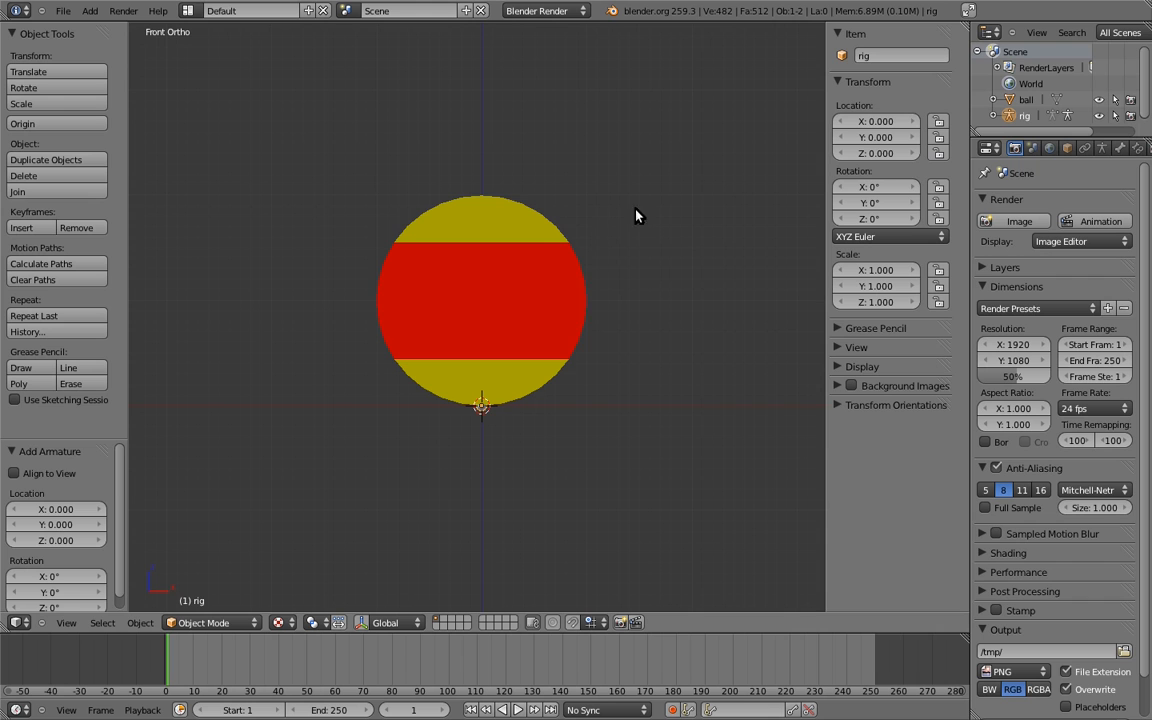
- Enable X-Ray display on the rig so its bone shows through the ball
{"action": "left_click", "coordinate": [1068, 148]}
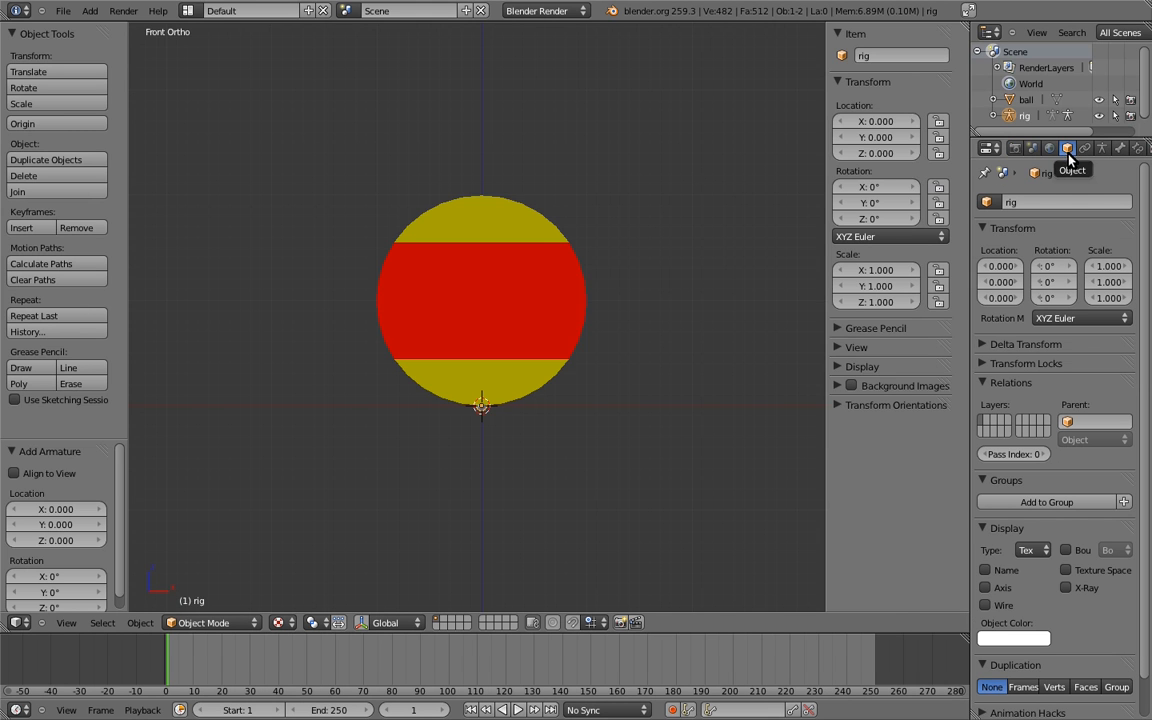
{"action": "mouse_move", "coordinate": [1050, 534]}
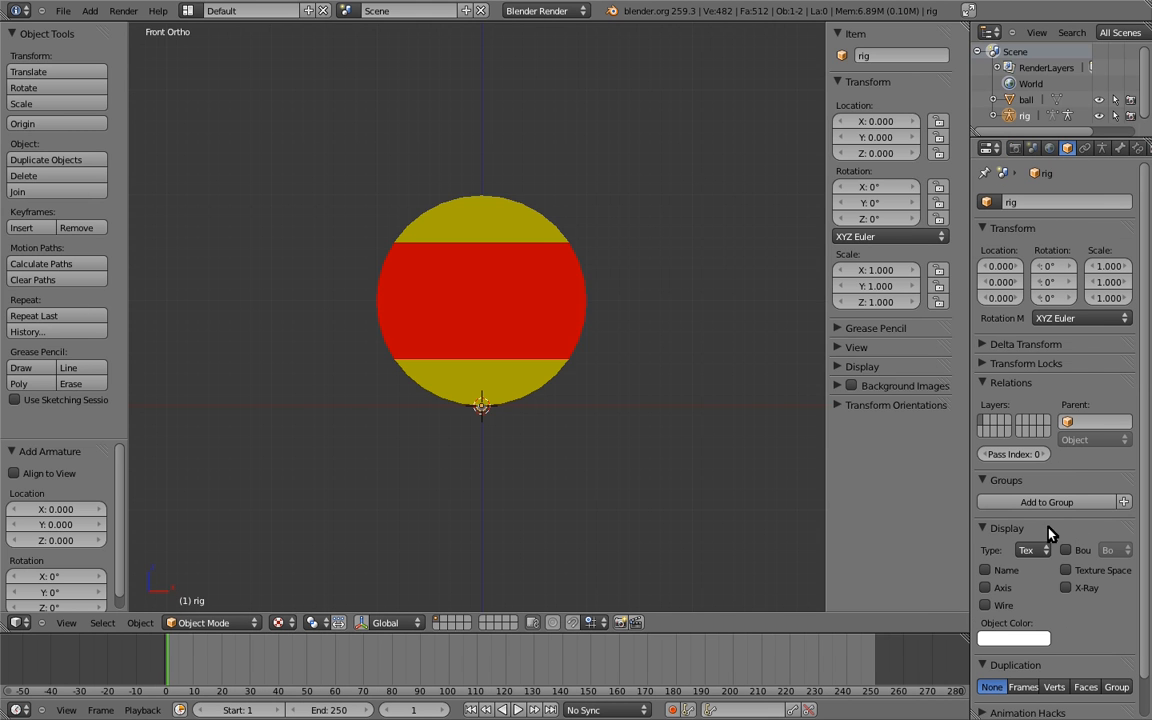
{"action": "mouse_move", "coordinate": [1048, 588]}
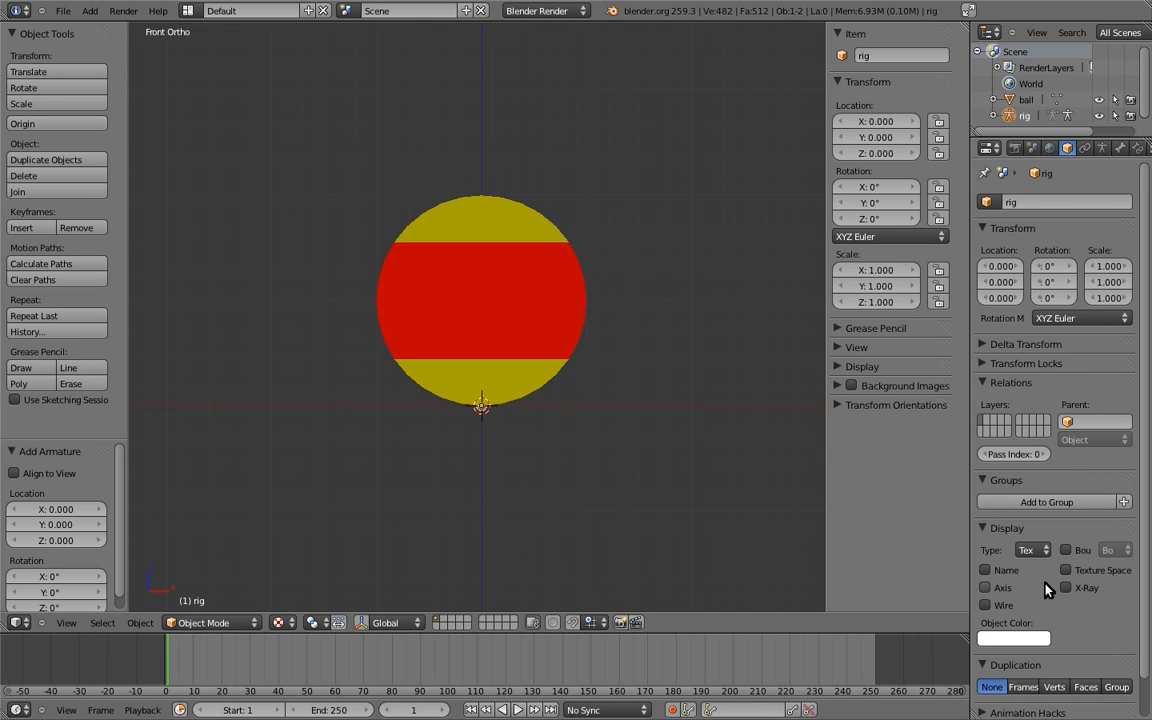
{"action": "left_click", "coordinate": [1066, 588]}
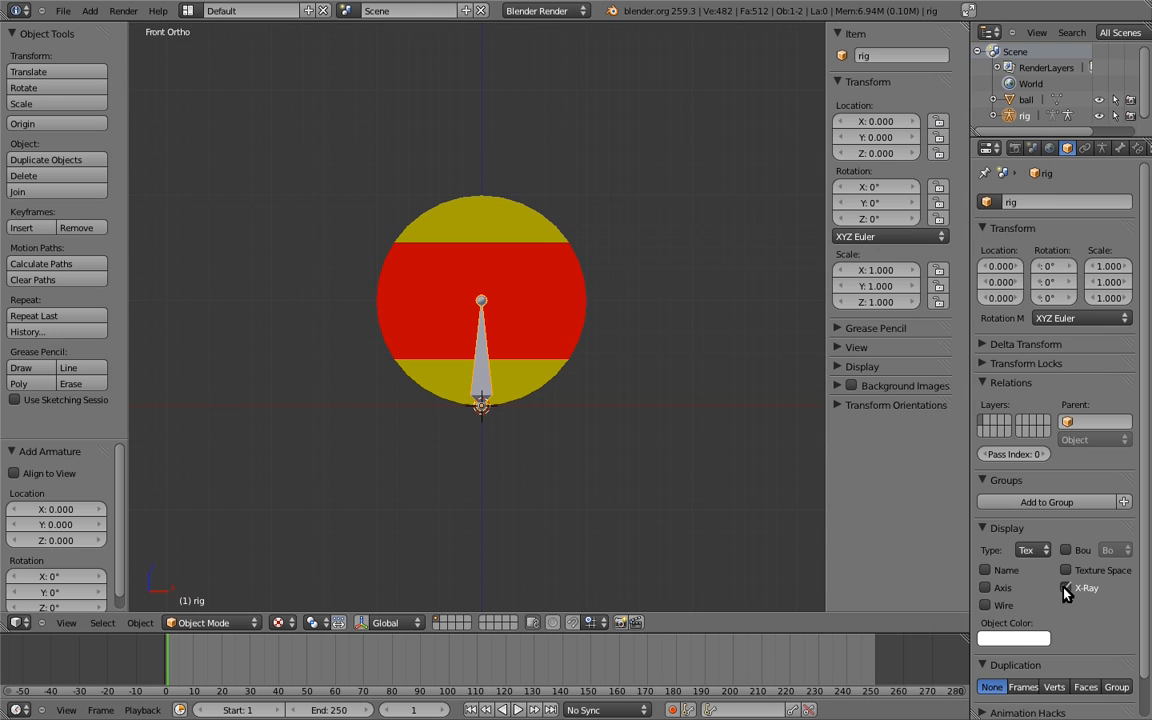
{"action": "left_click", "coordinate": [1064, 588]}
{"action": "type", "text": "spin"}
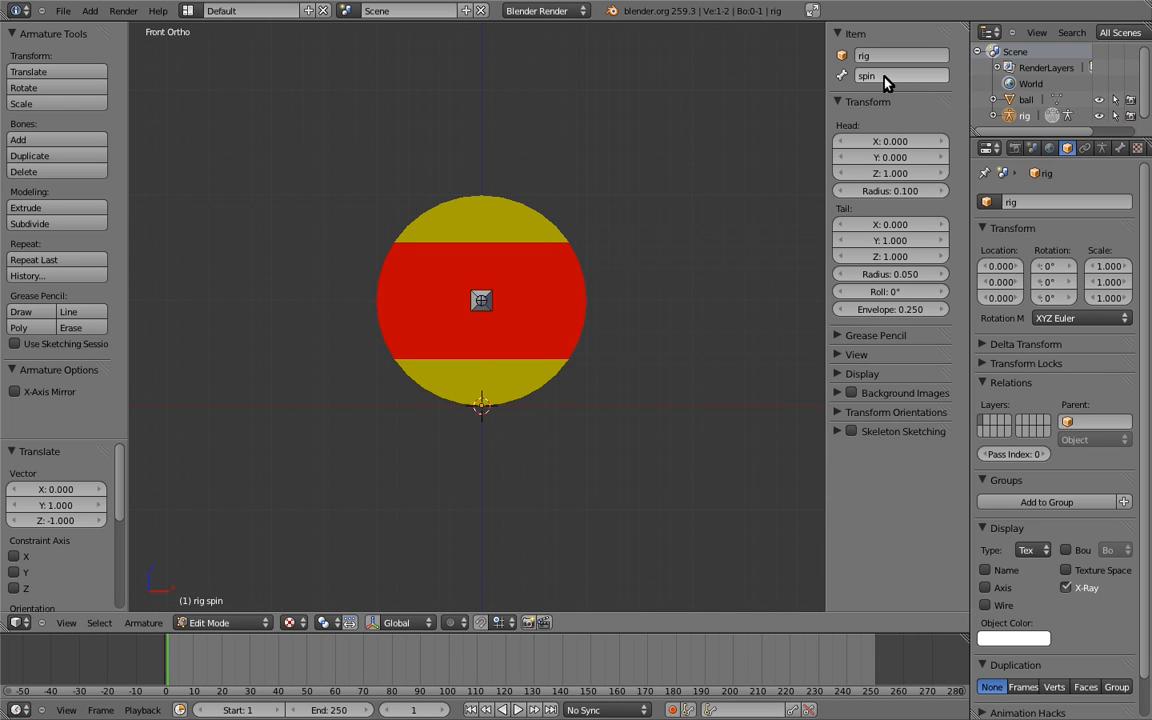
- Switch the rig from Edit Mode to Pose Mode with the spin bone active
{"action": "left_click", "coordinate": [210, 622]}
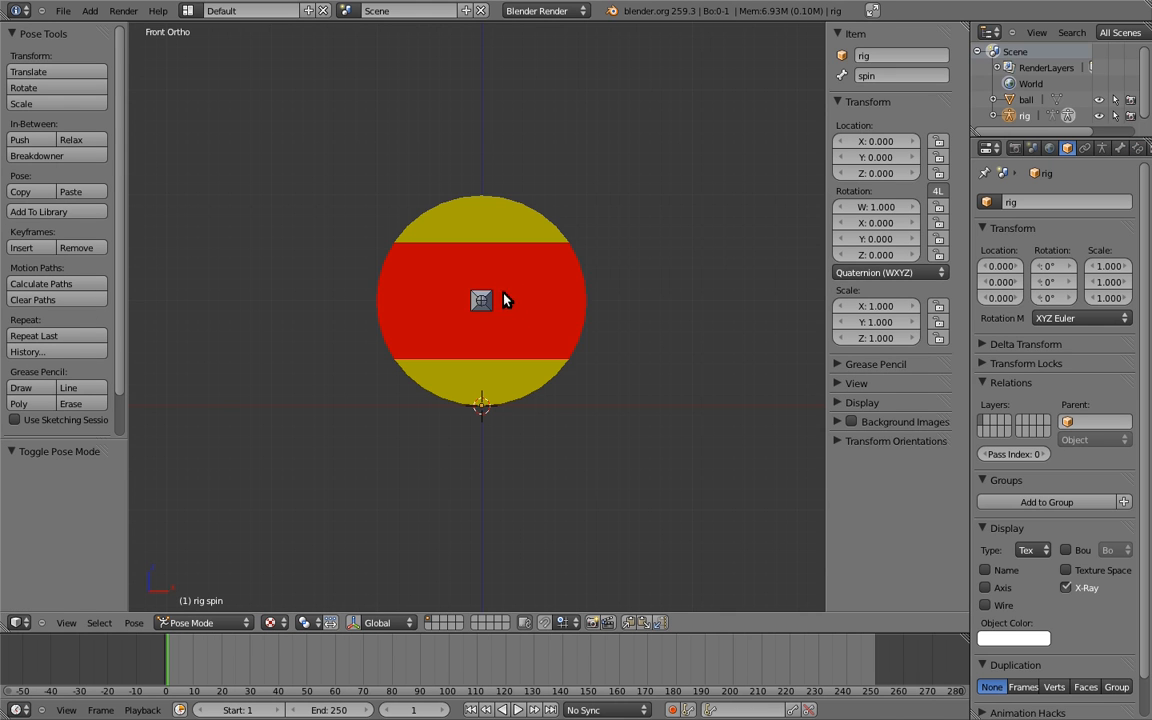
{"action": "mouse_move", "coordinate": [628, 258]}
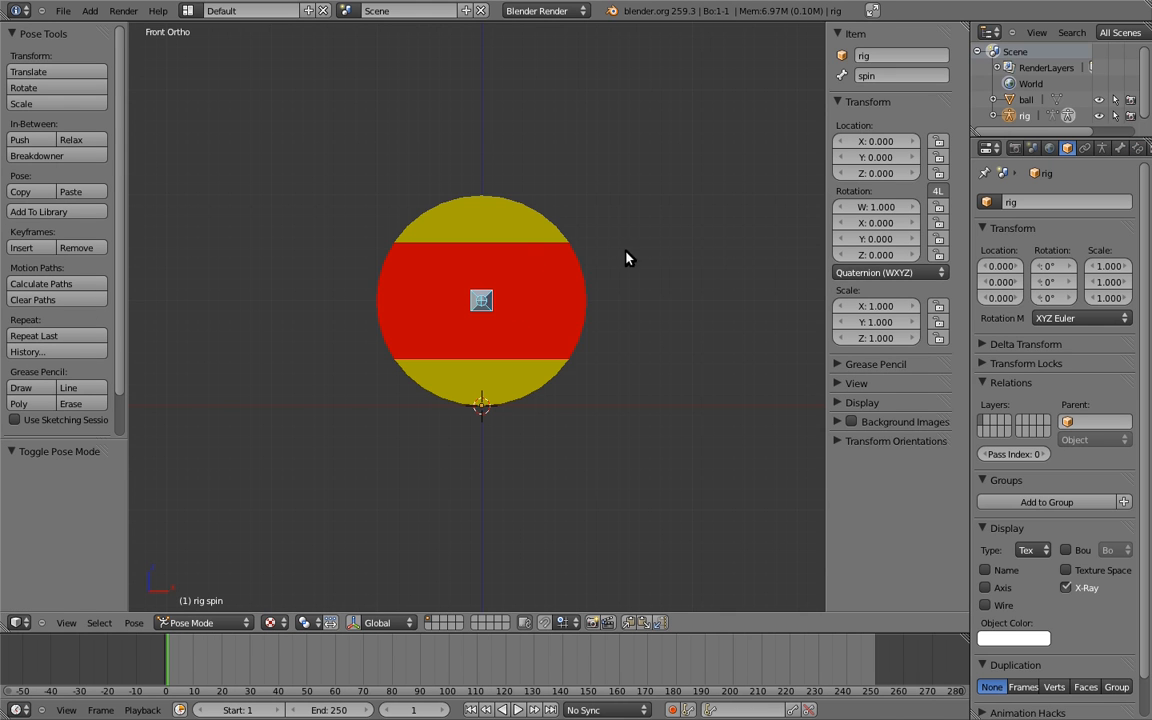
{"action": "mouse_move", "coordinate": [878, 238]}
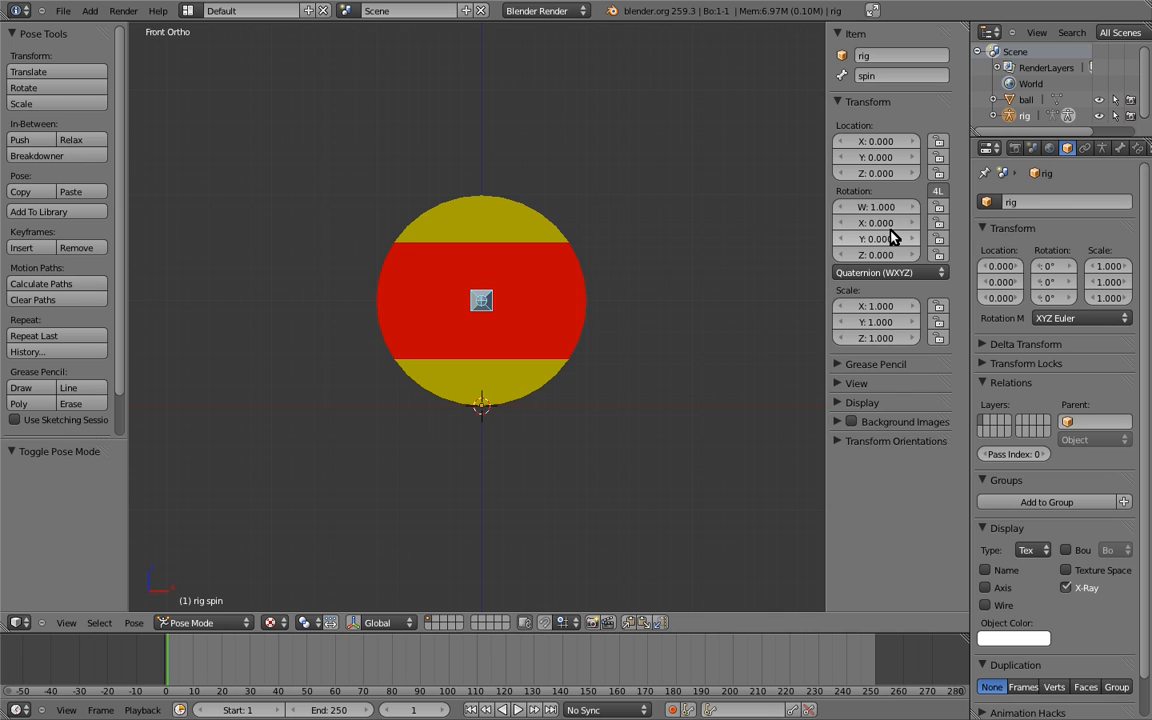
{"action": "mouse_move", "coordinate": [876, 222]}
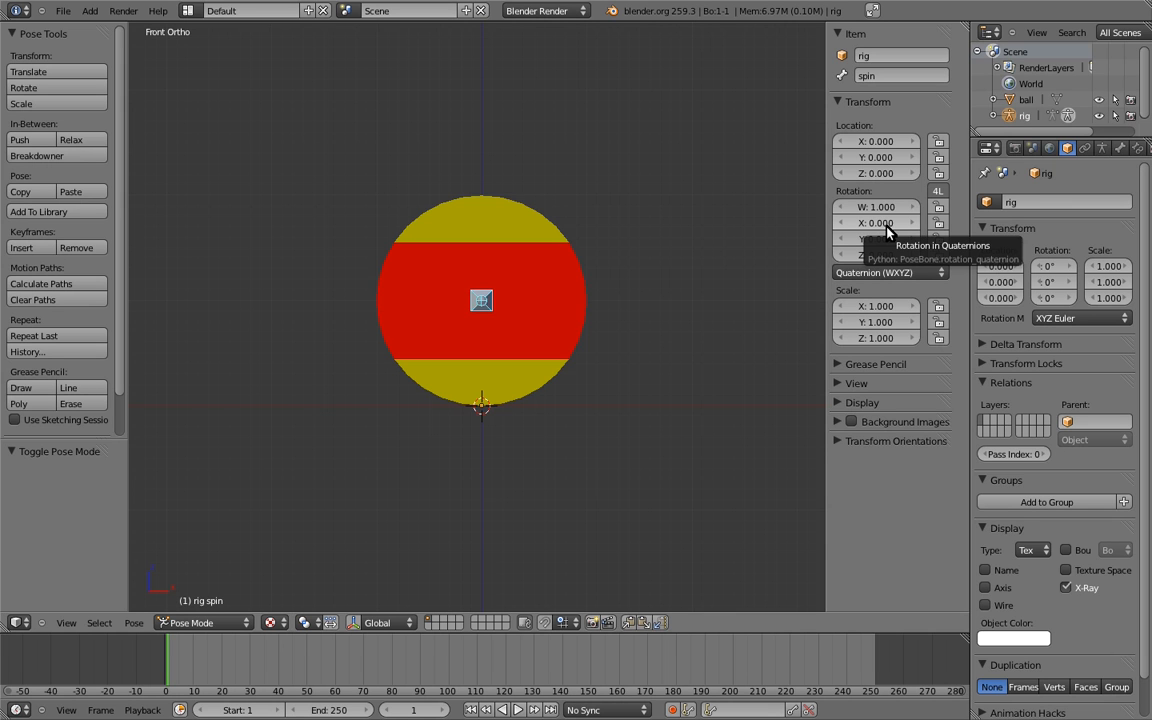
{"action": "mouse_move", "coordinate": [888, 228]}
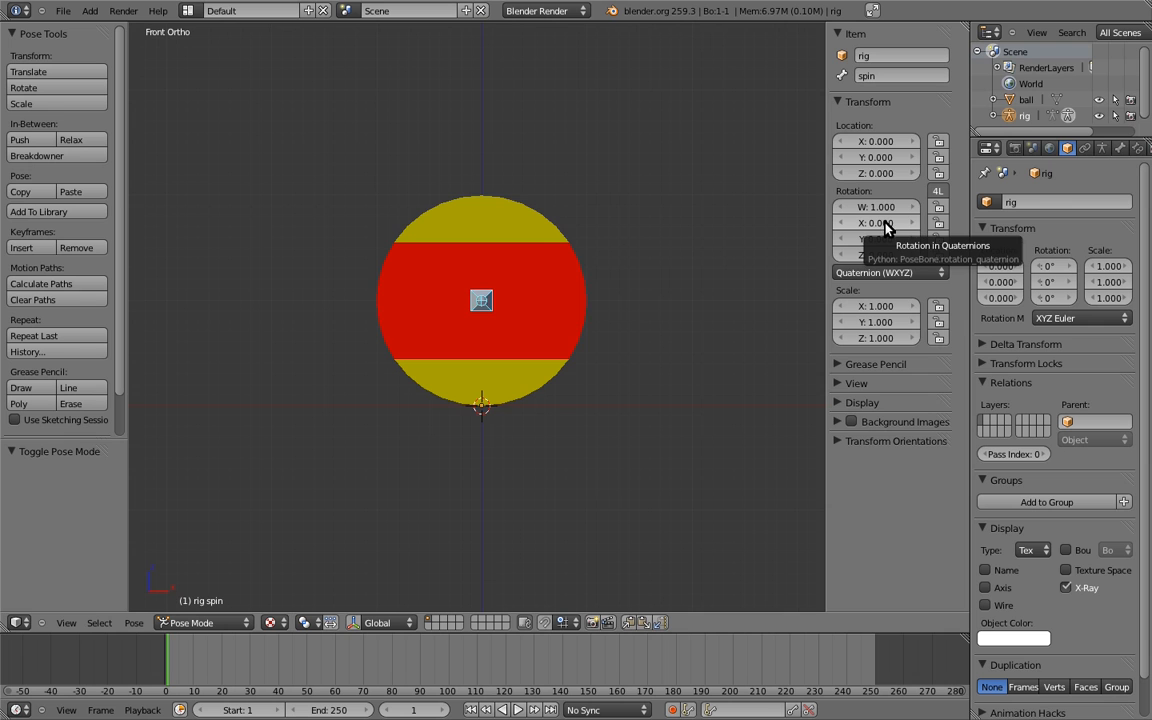
- Set the spin bone's rotation mode to XYZ Euler in the Transform panel
{"action": "left_click", "coordinate": [872, 272]}
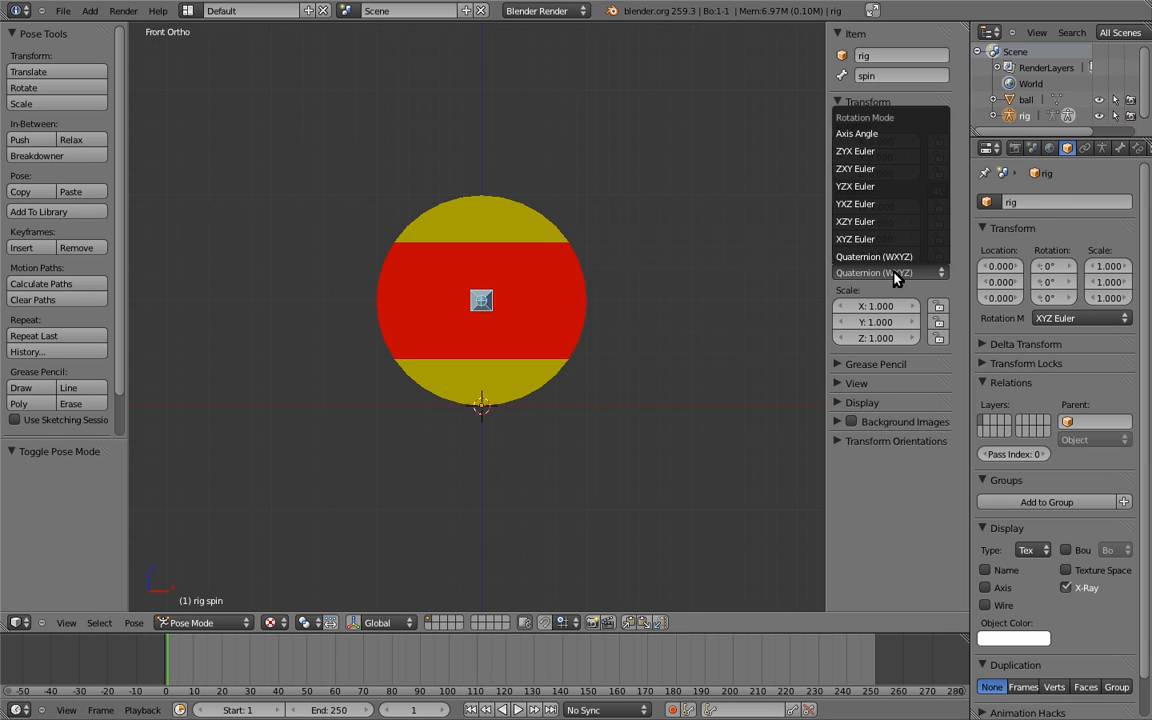
{"action": "mouse_move", "coordinate": [884, 238]}
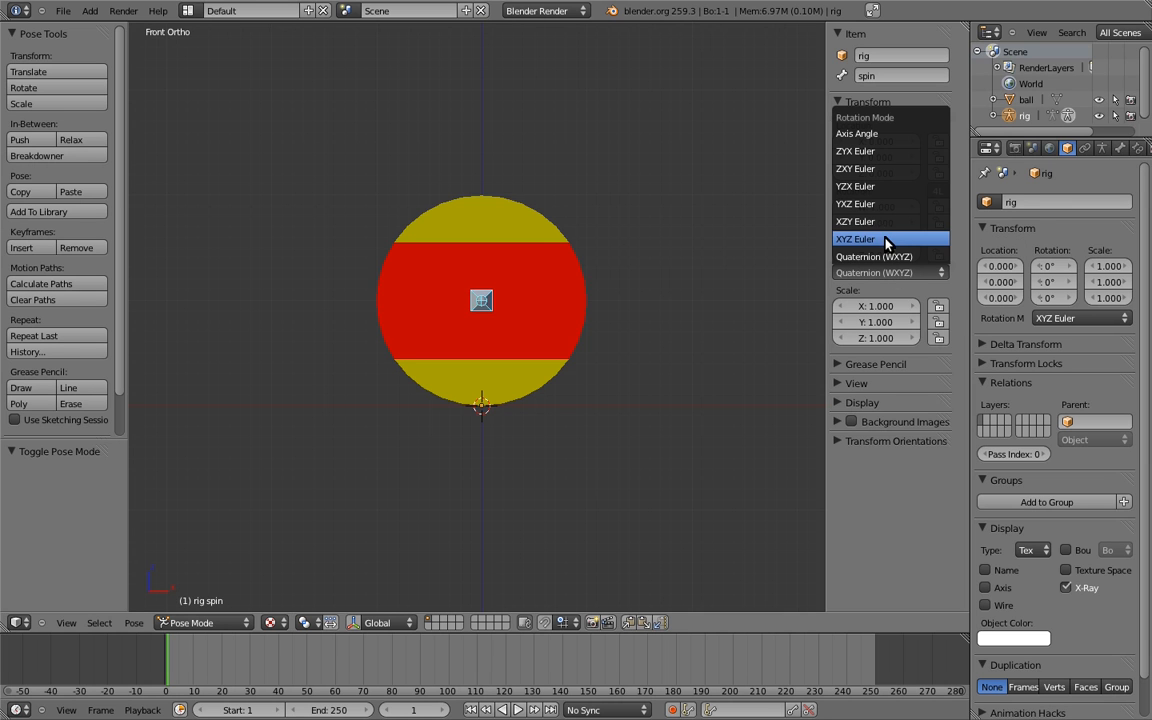
{"action": "left_click", "coordinate": [854, 238]}
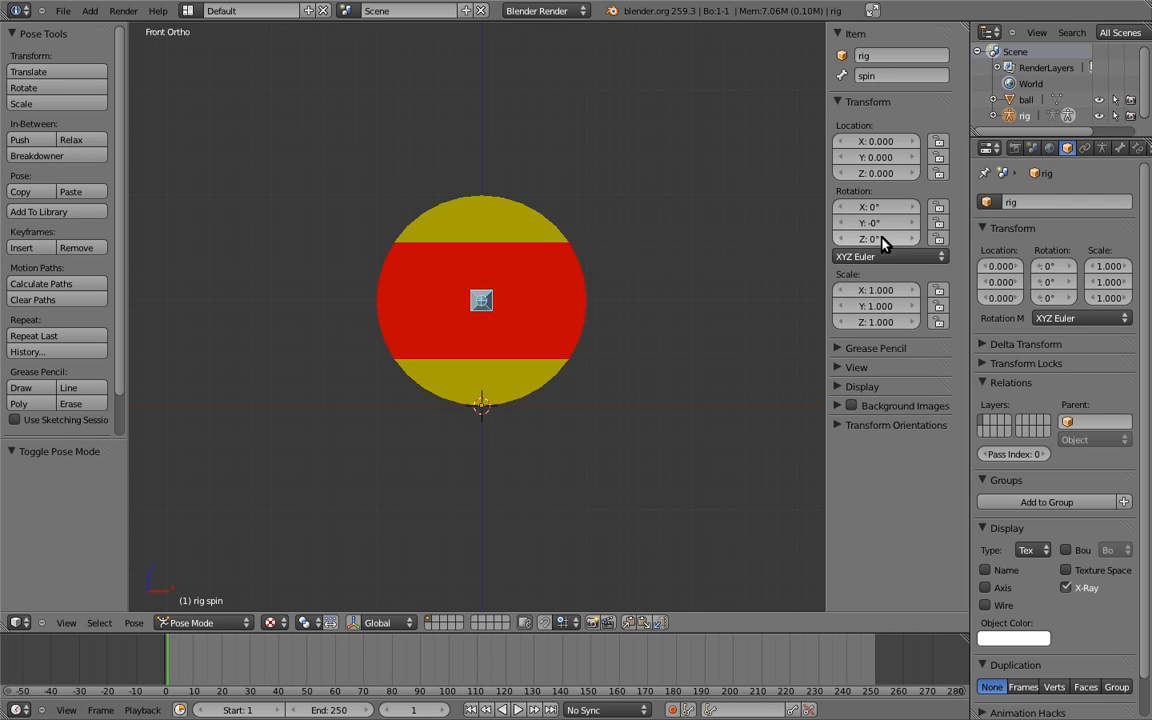
{"action": "mouse_move", "coordinate": [880, 276]}
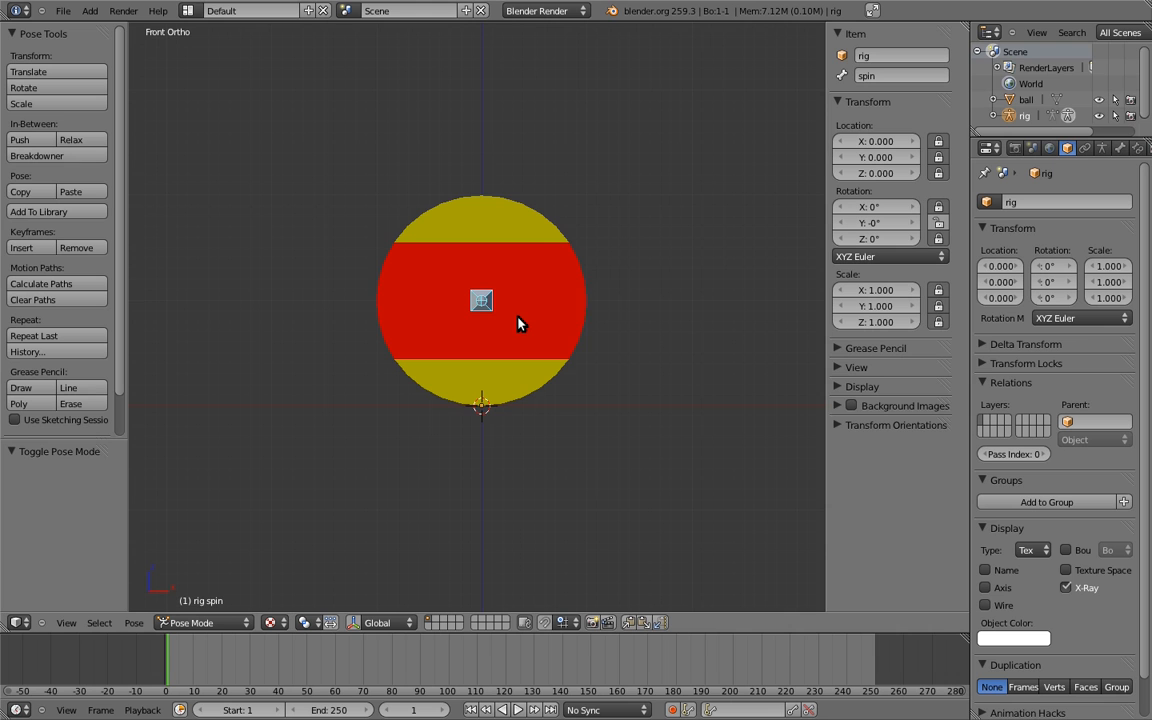
{"action": "mouse_move", "coordinate": [570, 246]}
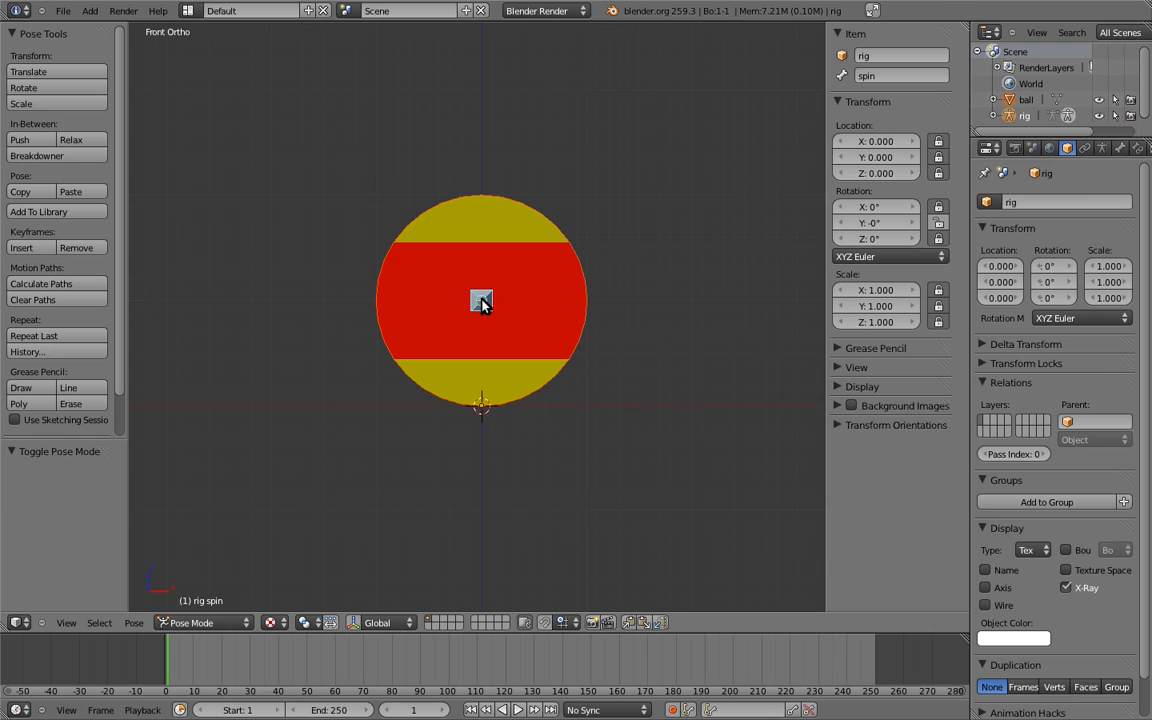
- Parent the ball mesh to the spin bone with Bone-type parenting
{"action": "key", "text": "ctrl+p"}
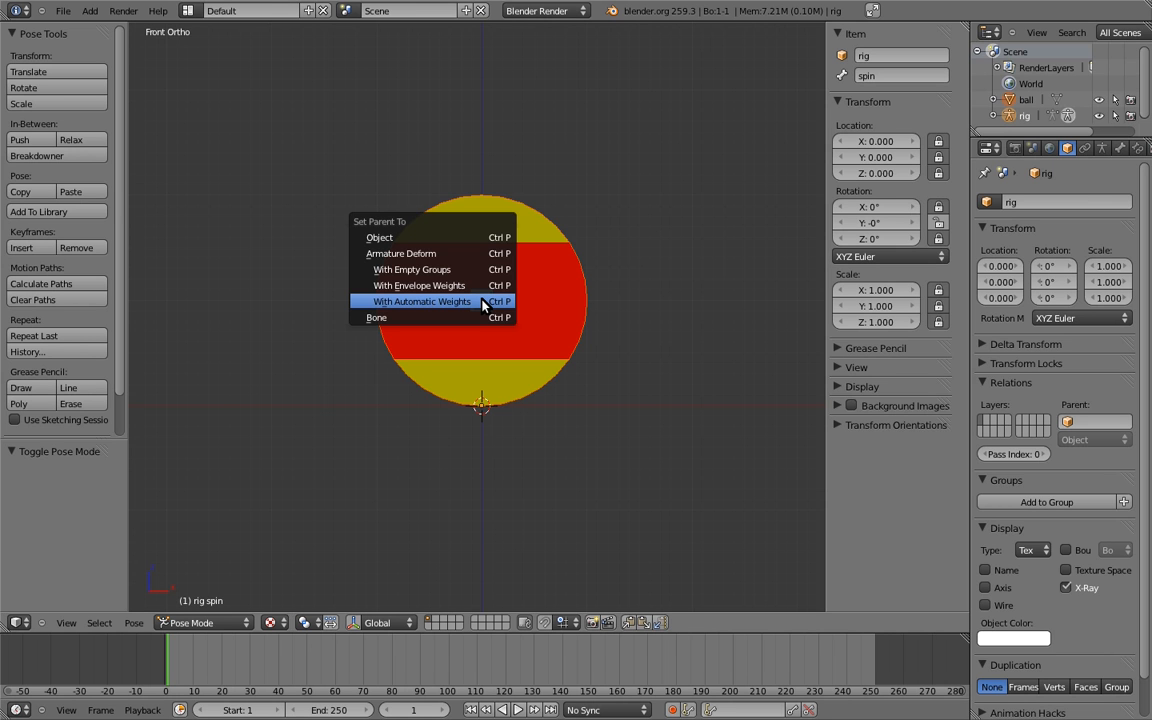
{"action": "mouse_move", "coordinate": [404, 238]}
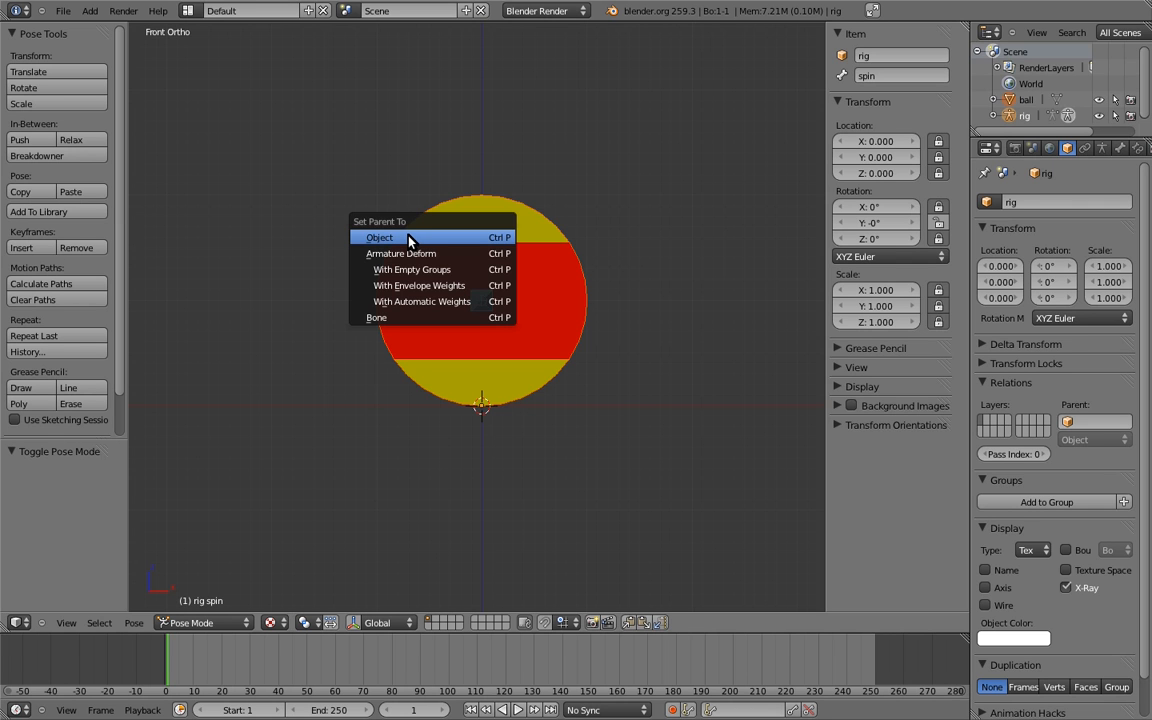
{"action": "mouse_move", "coordinate": [404, 316]}
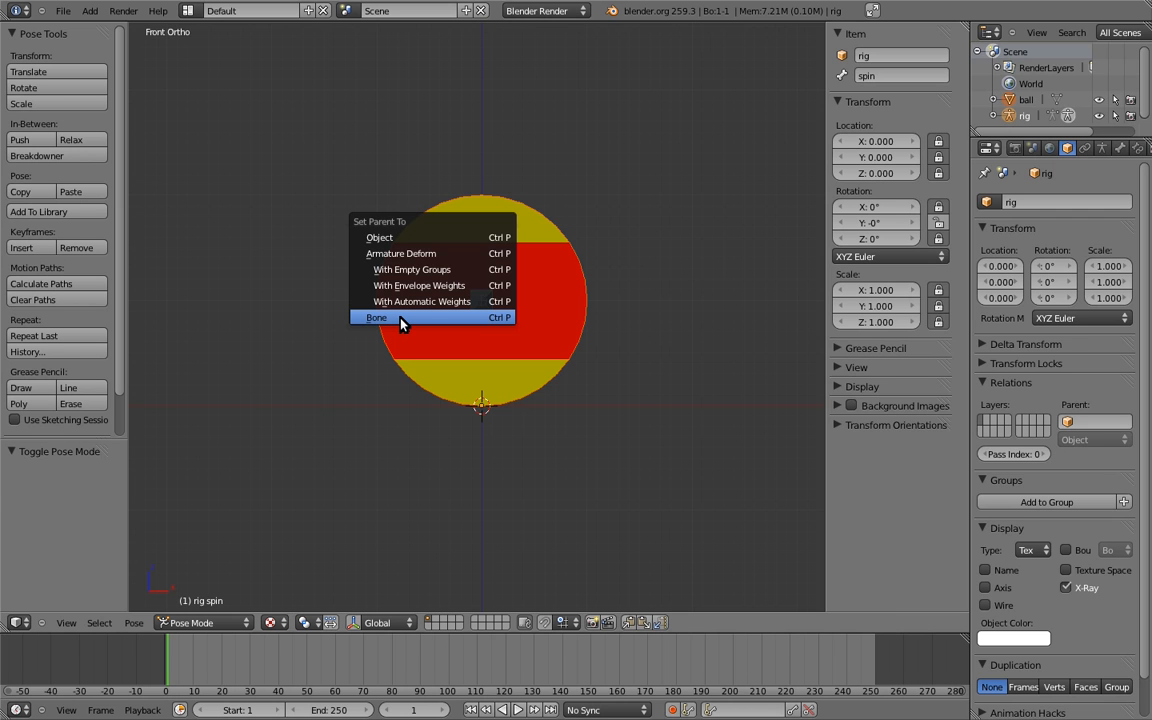
{"action": "left_click", "coordinate": [376, 316]}
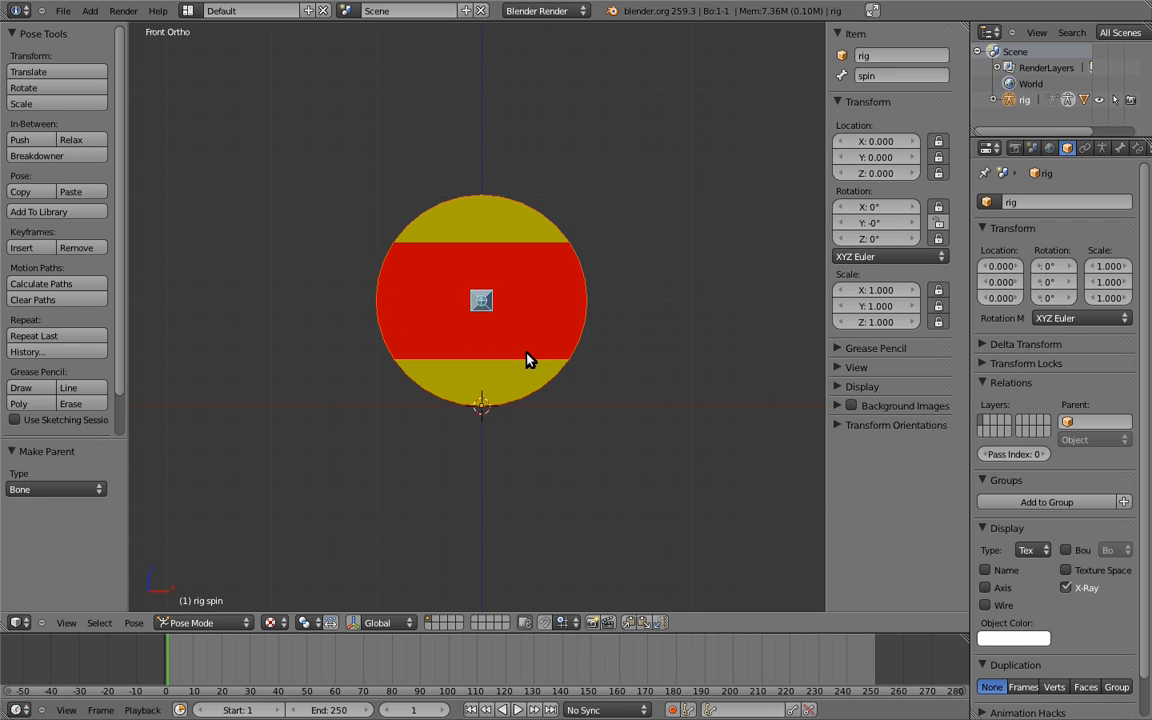
{"action": "mouse_move", "coordinate": [510, 360]}
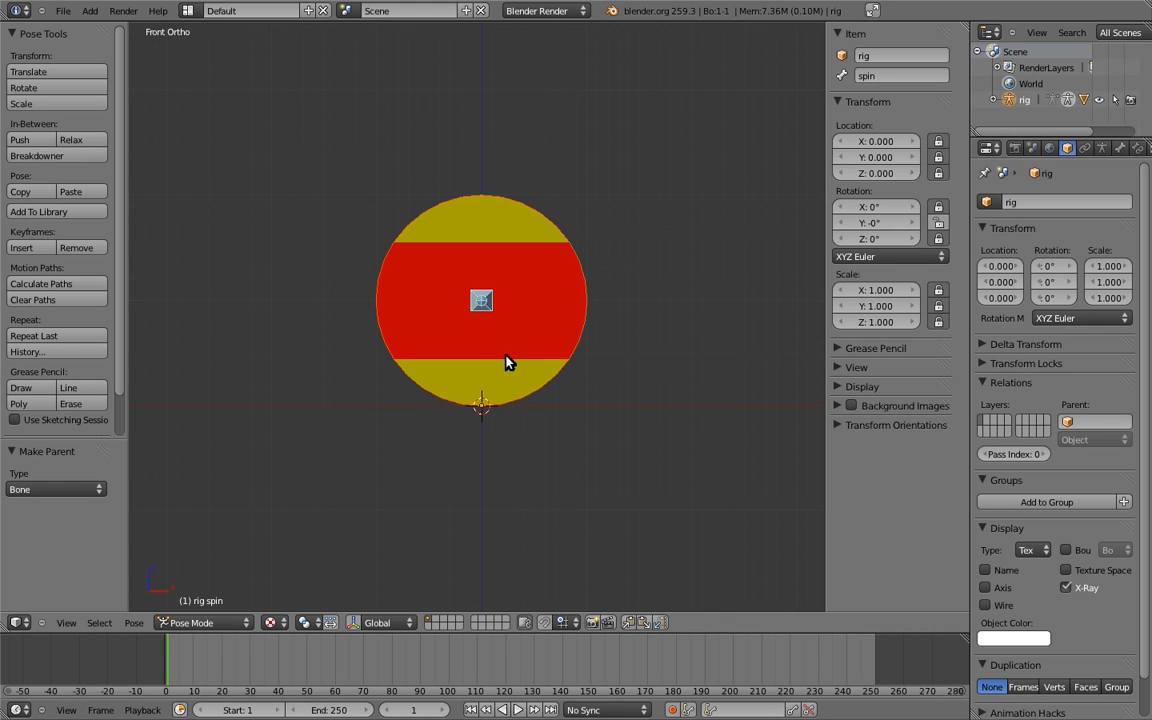
- Duplicate the spin bone 0.5 along X as MCH-counter_spin and parent it with Keep Offset
{"action": "left_click", "coordinate": [200, 622]}
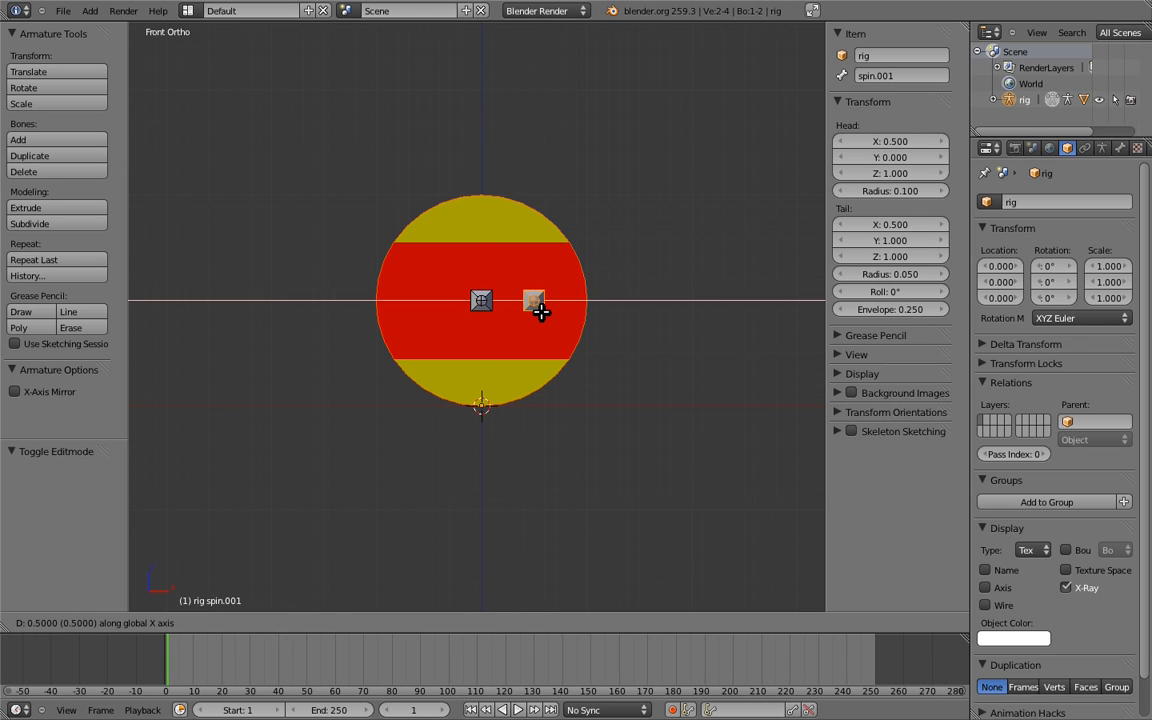
{"action": "left_click", "coordinate": [536, 344]}
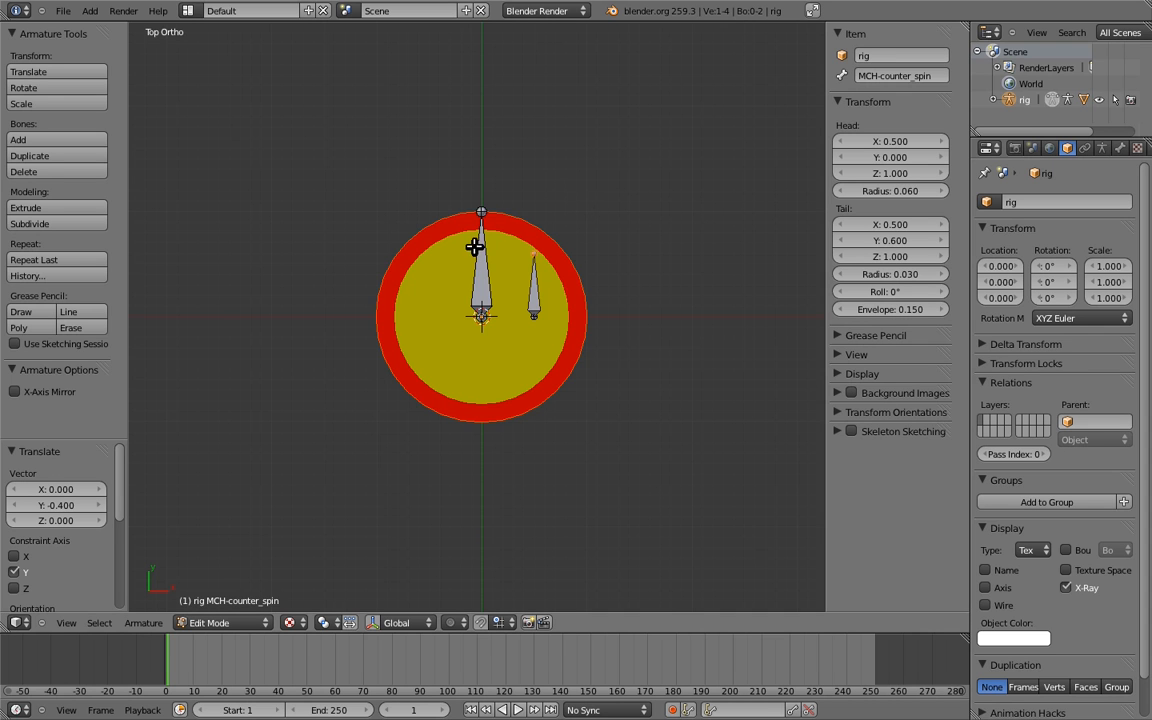
{"action": "key", "text": "ctrl+p"}
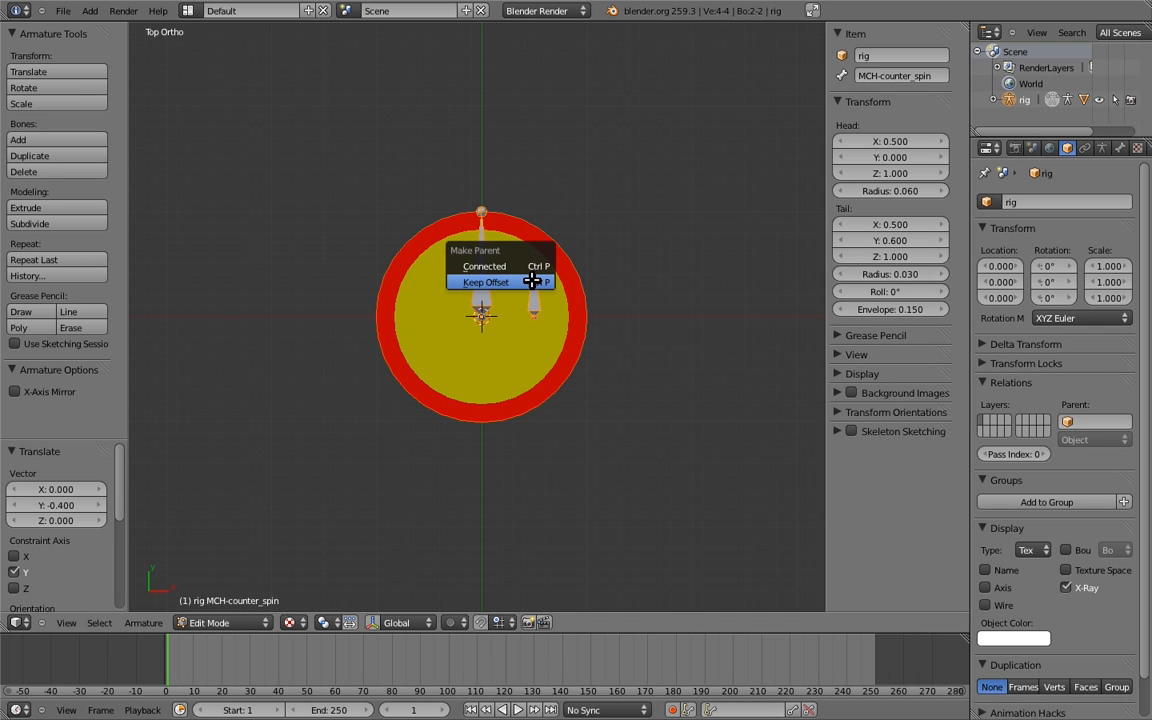
{"action": "left_click", "coordinate": [486, 280]}
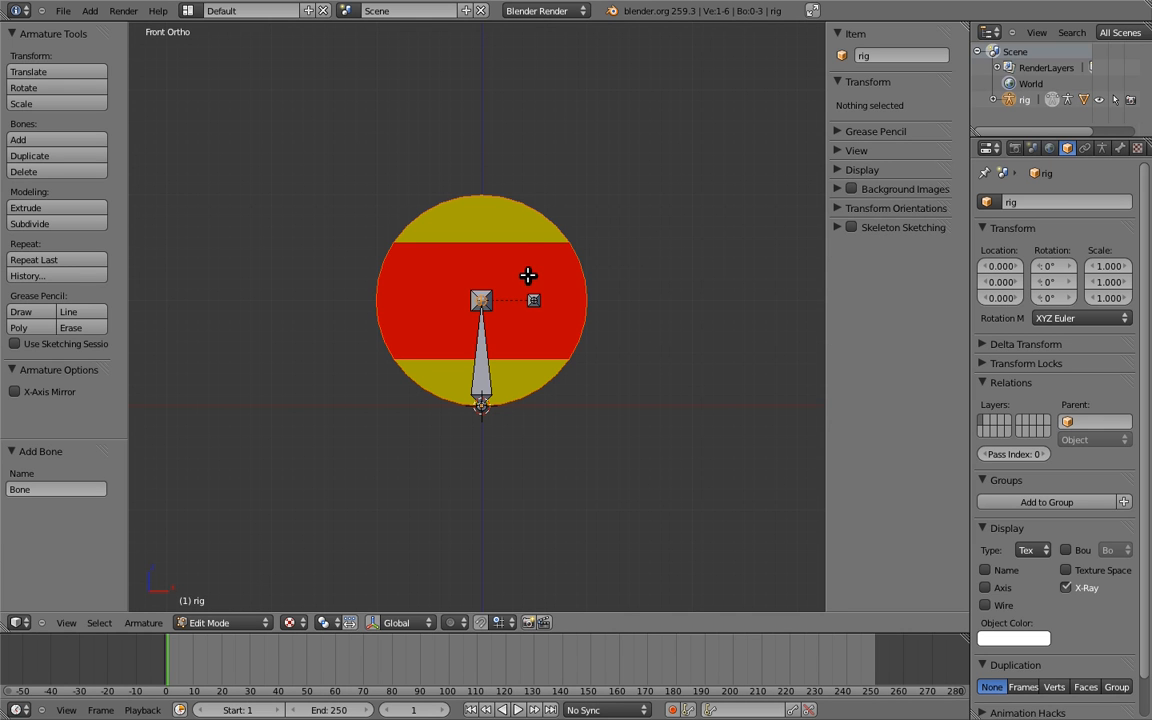
- Add a bone named main at the ball's base and parent the spin bone to it with Keep Offset
{"action": "left_click", "coordinate": [488, 358]}
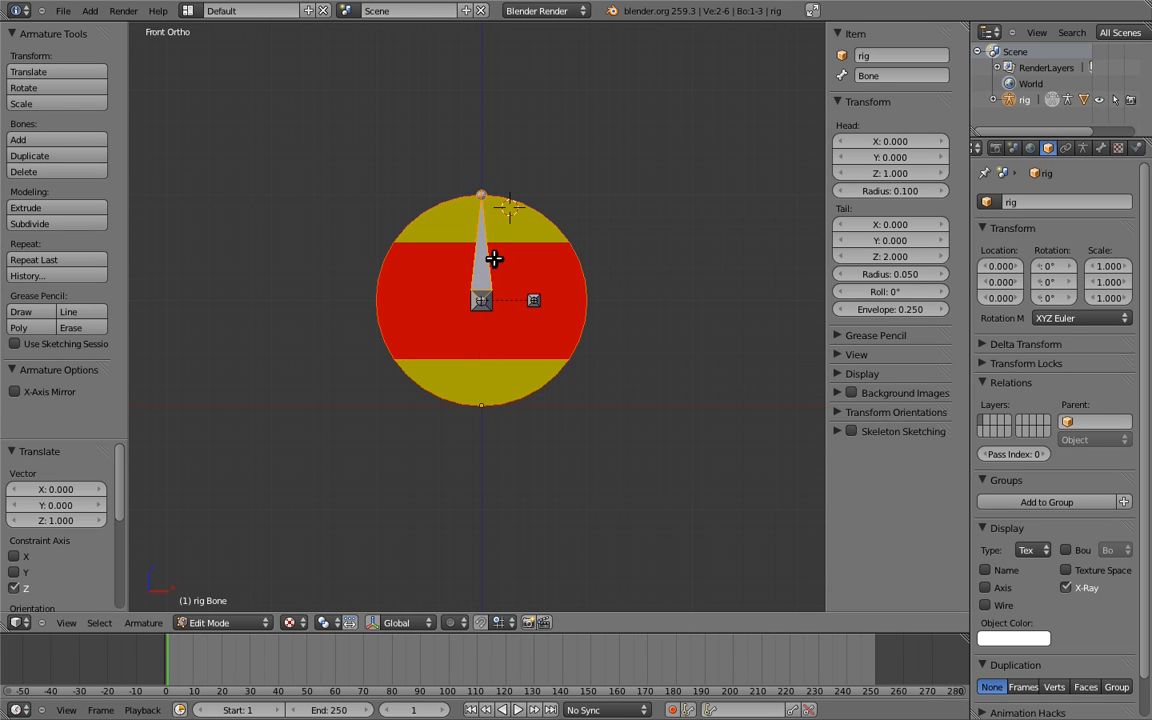
{"action": "left_click", "coordinate": [900, 76]}
{"action": "type", "text": "main"}
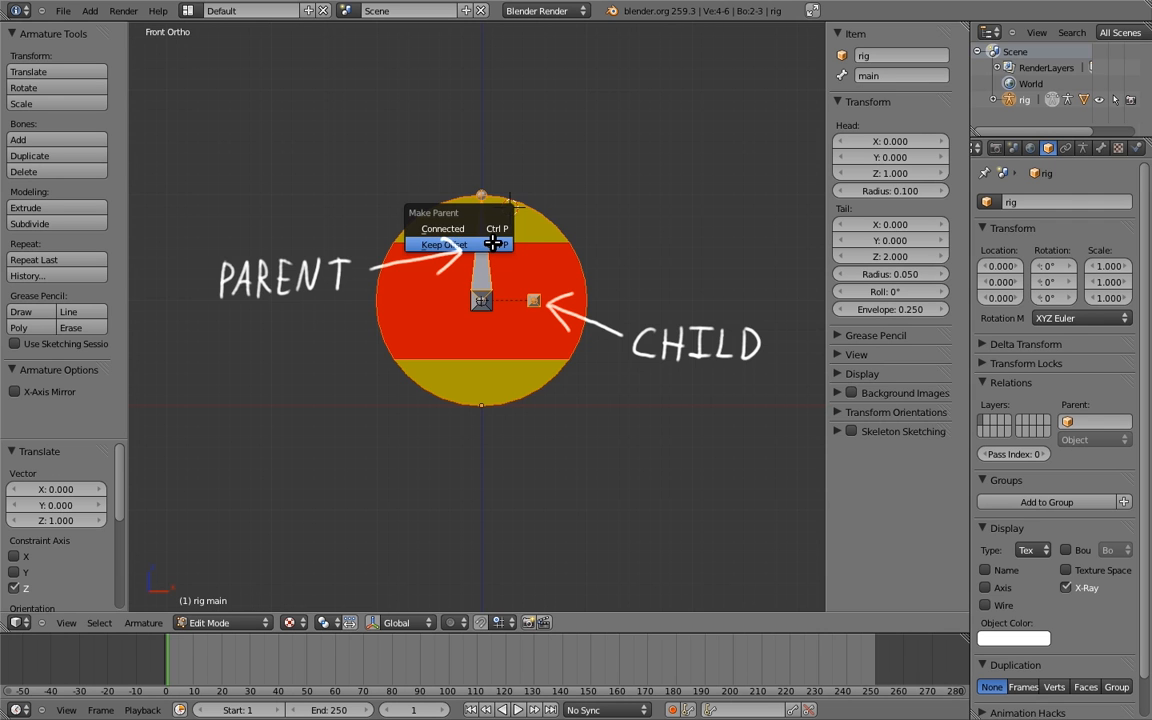
{"action": "left_click", "coordinate": [444, 244]}
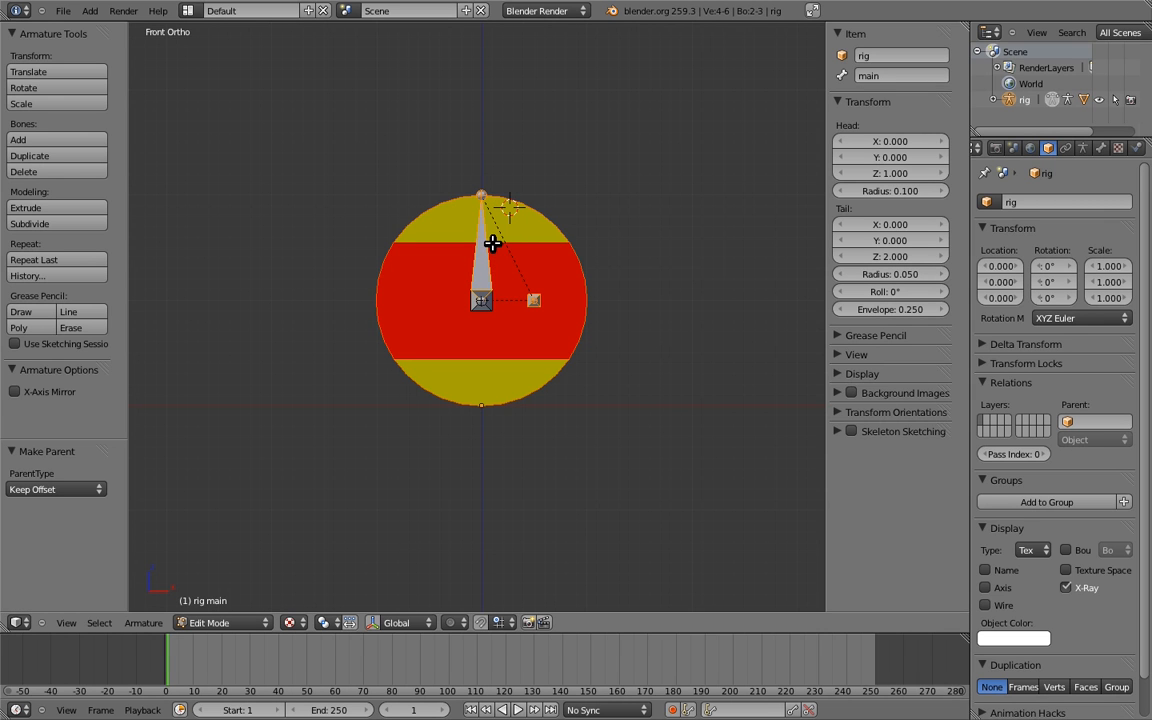
{"action": "left_click", "coordinate": [210, 622]}
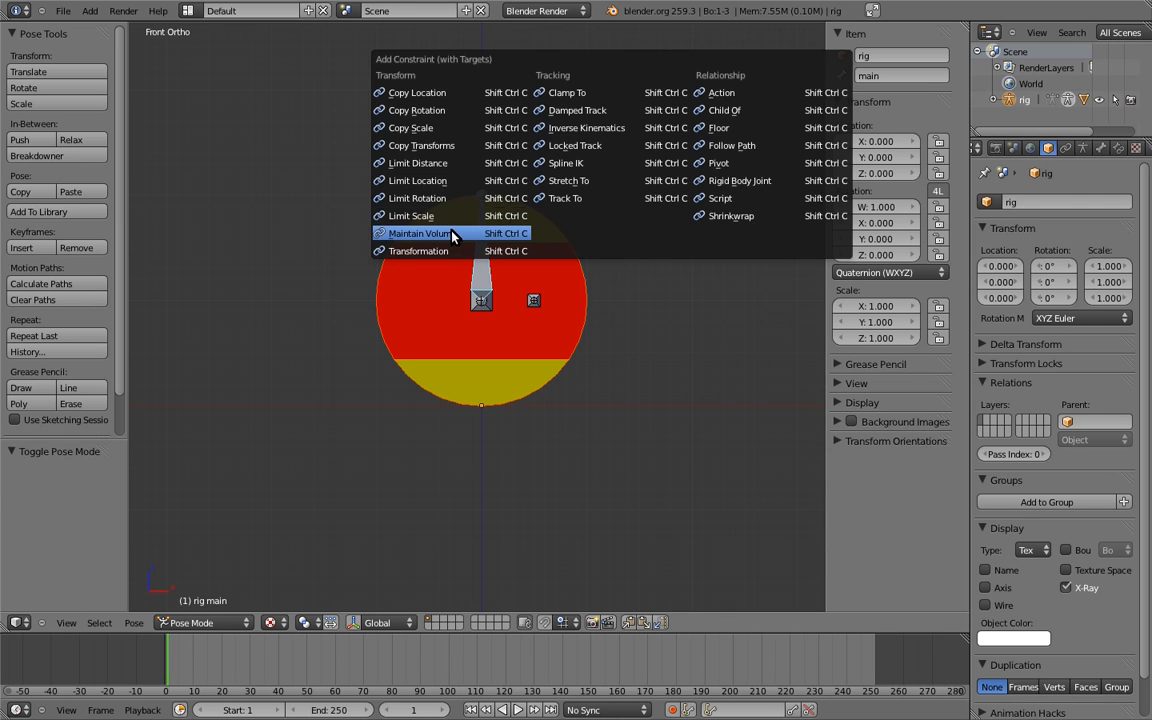
- Add a Maintain Volume constraint to the main bone and switch its rotation mode to XYZ Euler
{"action": "left_click", "coordinate": [416, 232]}
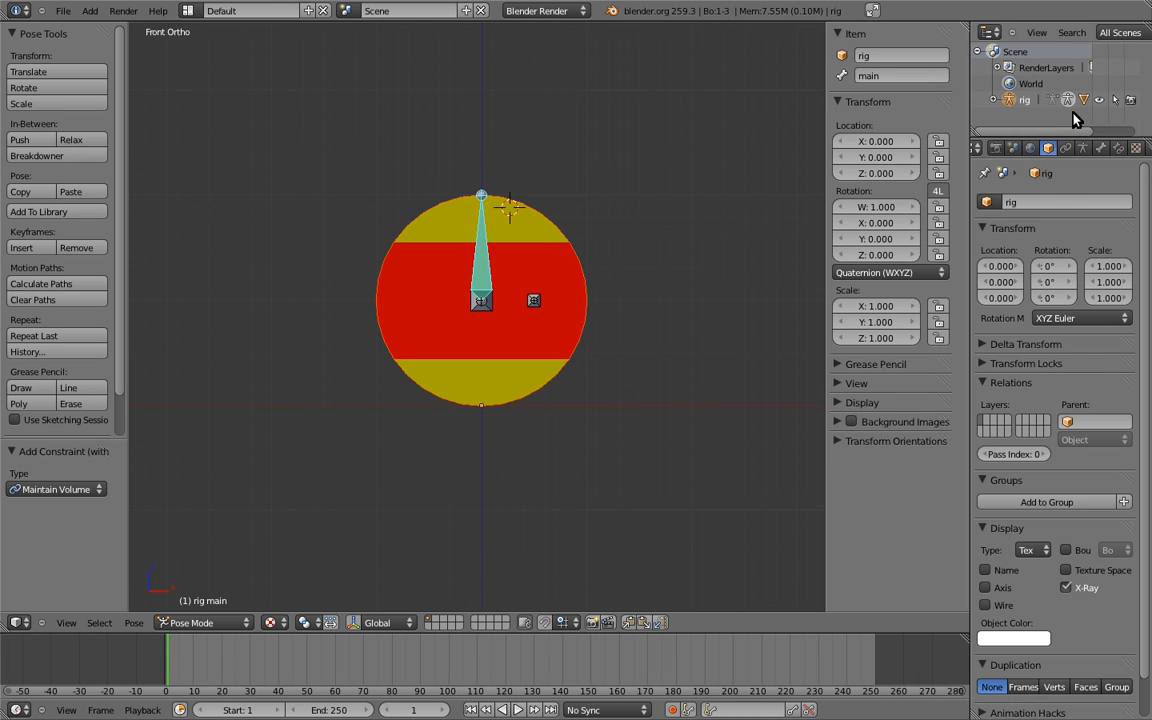
{"action": "left_click", "coordinate": [1064, 148]}
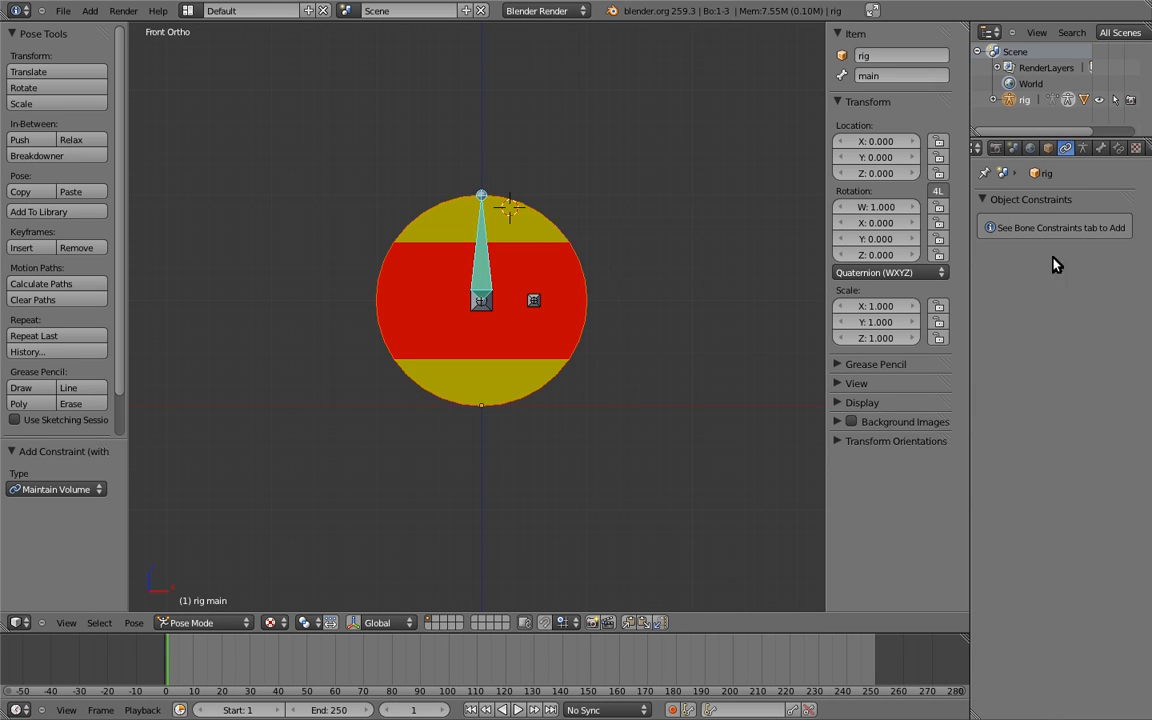
{"action": "mouse_move", "coordinate": [1070, 258]}
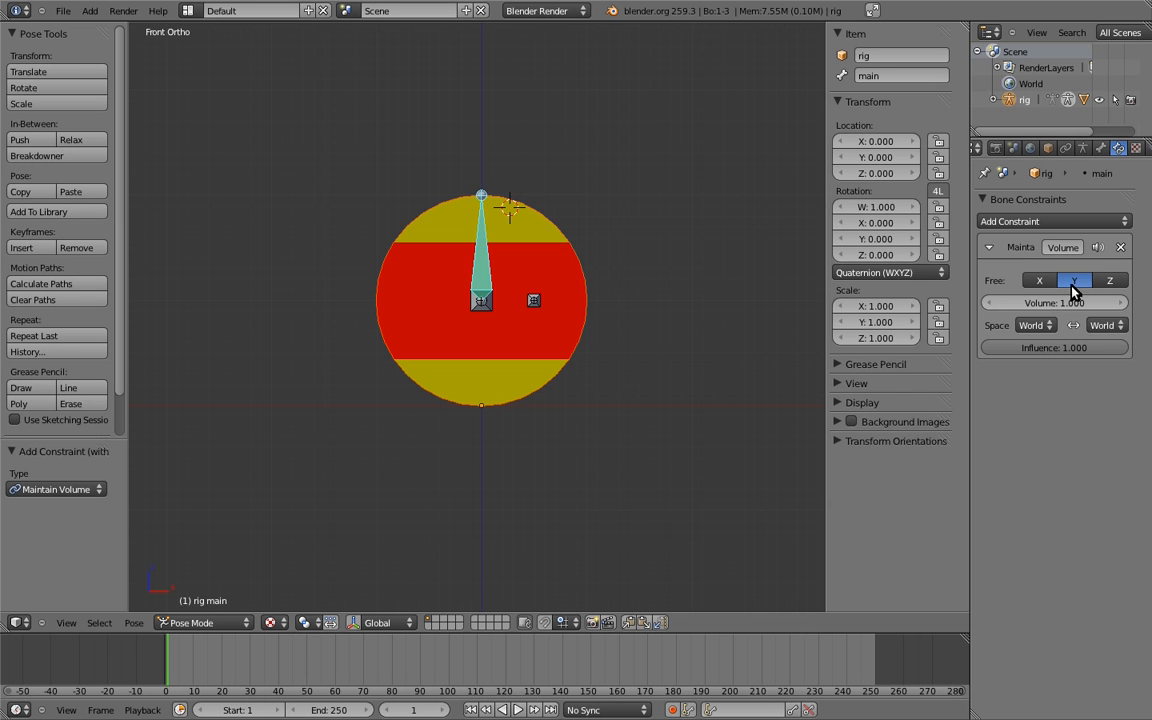
{"action": "mouse_move", "coordinate": [996, 422]}
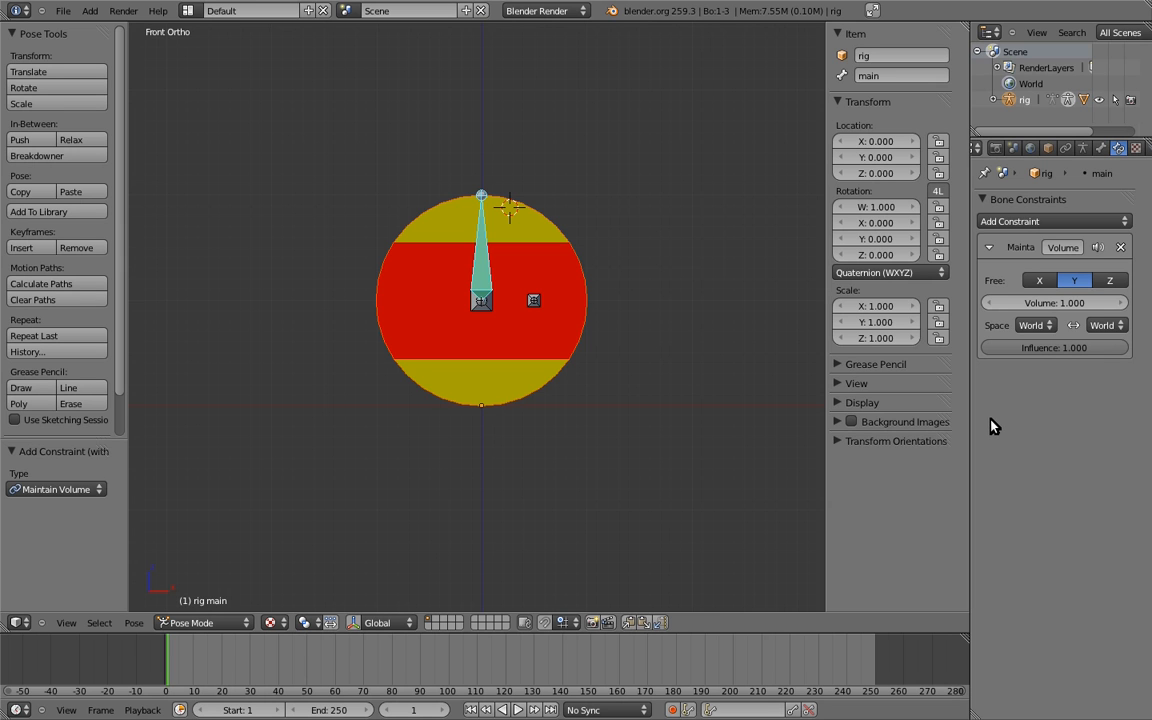
{"action": "mouse_move", "coordinate": [938, 306]}
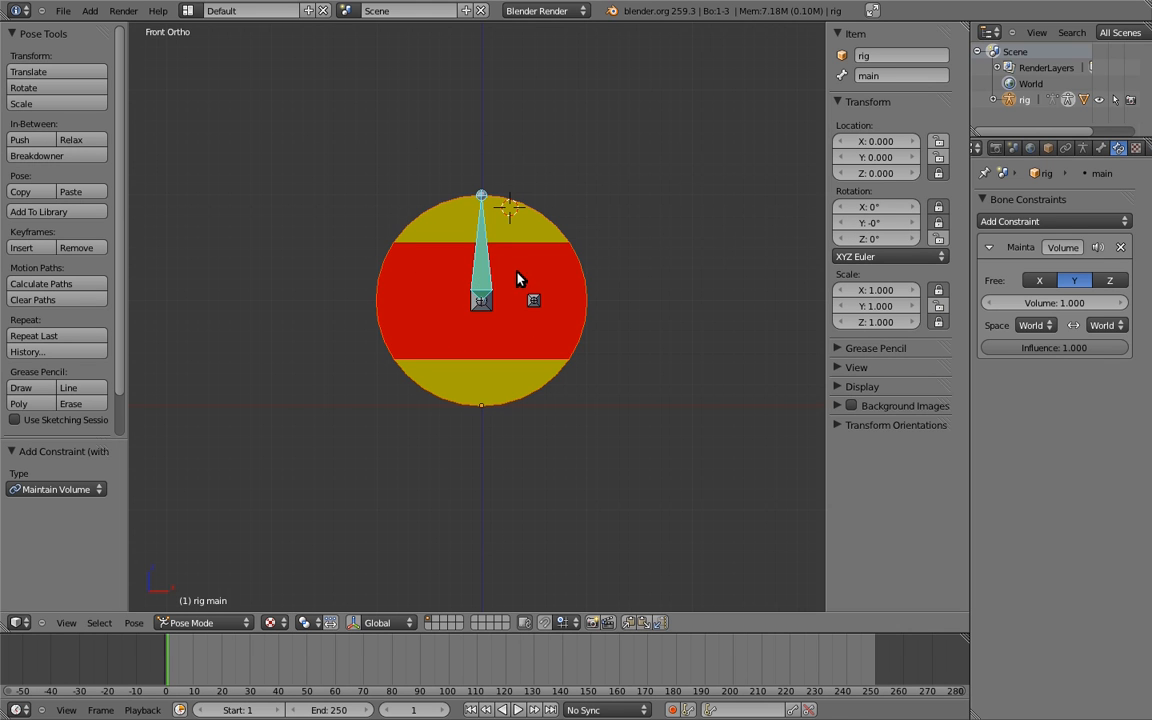
{"action": "mouse_move", "coordinate": [528, 312]}
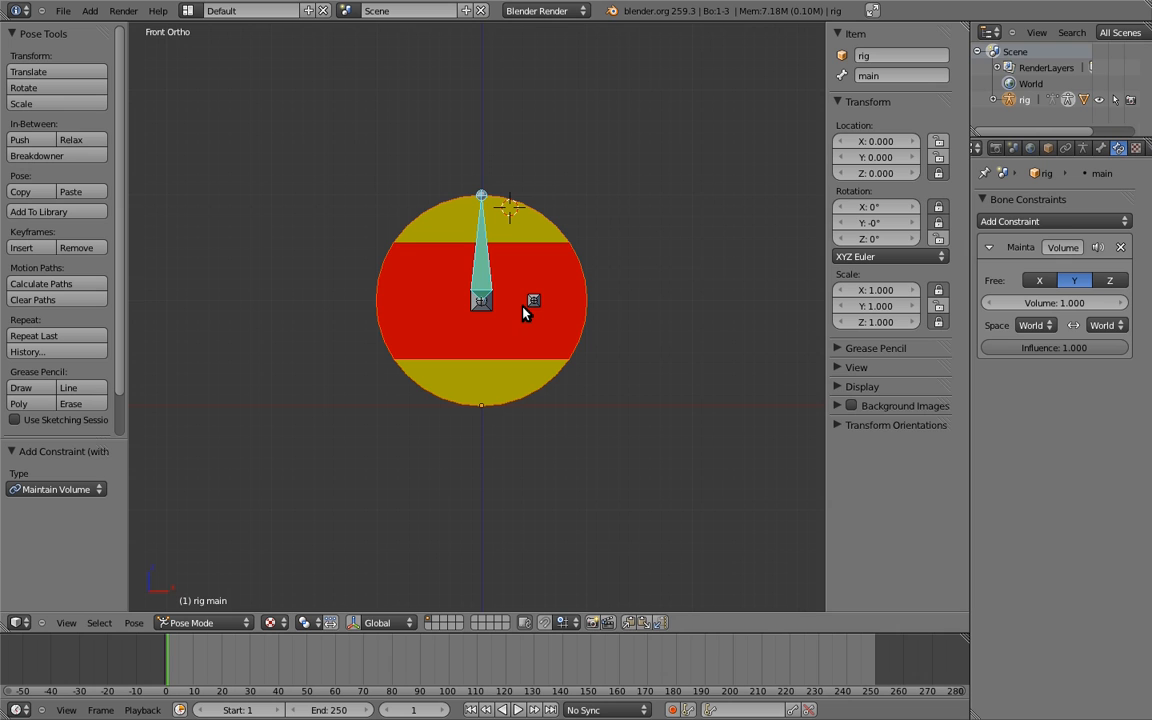
{"action": "mouse_move", "coordinate": [518, 312]}
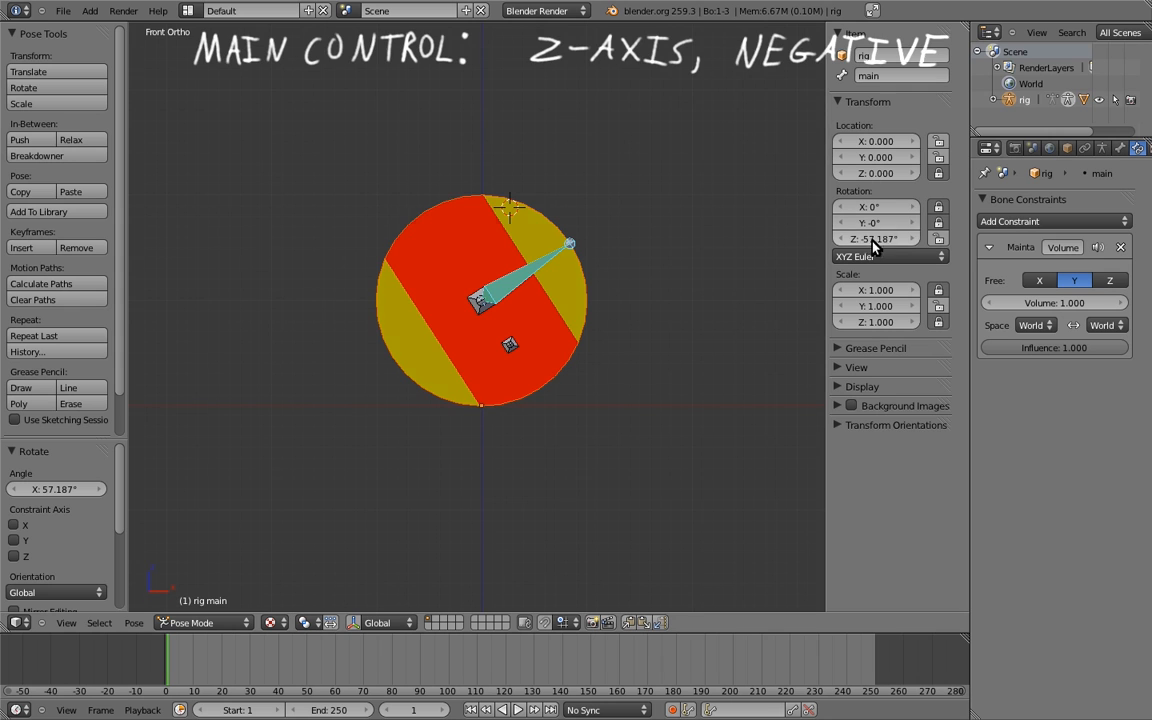
{"action": "mouse_move", "coordinate": [756, 262]}
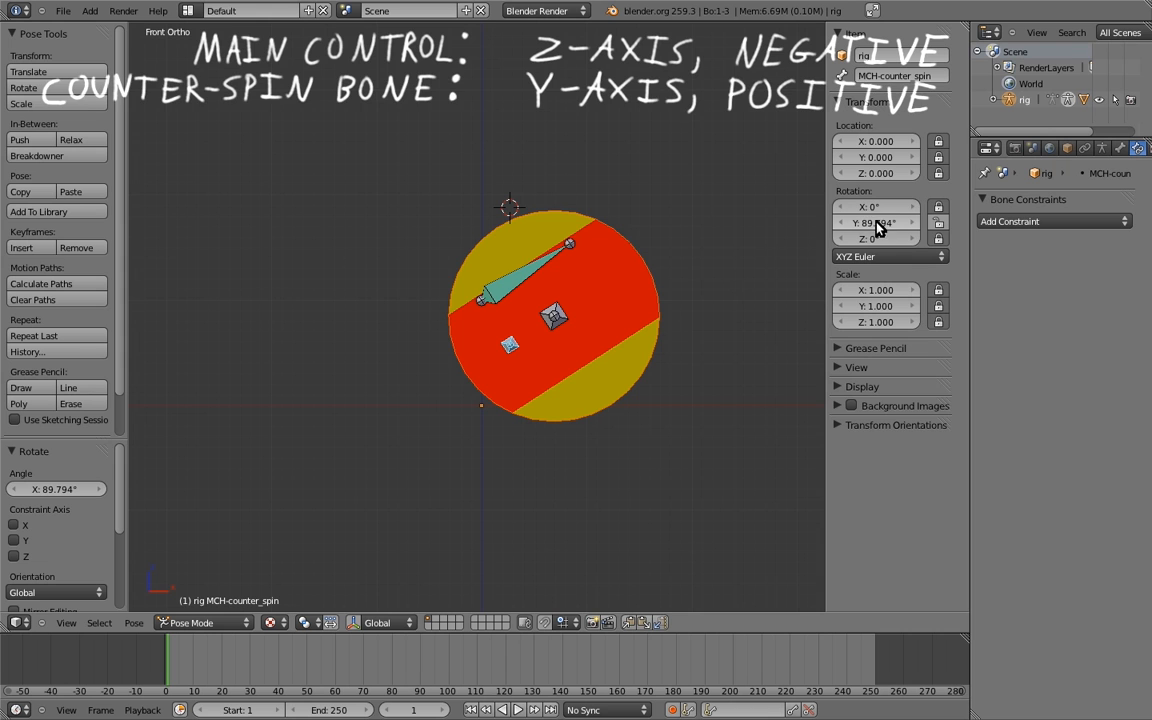
{"action": "mouse_move", "coordinate": [728, 316]}
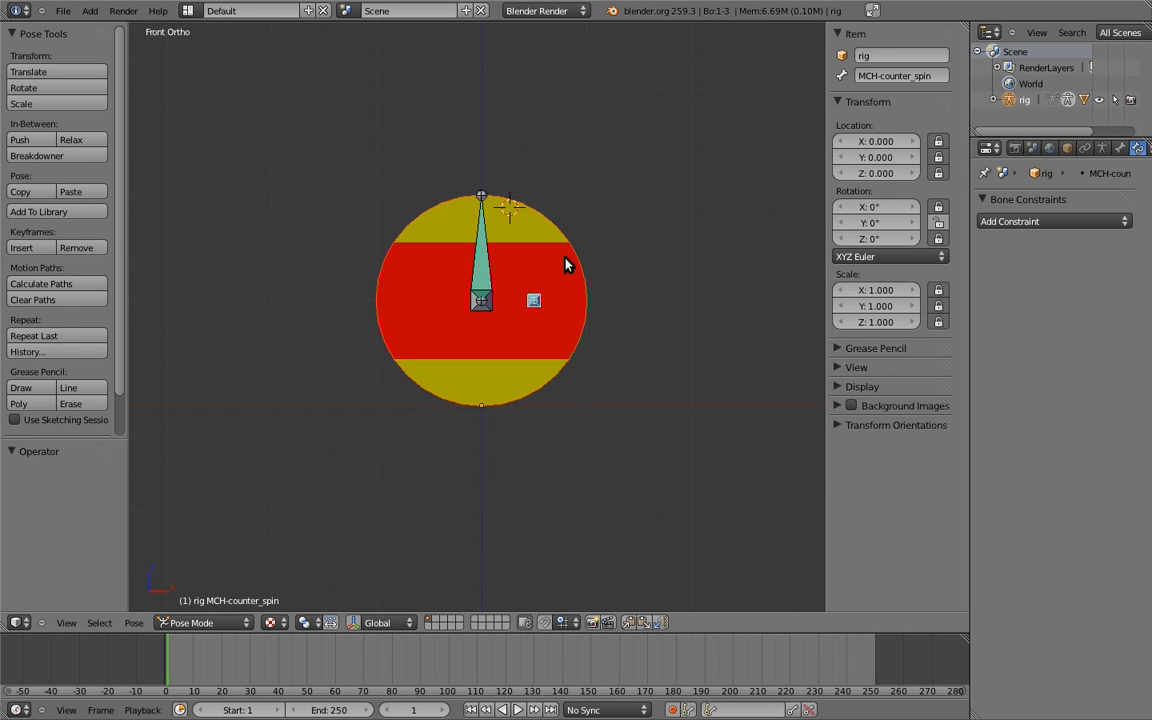
{"action": "right_click", "coordinate": [876, 206]}
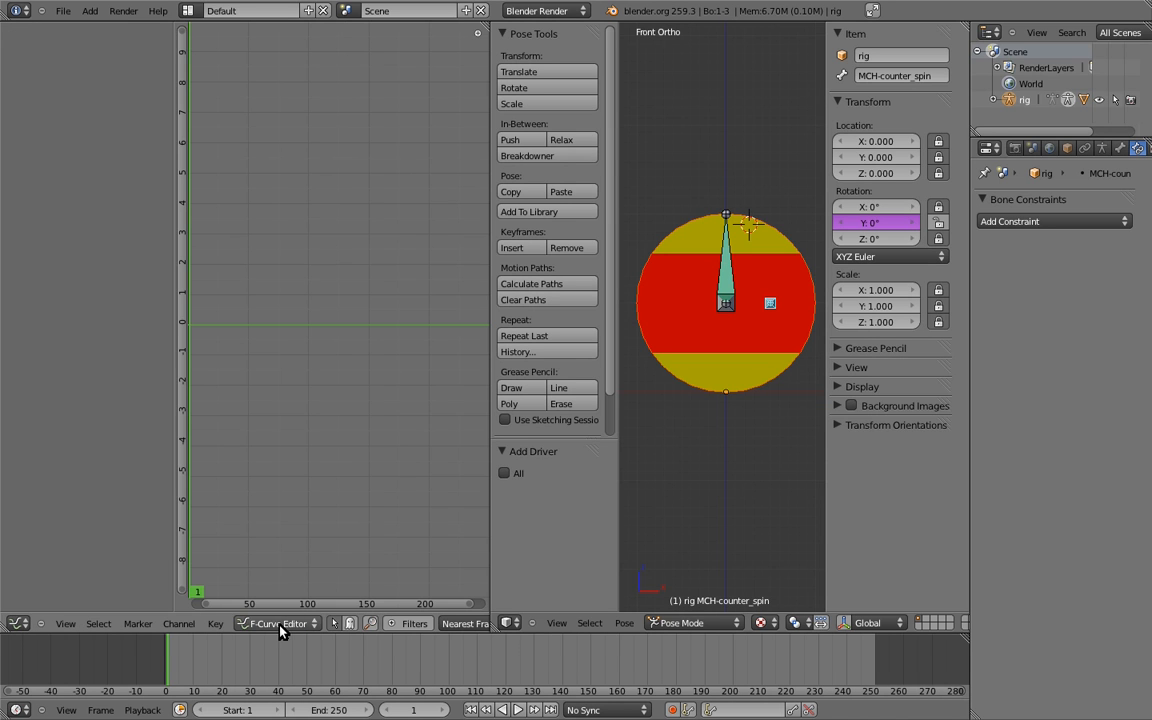
- Show the drivers in the Graph Editor and remove the driver's default Generator modifier
{"action": "left_click", "coordinate": [278, 622]}
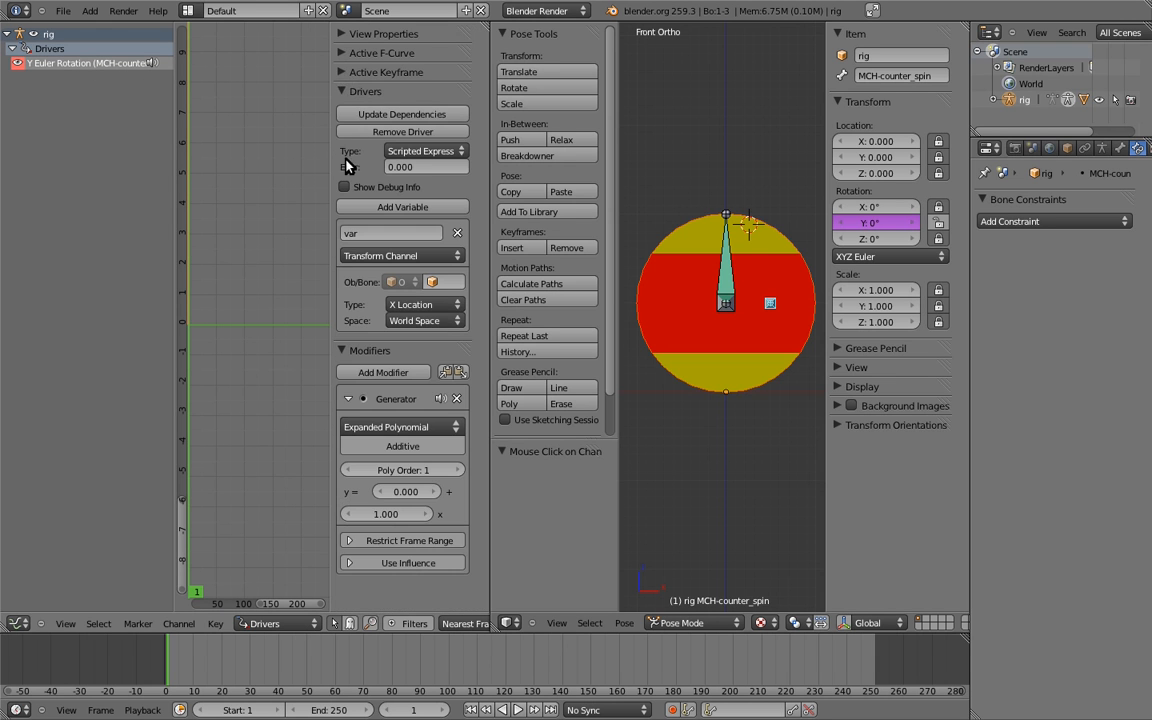
{"action": "left_click", "coordinate": [344, 350]}
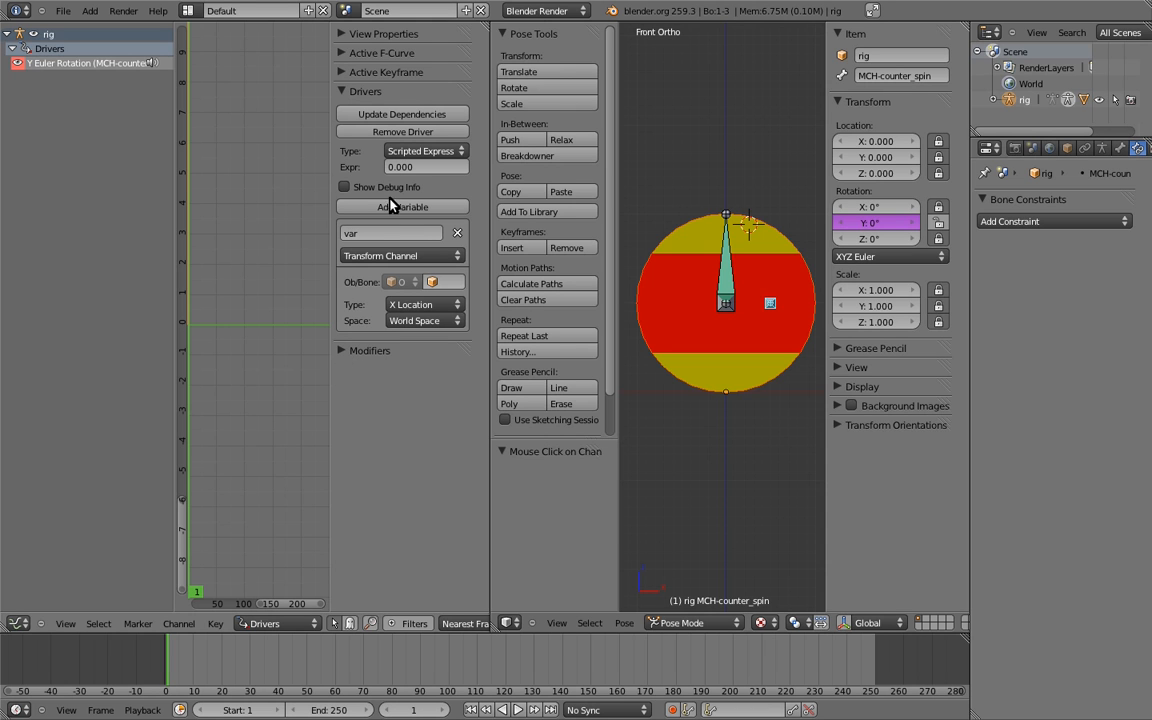
{"action": "mouse_move", "coordinate": [450, 282]}
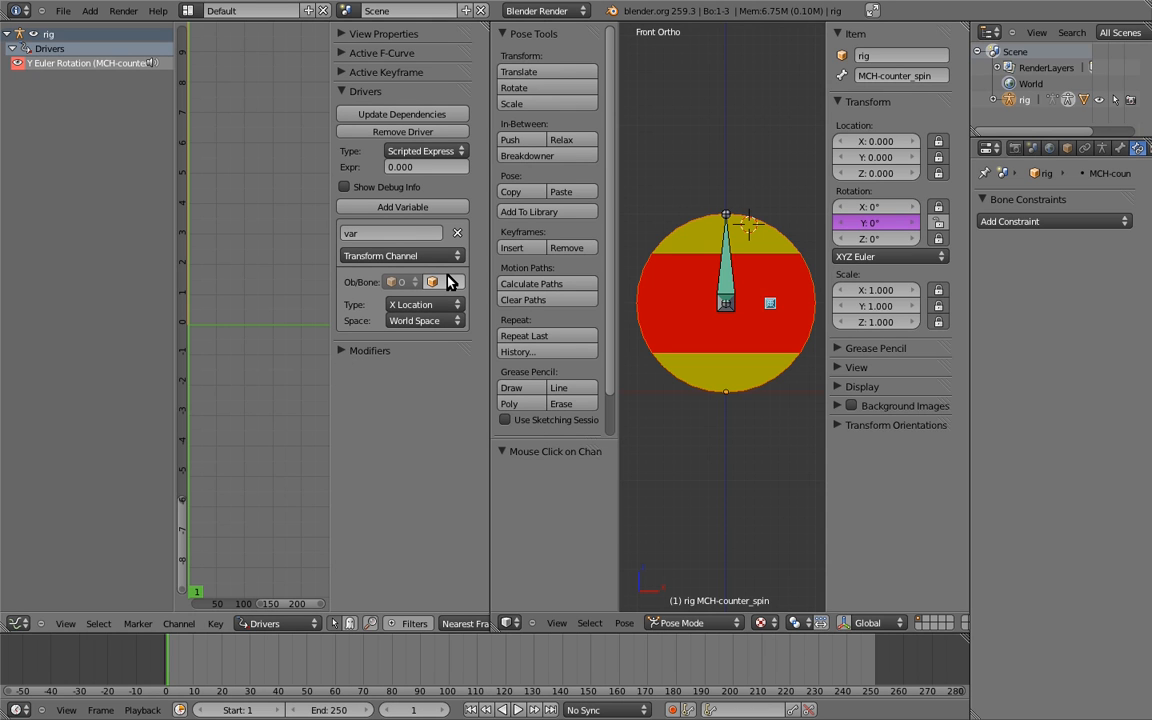
{"action": "mouse_move", "coordinate": [452, 284]}
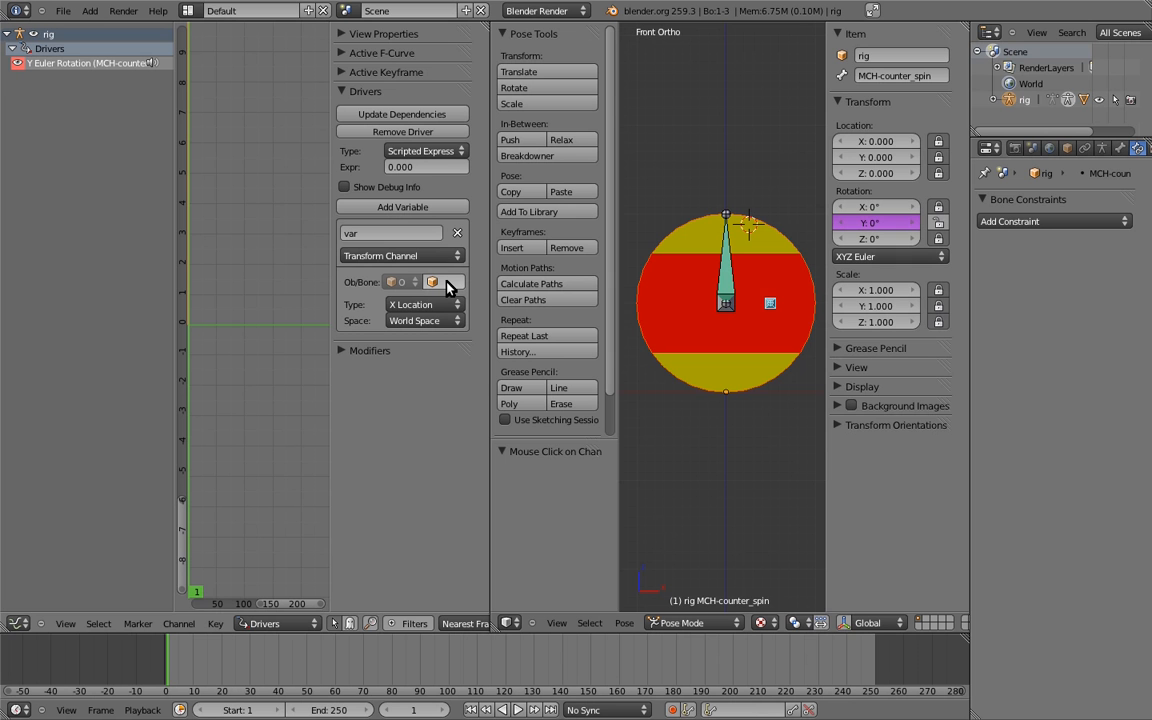
- Set the driver variable to read rig bone main's Z Rotation in Transform Space
{"action": "left_click", "coordinate": [444, 280]}
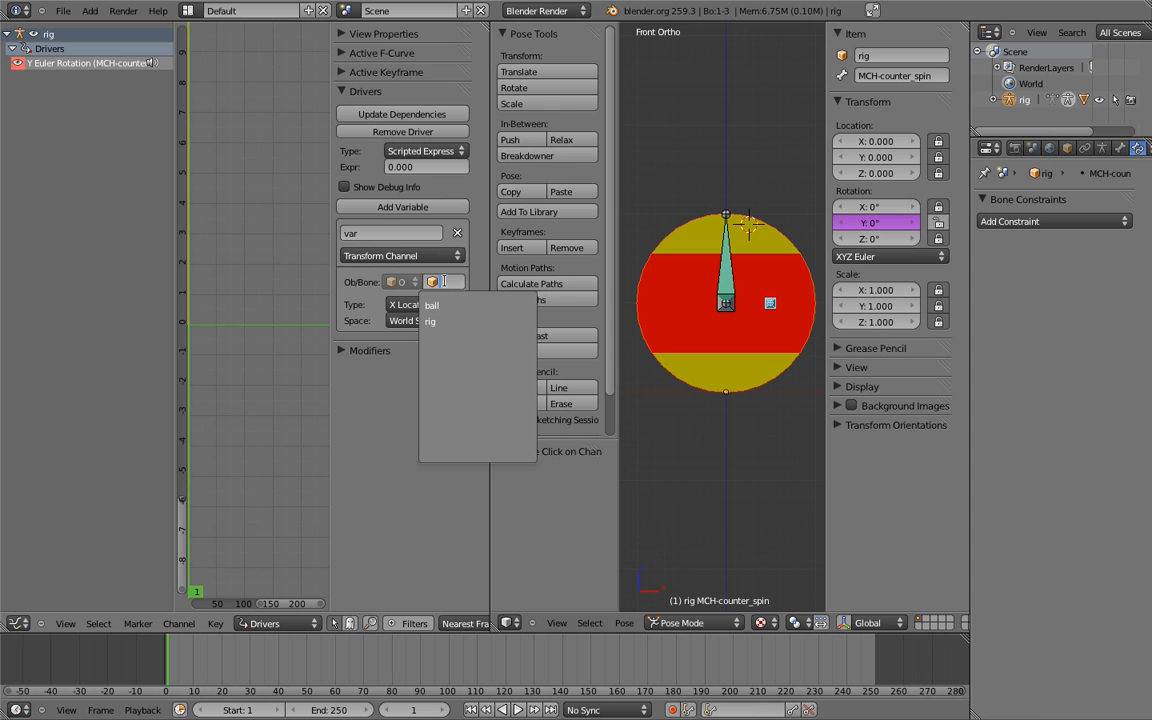
{"action": "left_click", "coordinate": [430, 320]}
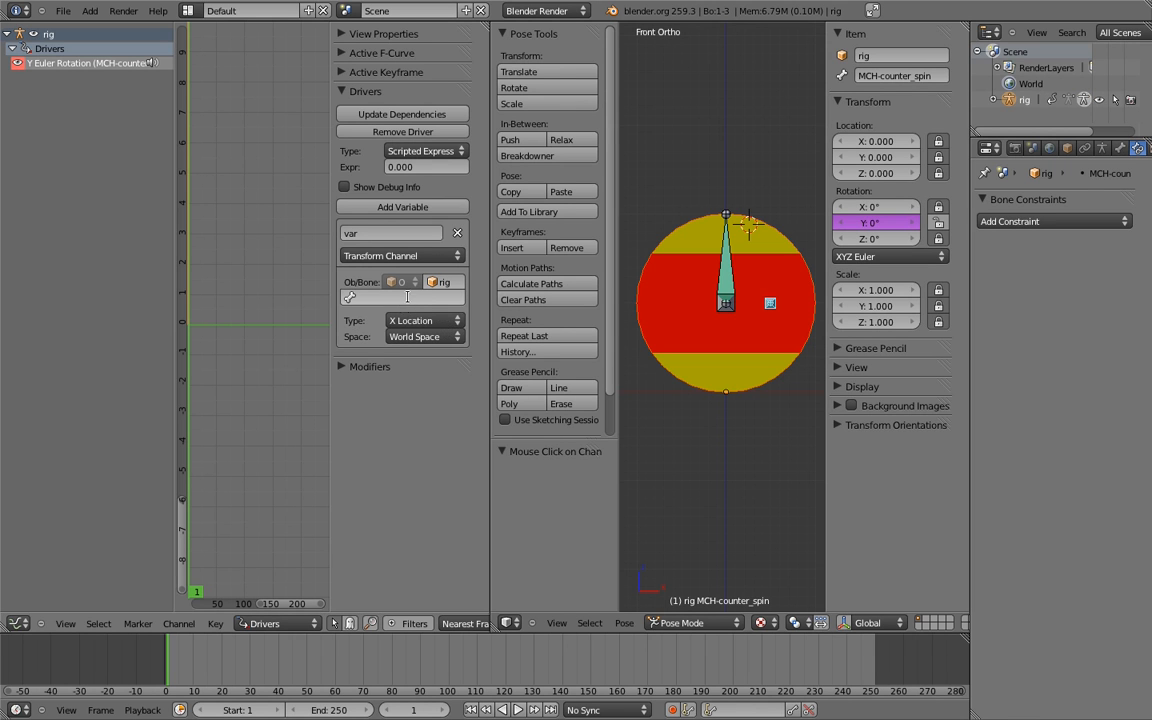
{"action": "left_click", "coordinate": [400, 296]}
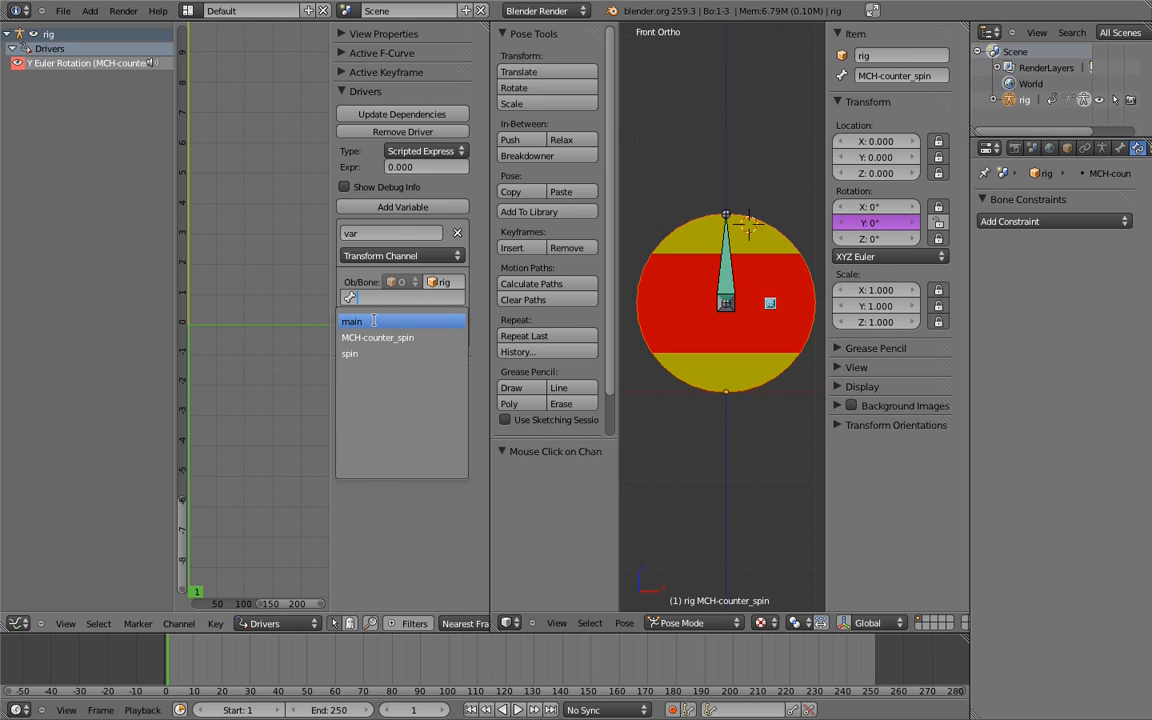
{"action": "left_click", "coordinate": [352, 320]}
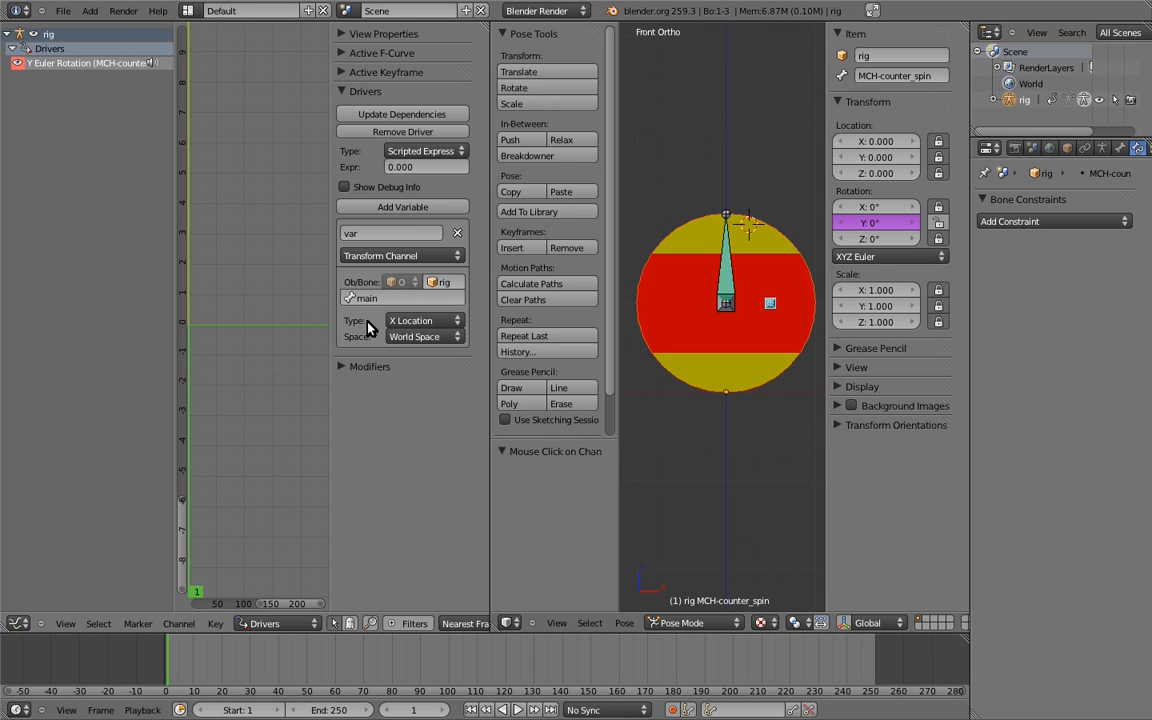
{"action": "left_click", "coordinate": [424, 336]}
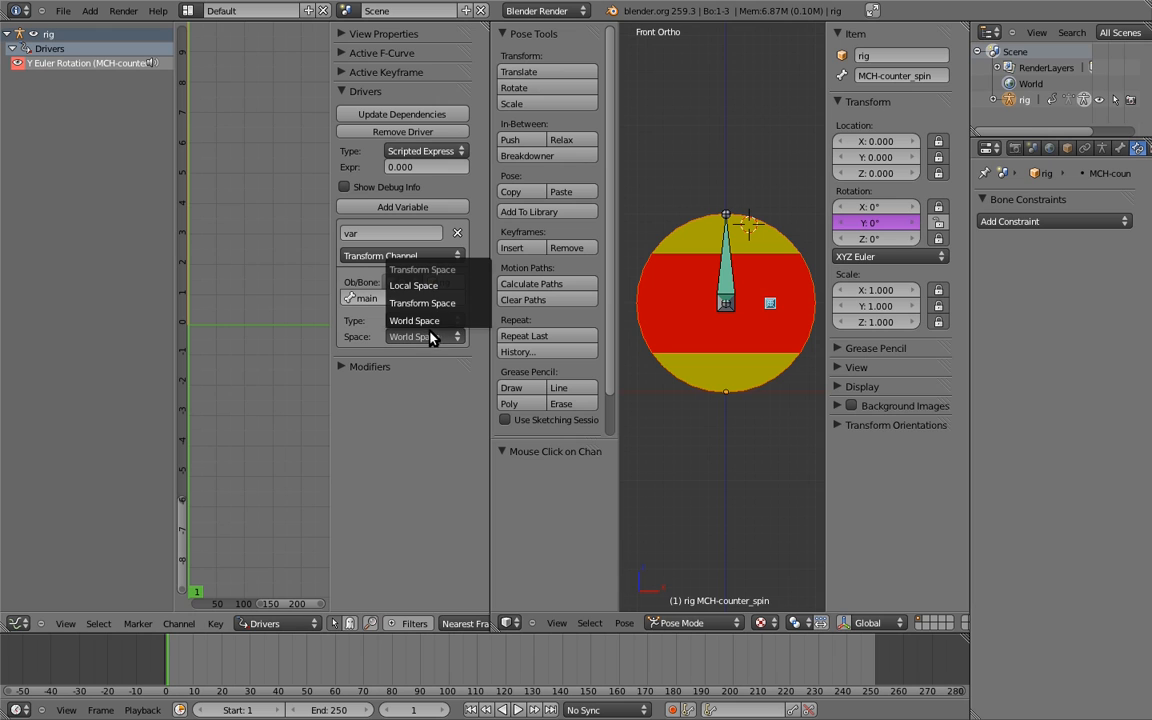
{"action": "mouse_move", "coordinate": [422, 304]}
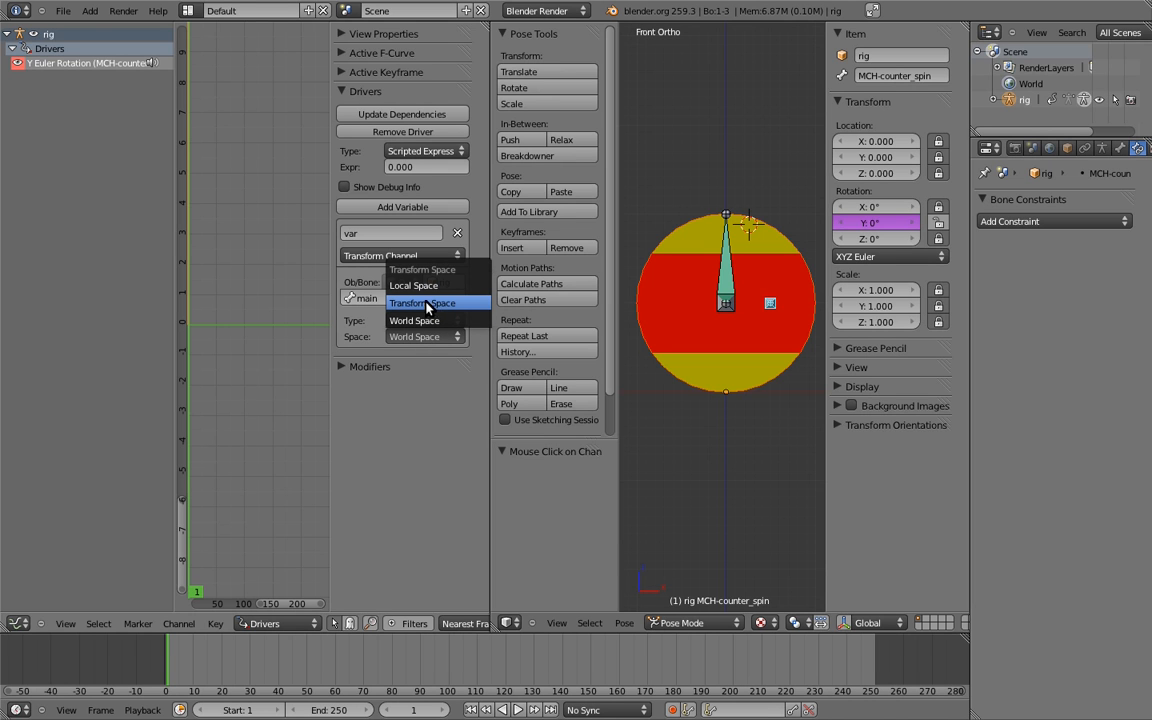
{"action": "left_click", "coordinate": [420, 302]}
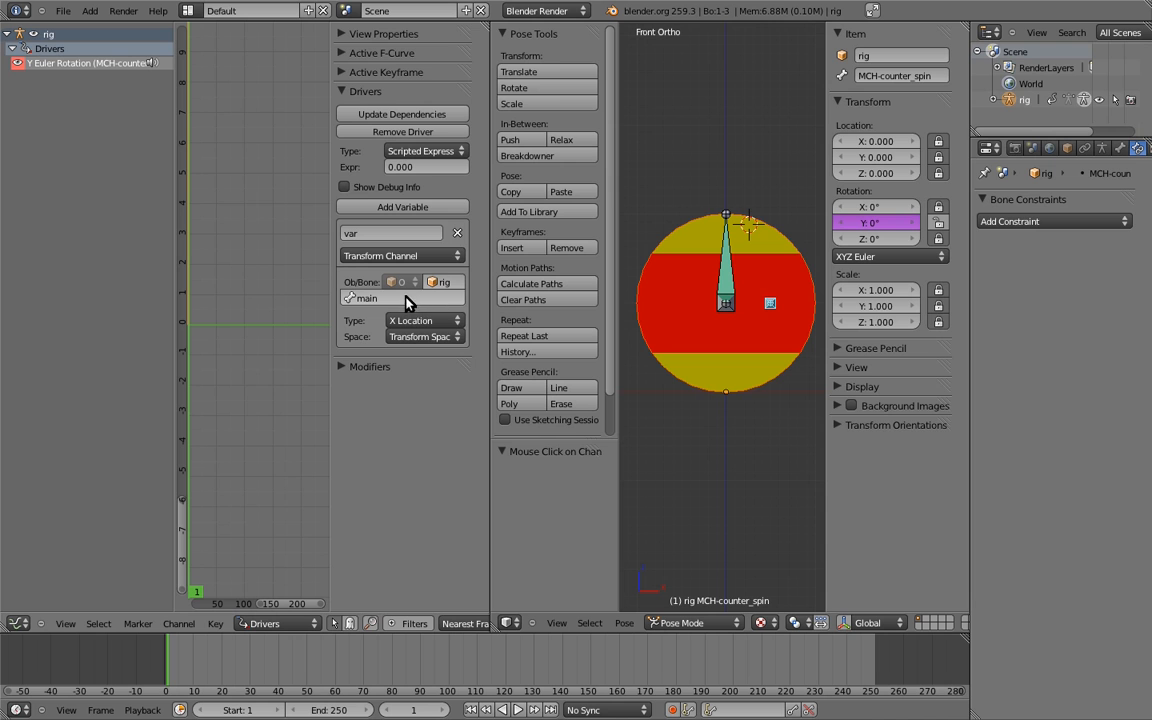
{"action": "left_click", "coordinate": [424, 320]}
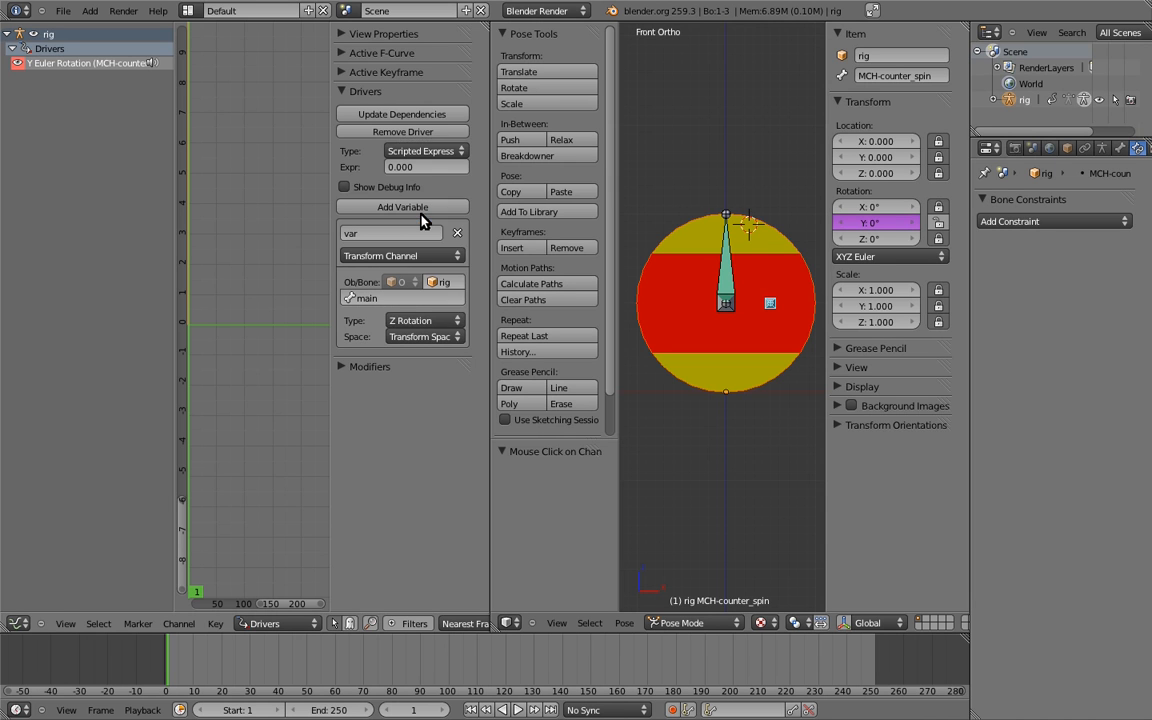
{"action": "left_click", "coordinate": [424, 166]}
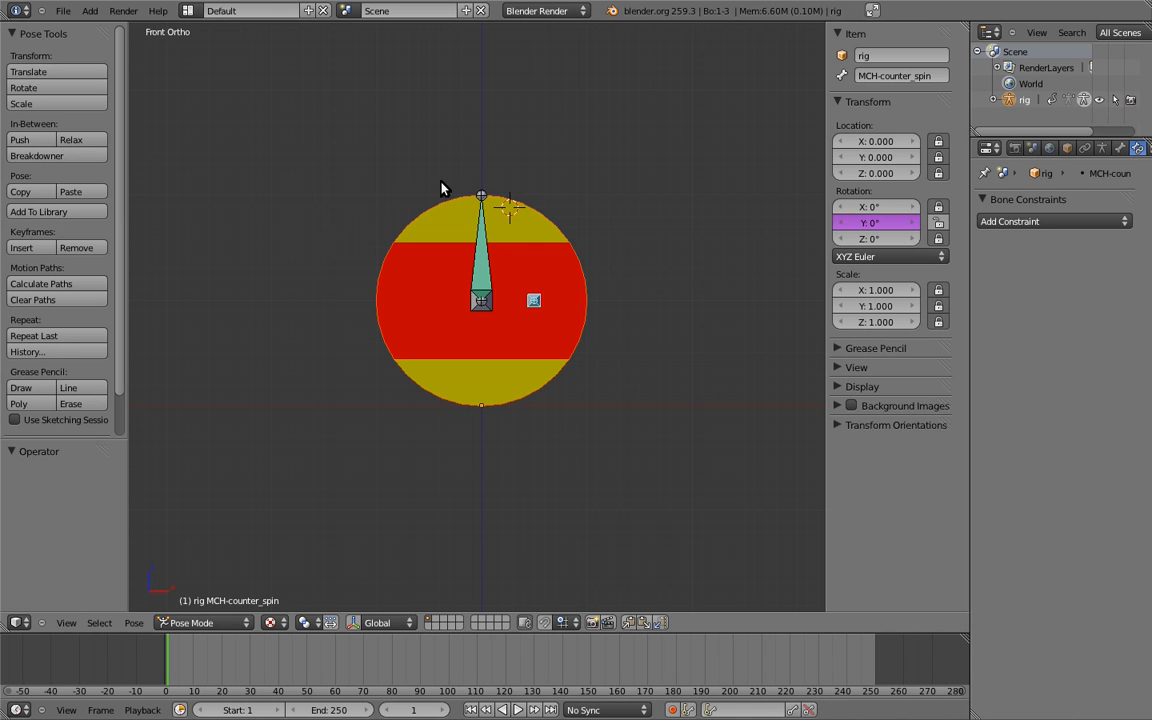
{"action": "mouse_move", "coordinate": [484, 216]}
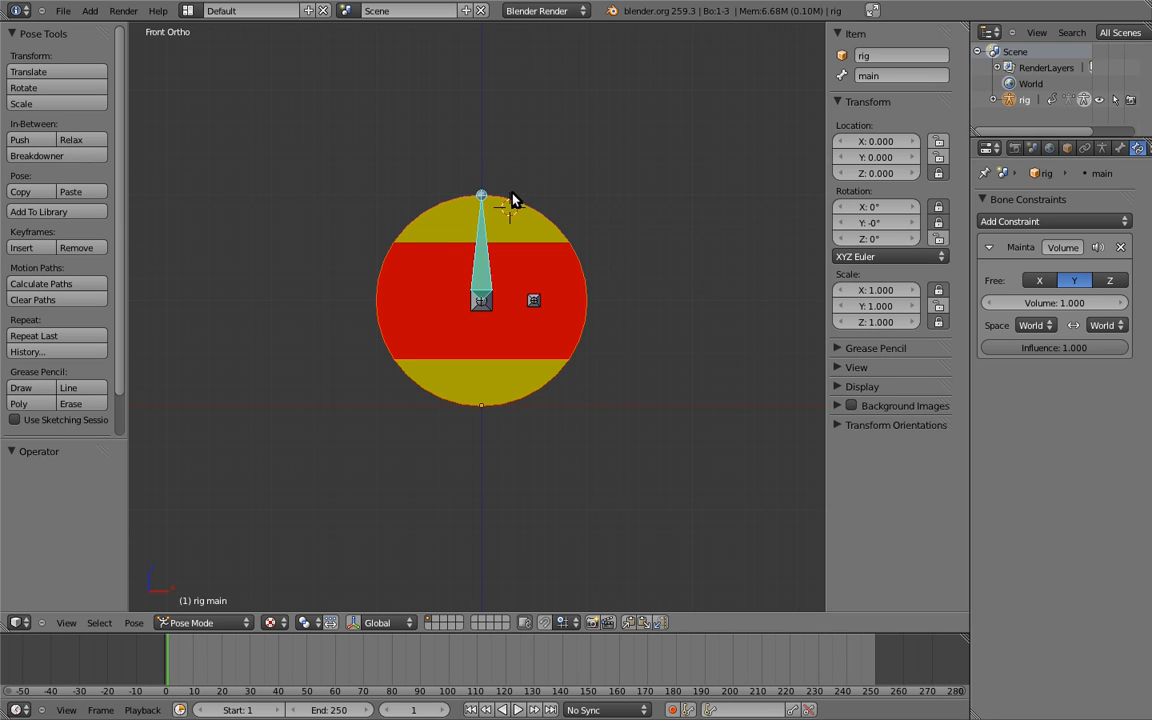
- Select MCH-counter_spin in pose mode and bring up the Change Bone Layers popup
{"action": "left_click", "coordinate": [532, 300]}
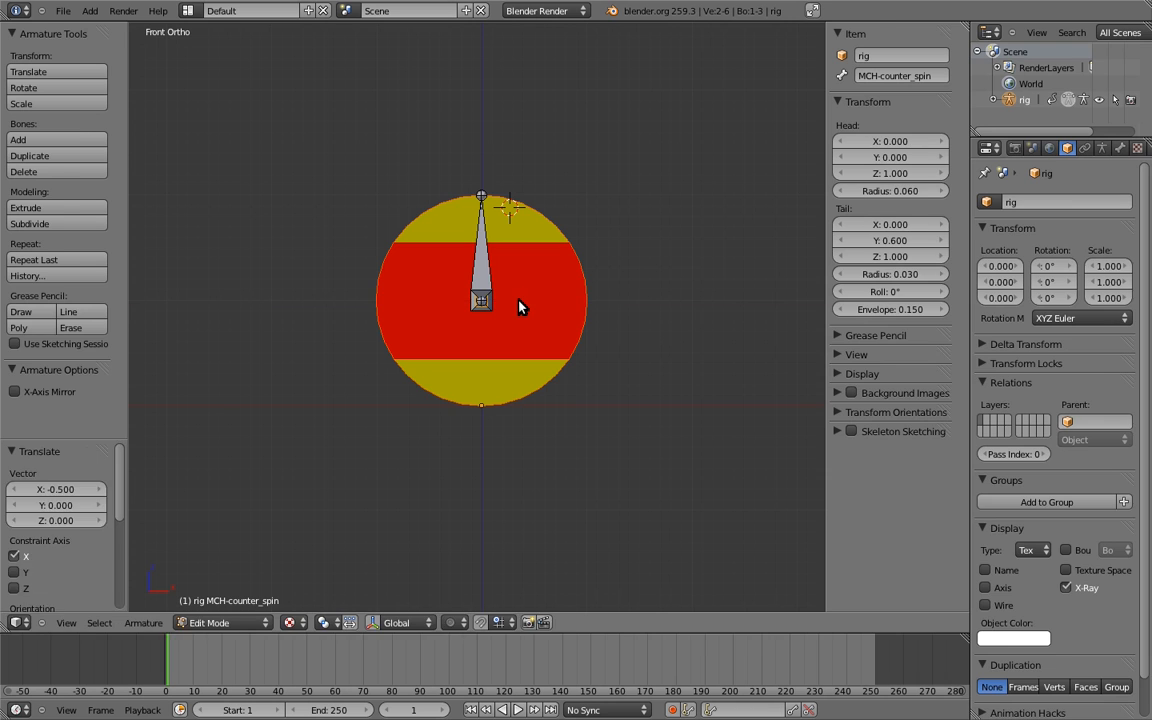
{"action": "left_click", "coordinate": [220, 622]}
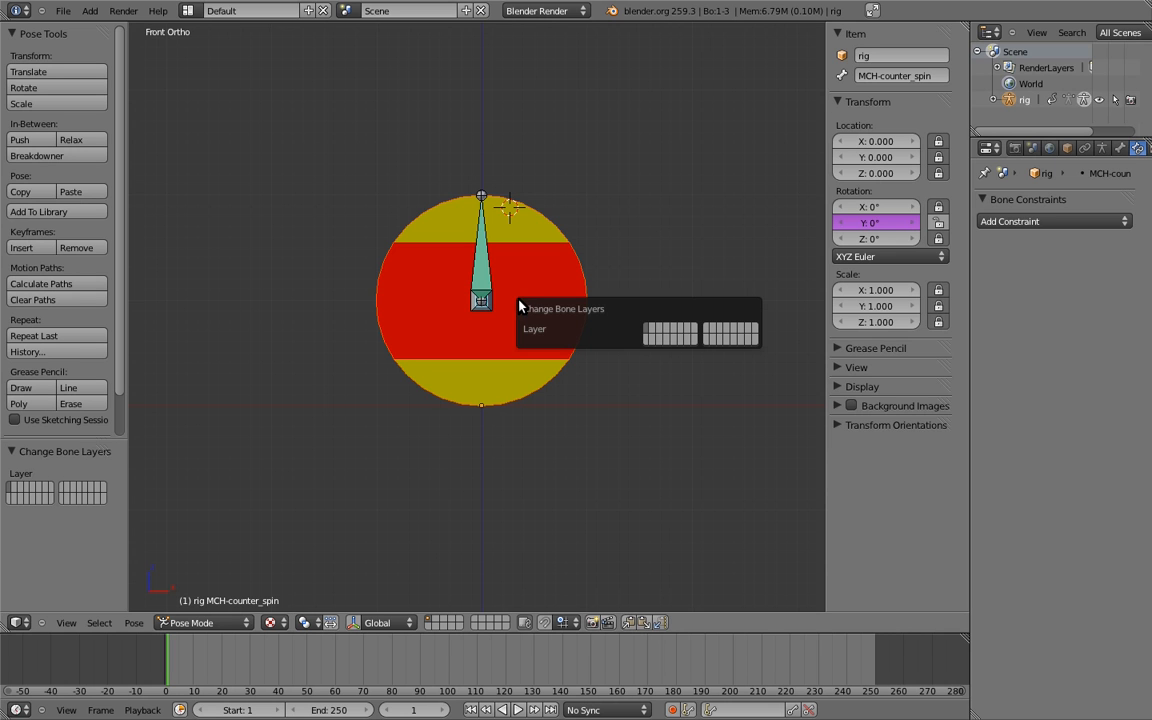
{"action": "mouse_move", "coordinate": [648, 344]}
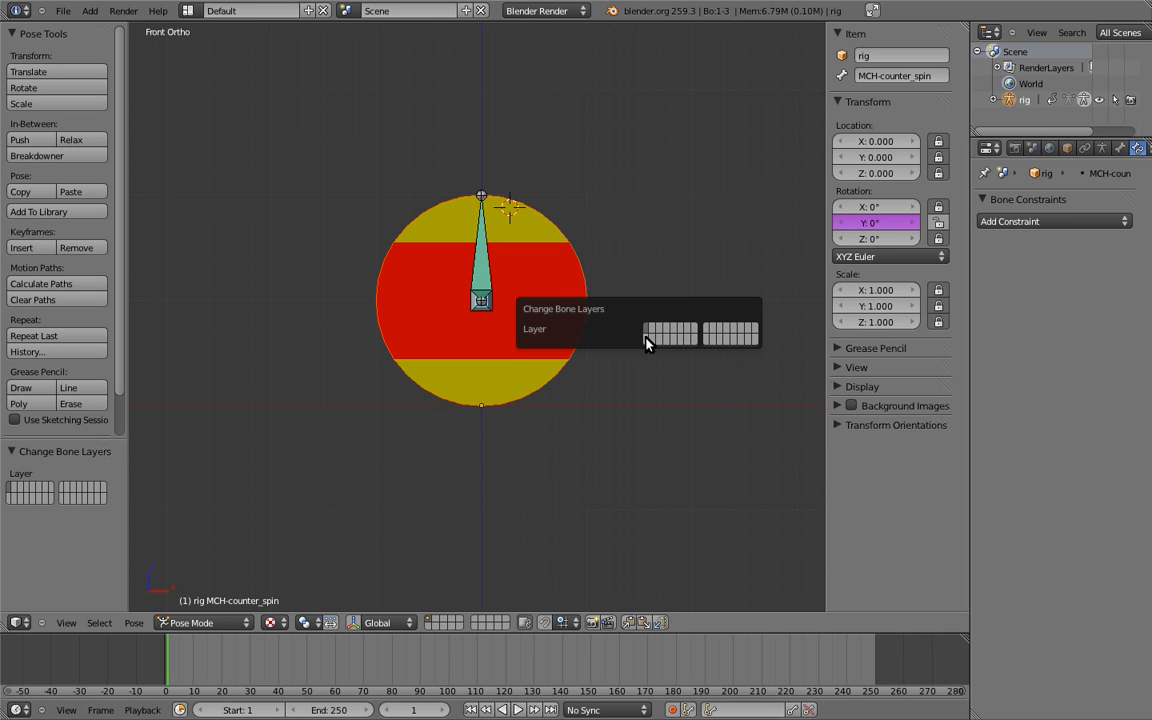
- Move MCH-counter_spin to a hidden bone layer and display only the main layer in the Skeleton settings
{"action": "left_click", "coordinate": [500, 310]}
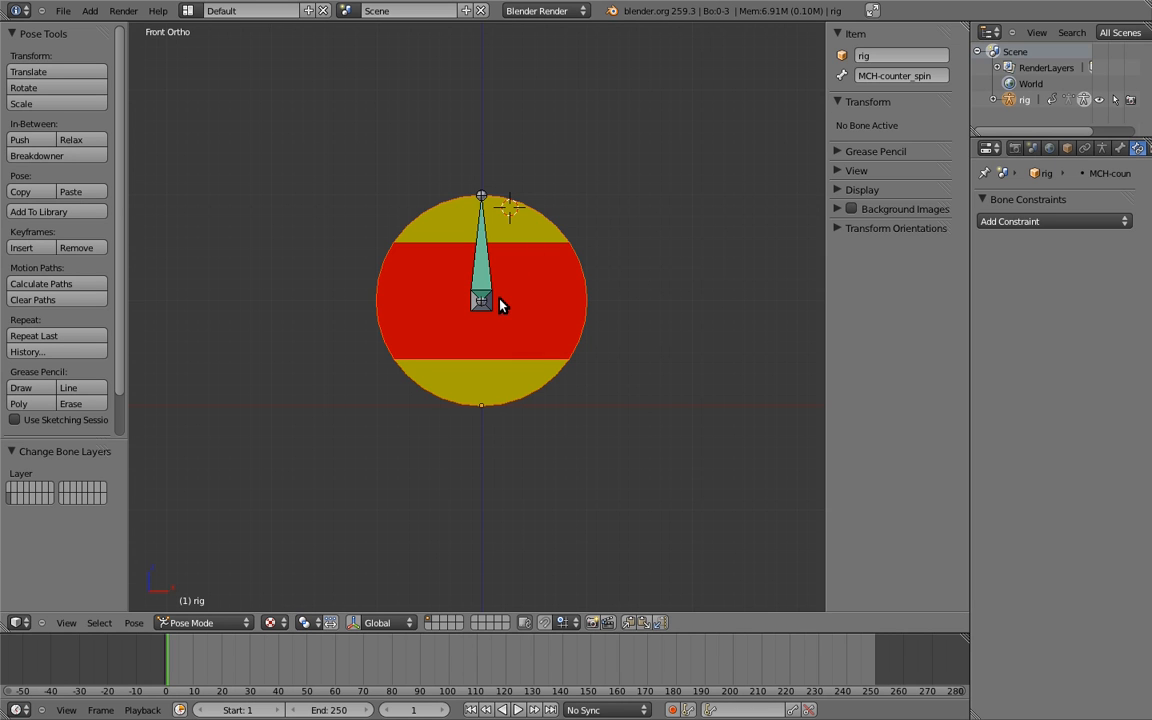
{"action": "mouse_move", "coordinate": [530, 248]}
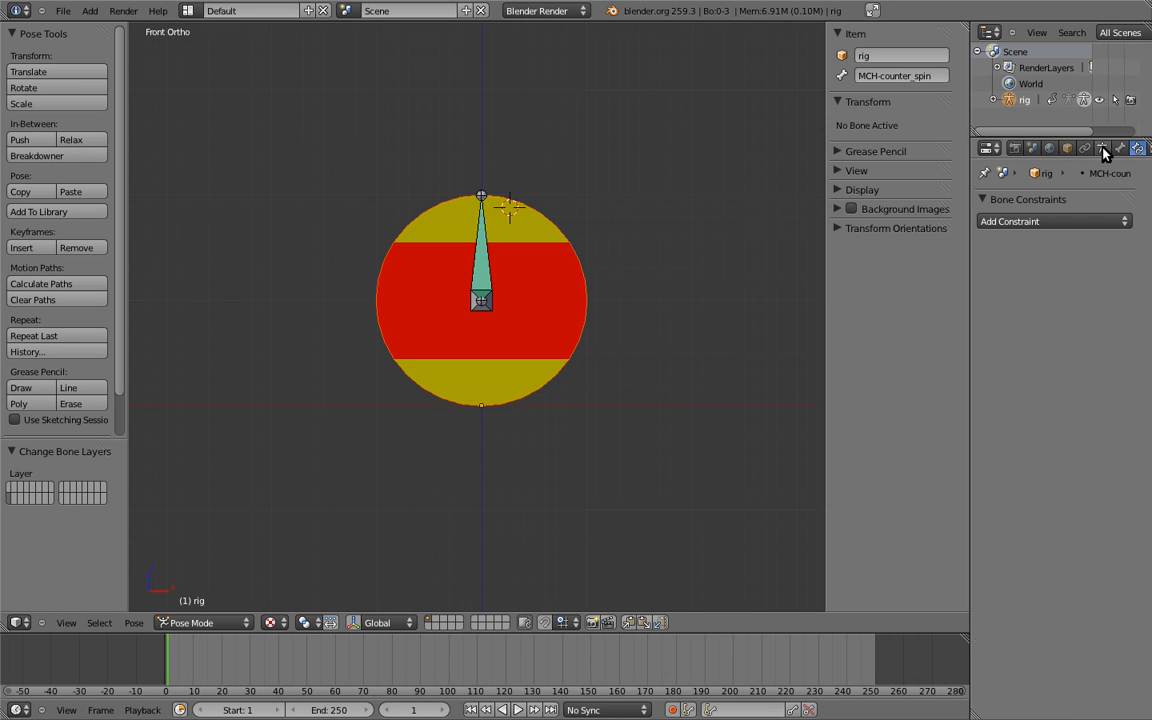
{"action": "left_click", "coordinate": [1102, 148]}
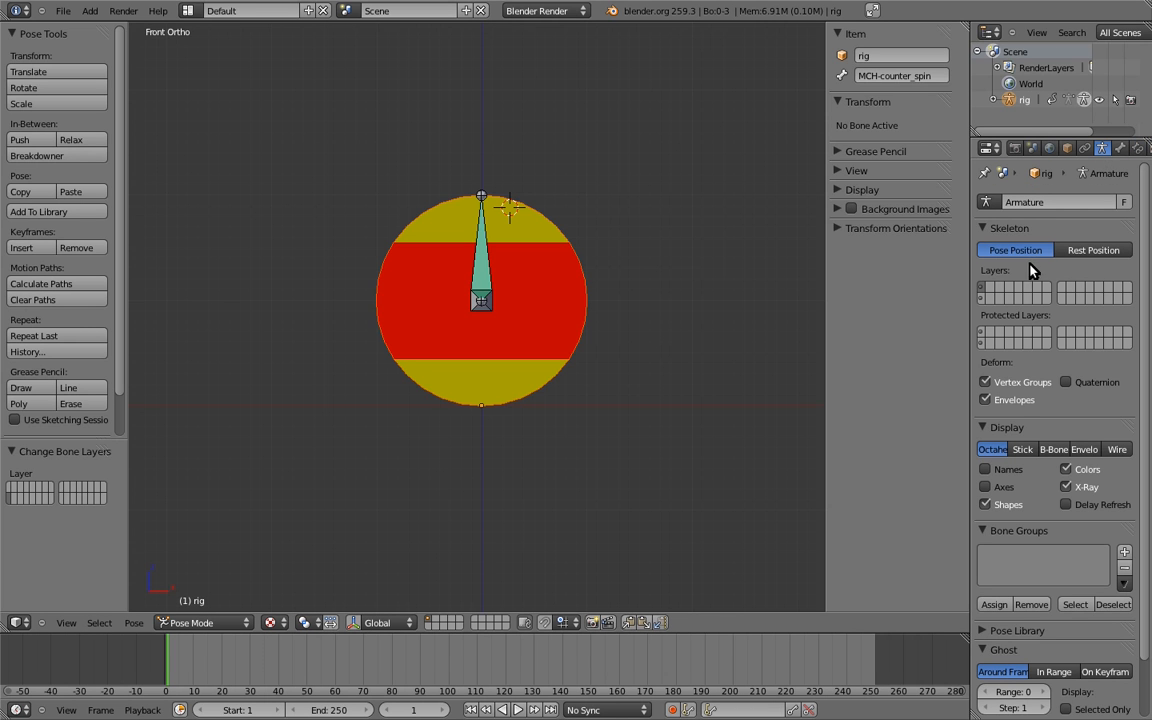
{"action": "mouse_move", "coordinate": [1052, 282]}
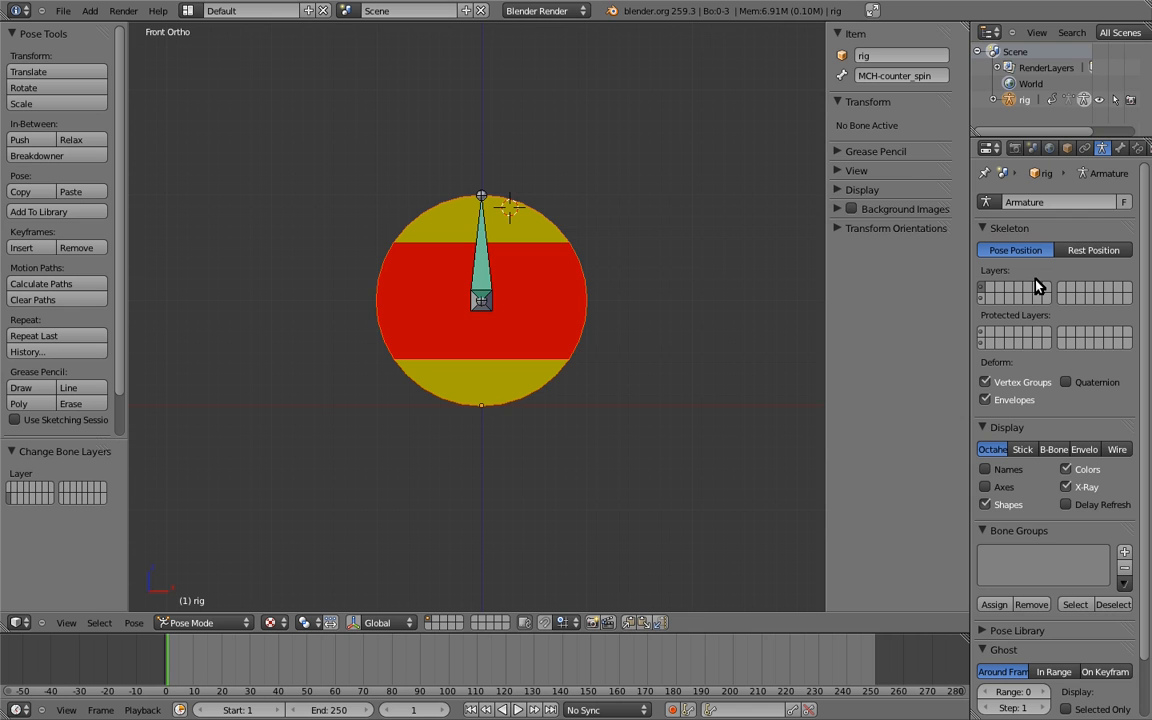
{"action": "left_click", "coordinate": [484, 198]}
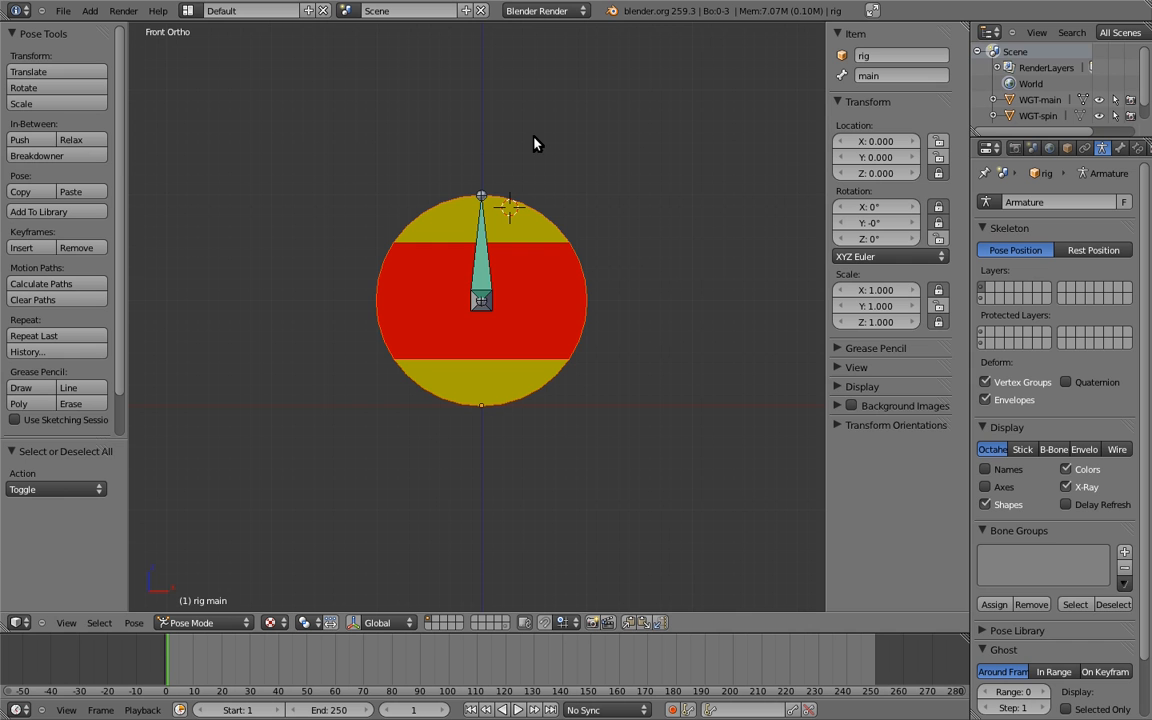
{"action": "mouse_move", "coordinate": [490, 256]}
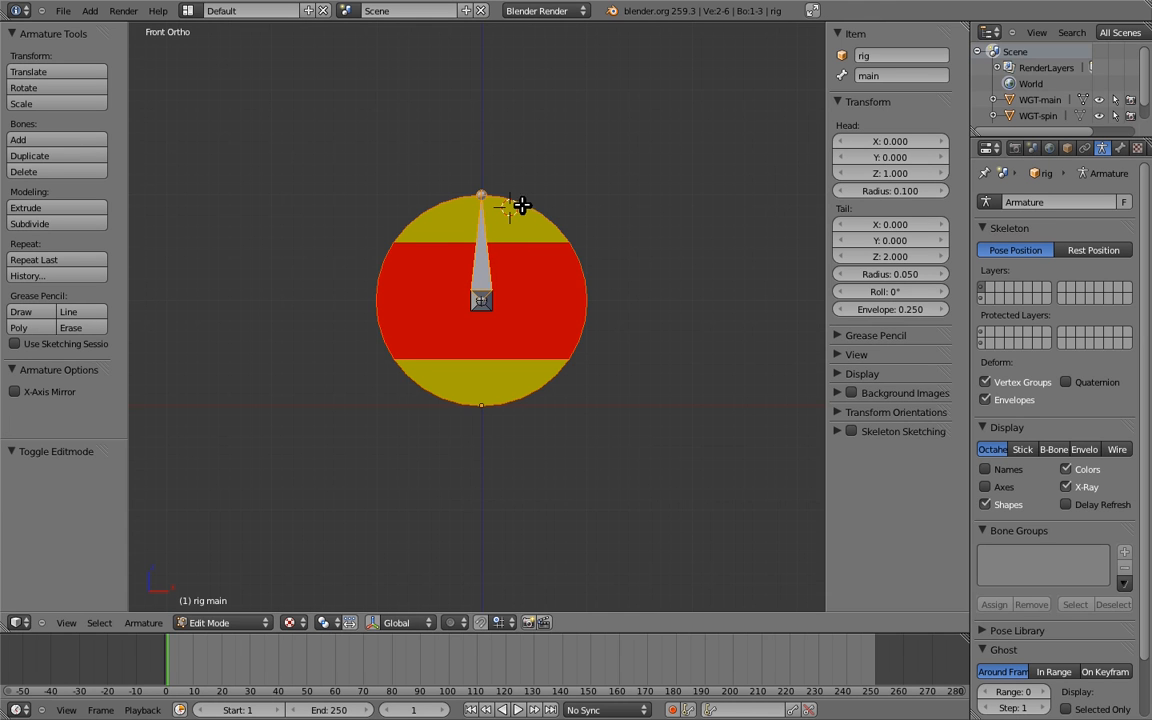
- Move the main bone down along Z in edit mode so it reaches the ball's base
{"action": "left_click_drag", "start_coordinate": [510, 206], "coordinate": [504, 308]}
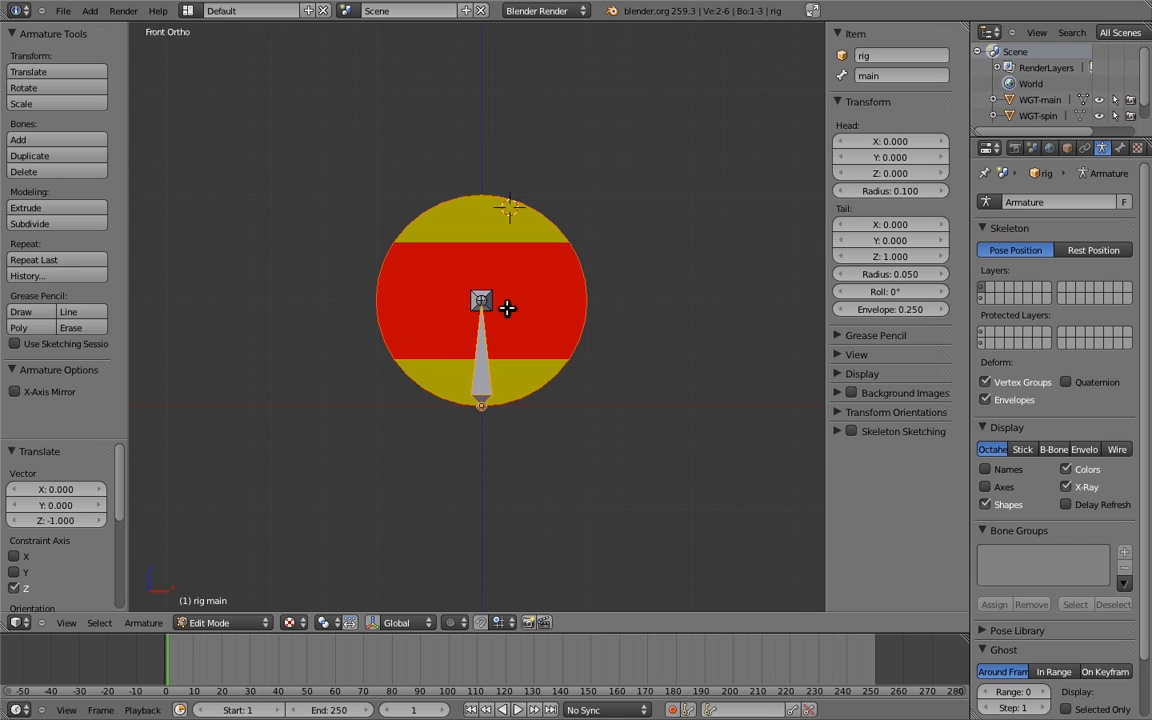
{"action": "mouse_move", "coordinate": [504, 304]}
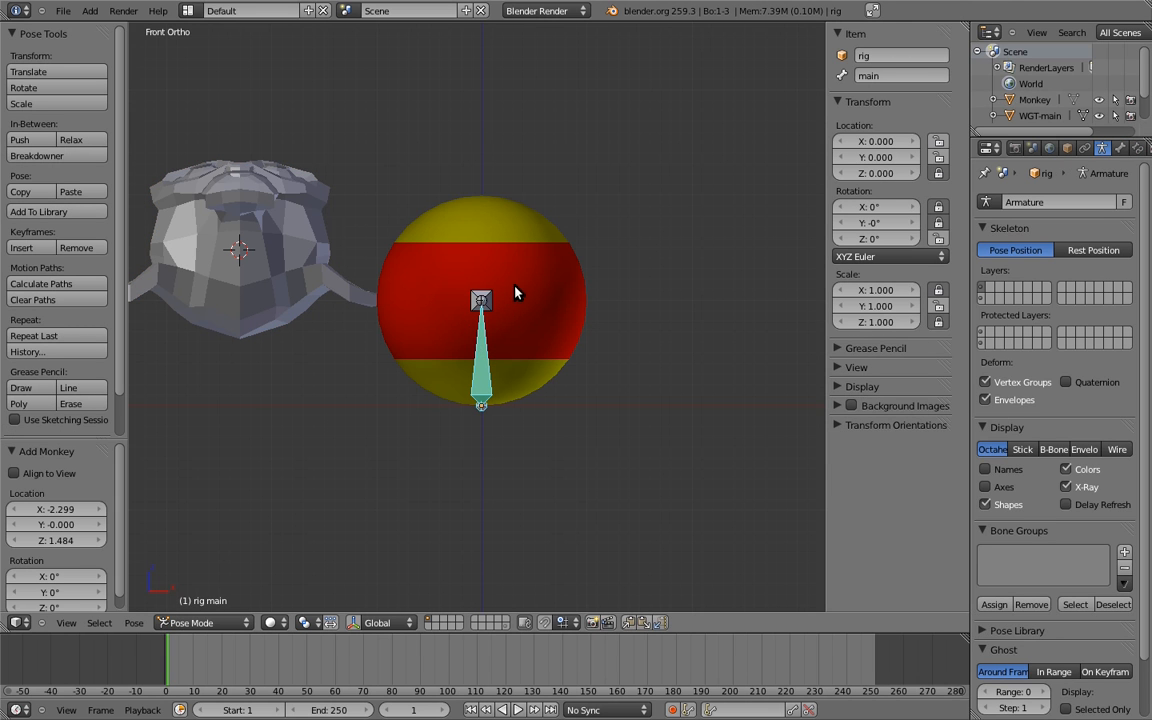
- Assign the Monkey object as the main bone's Custom Shape in the Bone display settings
{"action": "left_click", "coordinate": [1120, 148]}
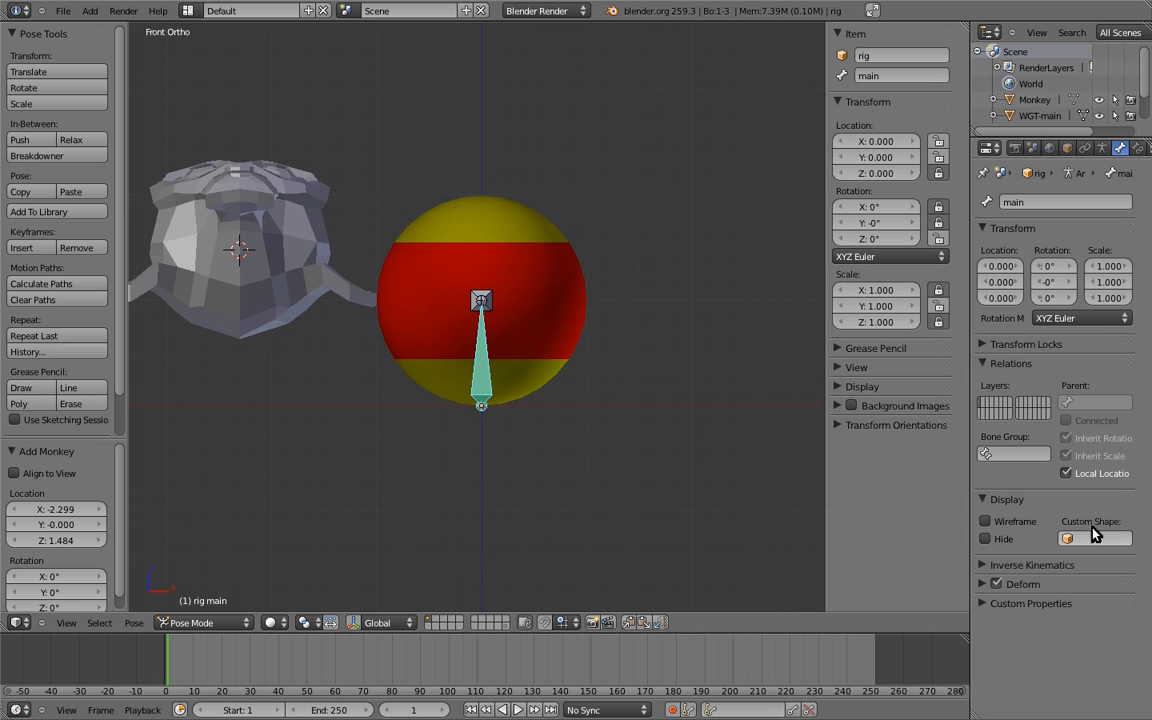
{"action": "mouse_move", "coordinate": [1100, 544]}
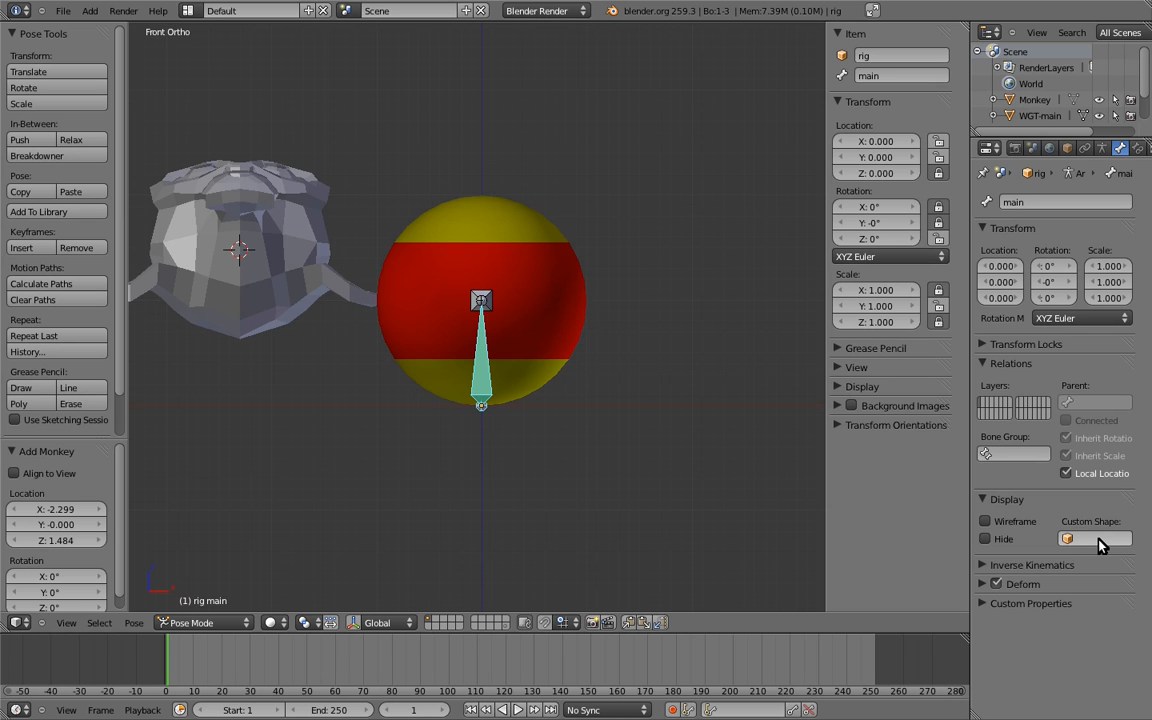
{"action": "left_click", "coordinate": [1096, 540]}
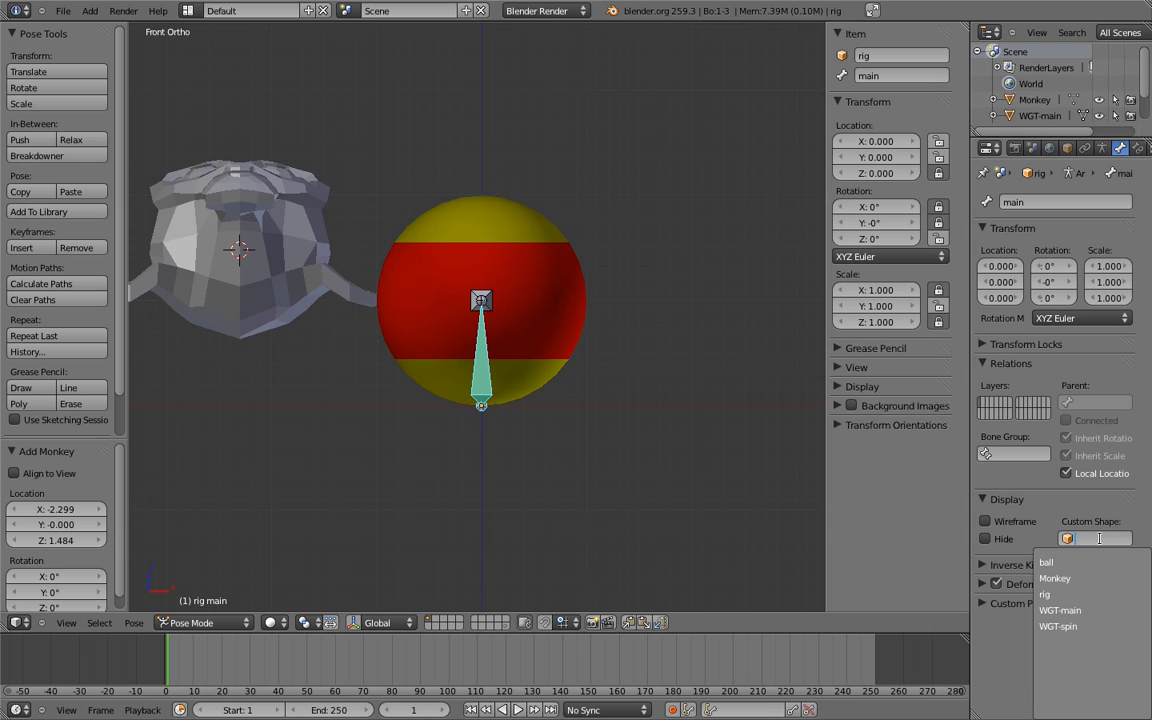
{"action": "mouse_move", "coordinate": [1046, 562]}
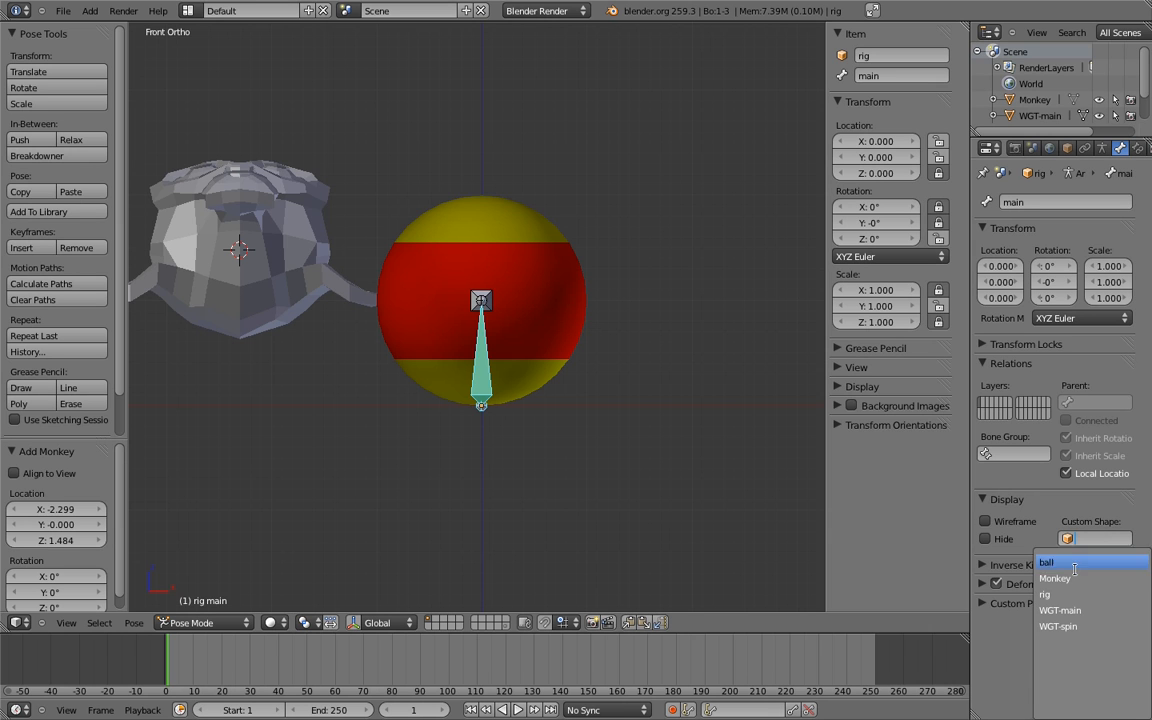
{"action": "left_click", "coordinate": [1056, 578]}
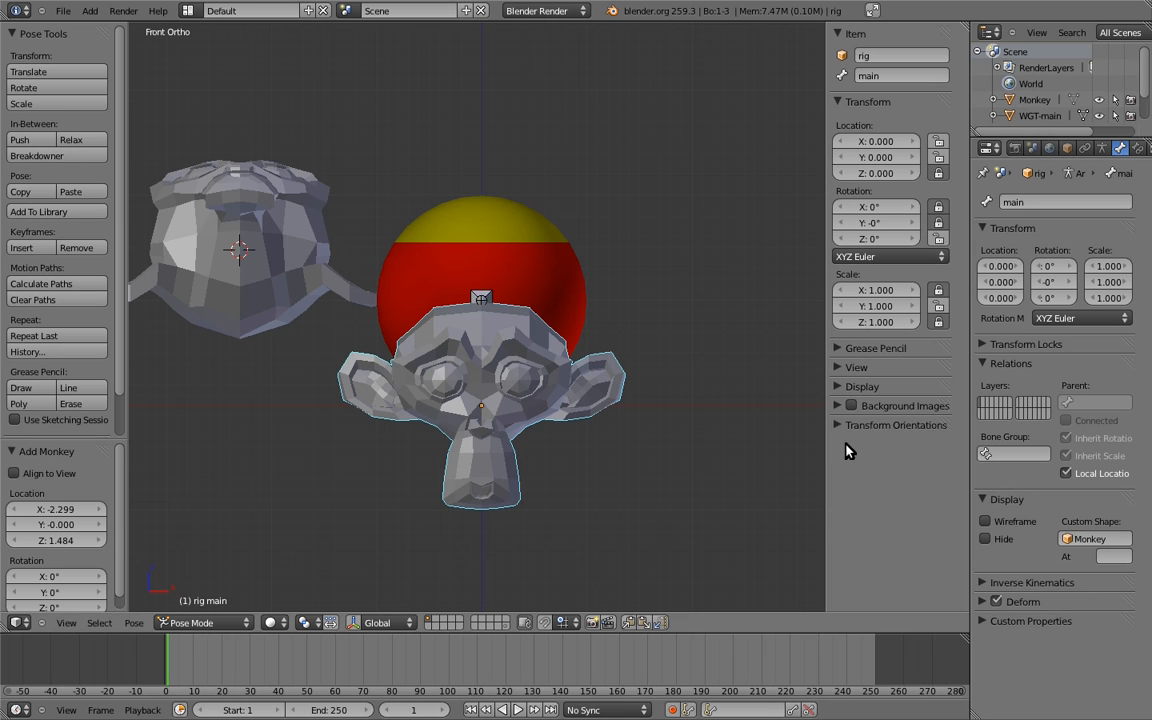
{"action": "left_click_drag", "start_coordinate": [480, 400], "coordinate": [580, 440]}
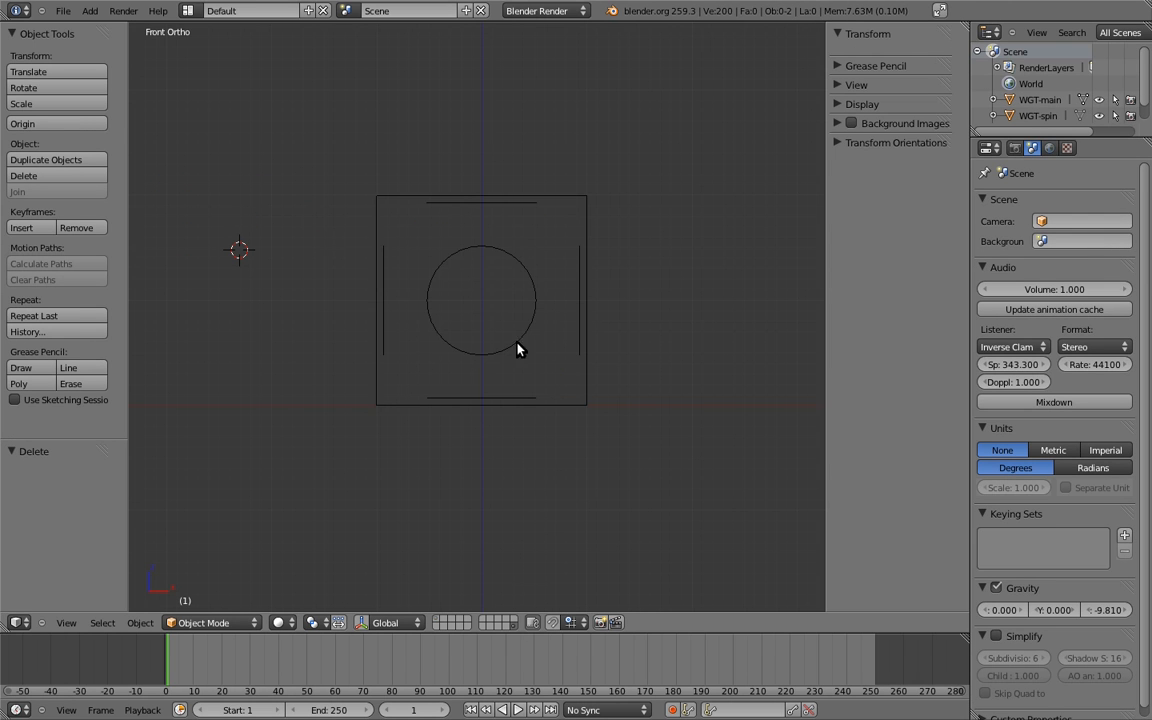
{"action": "mouse_move", "coordinate": [484, 400]}
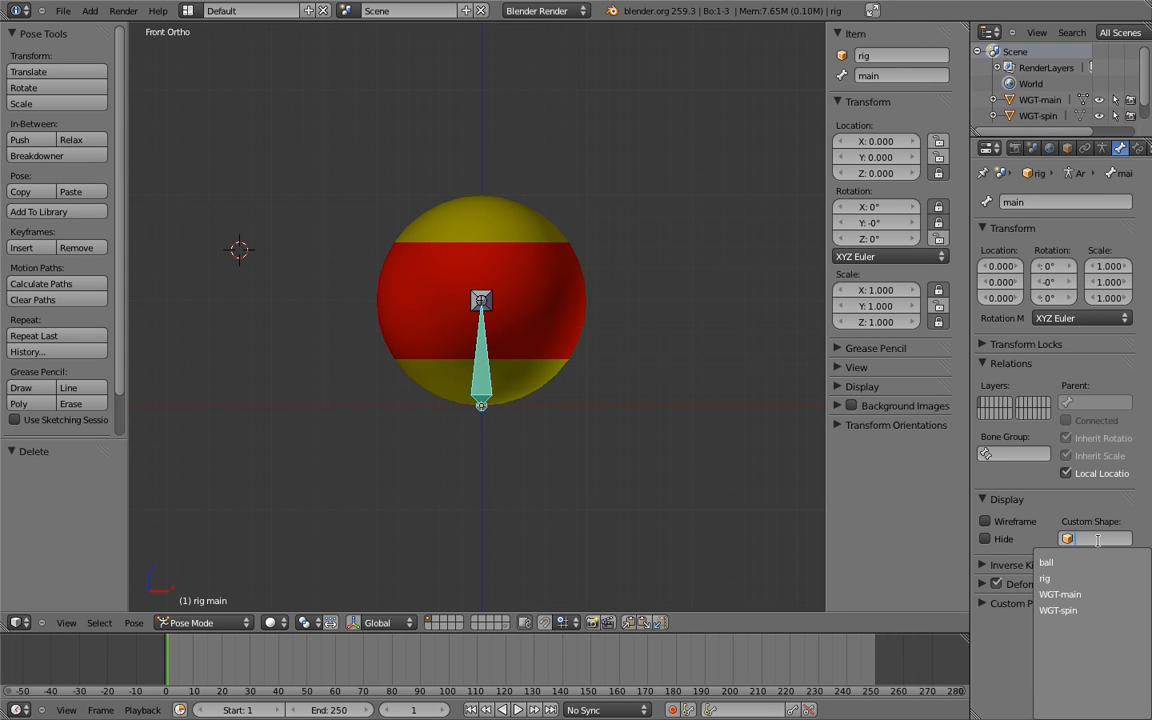
- Replace the Monkey with WGT-main as the main bone's Custom Shape
{"action": "left_click", "coordinate": [1060, 594]}
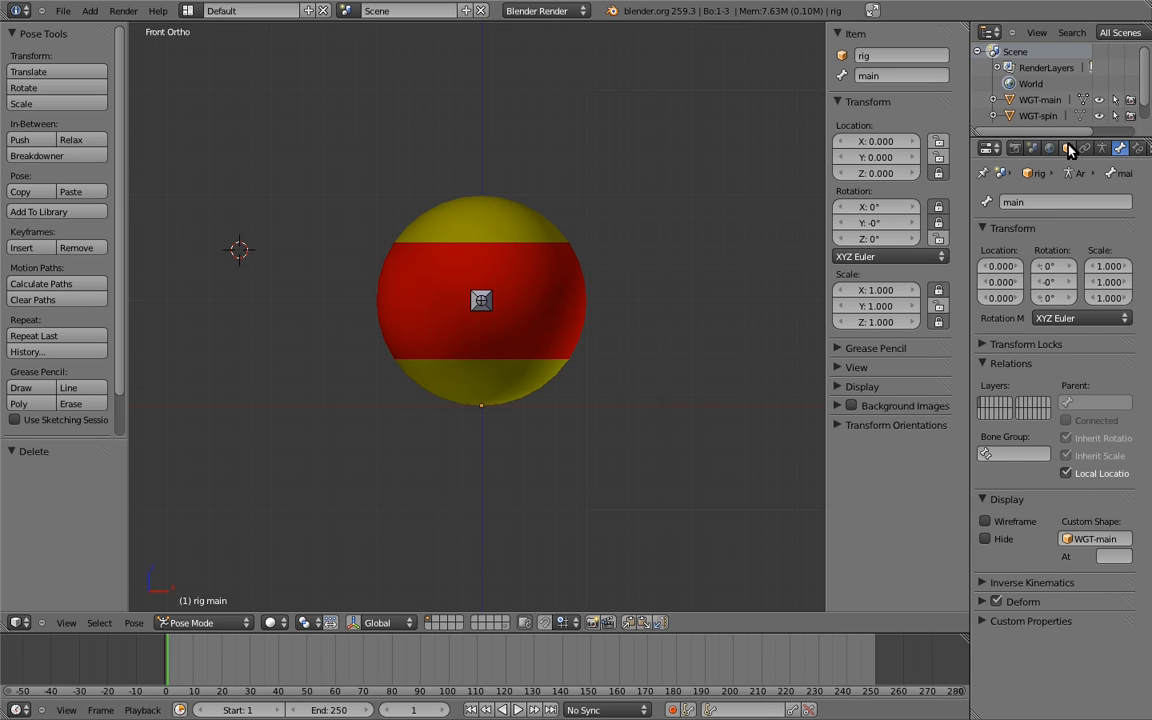
- Set the rig object's Display Type to Wire
{"action": "left_click", "coordinate": [1068, 148]}
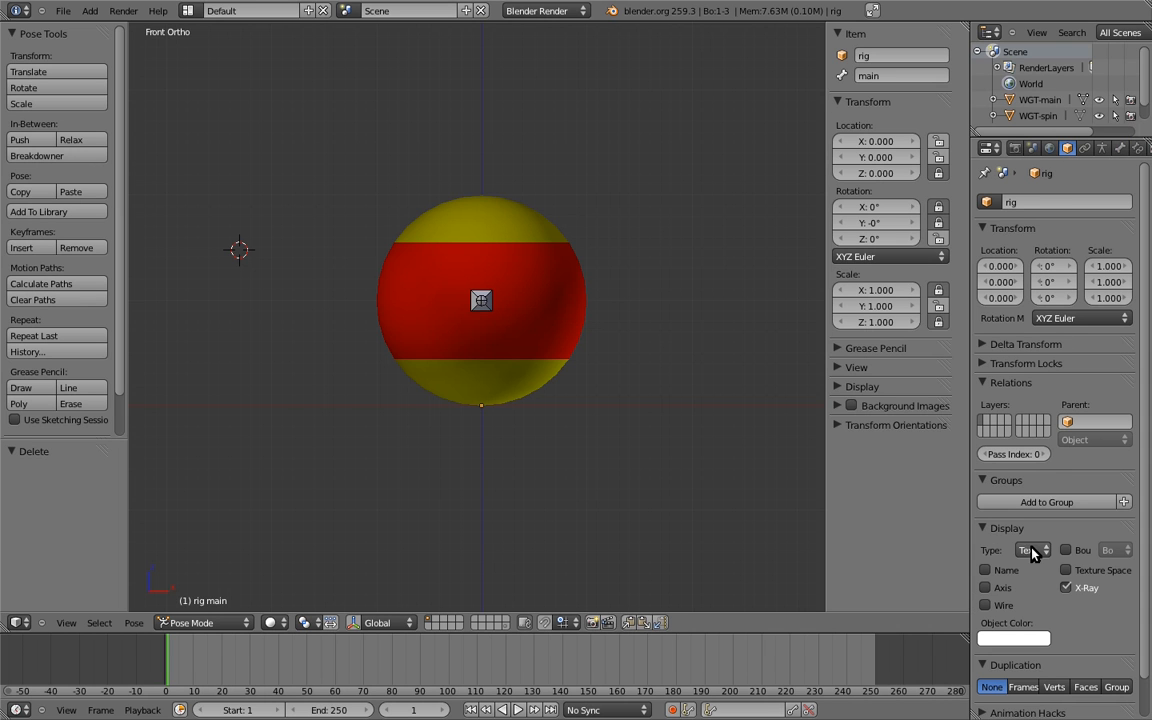
{"action": "left_click", "coordinate": [1030, 550]}
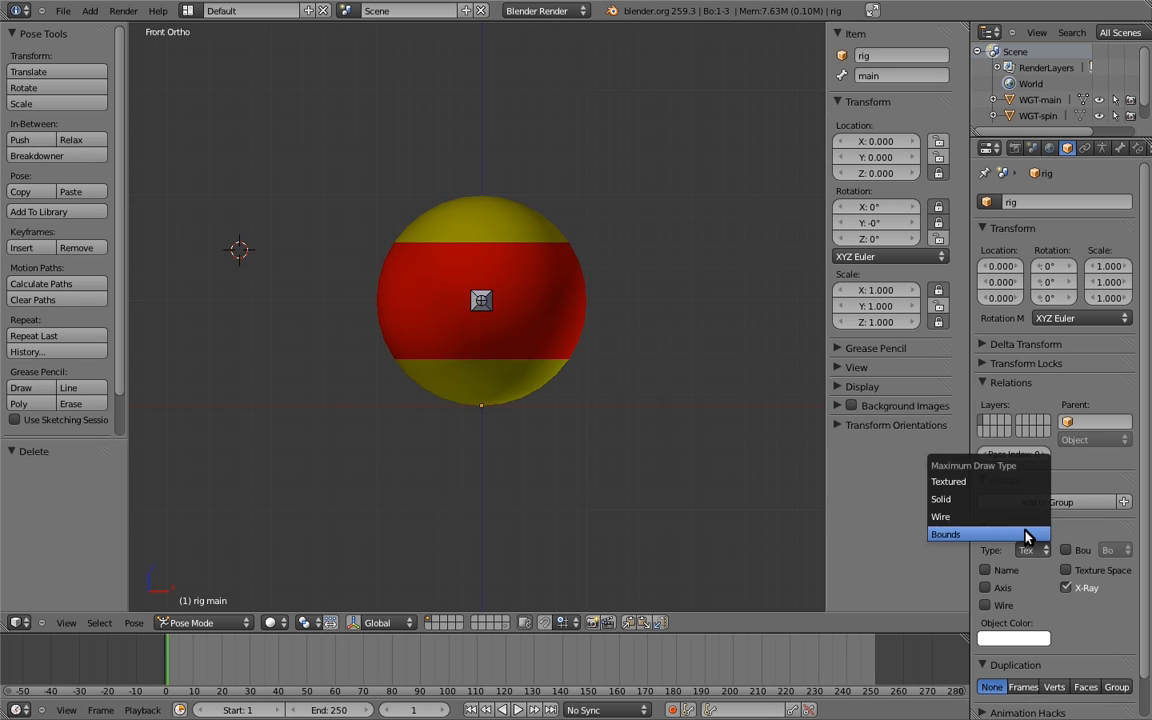
{"action": "left_click", "coordinate": [940, 516]}
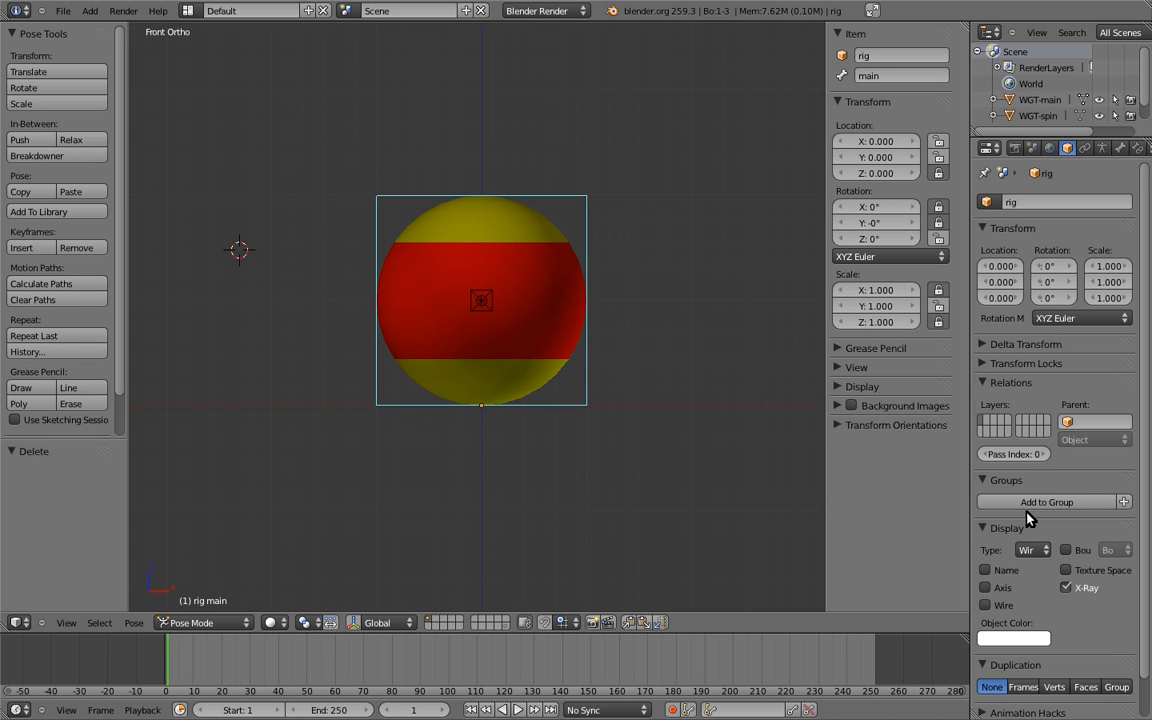
{"action": "mouse_move", "coordinate": [530, 260]}
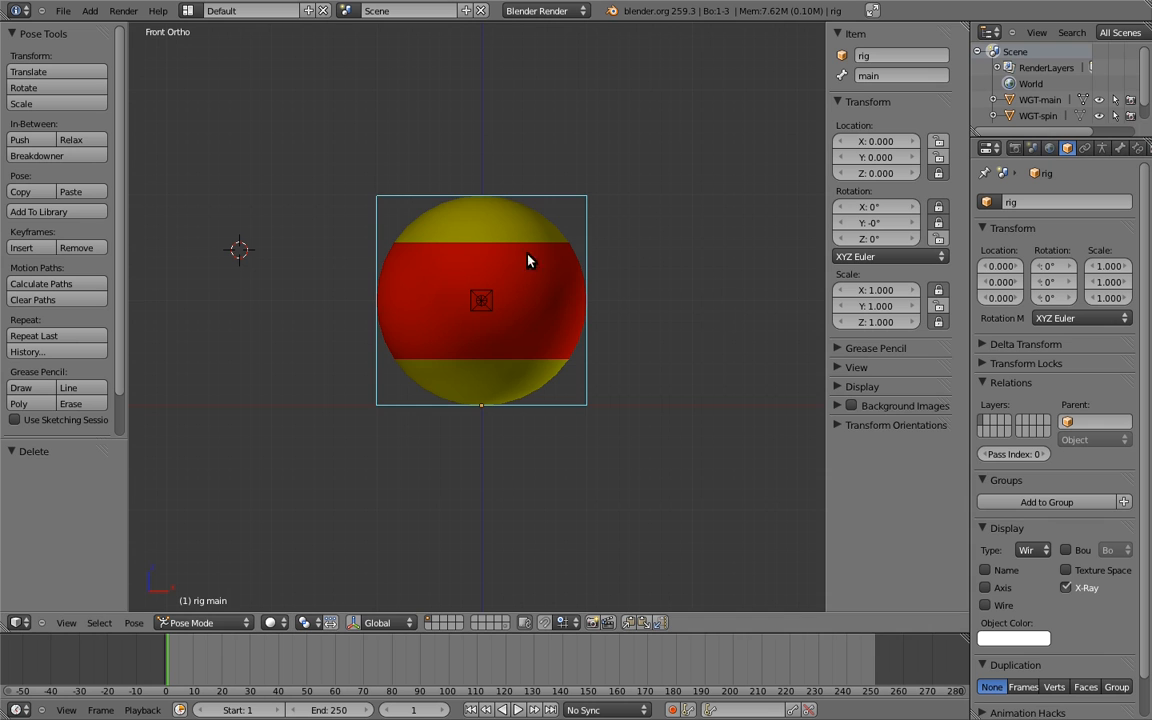
- Give the spin bone the WGT-spin custom shape and rotate it to test the ball
{"action": "left_click", "coordinate": [480, 300]}
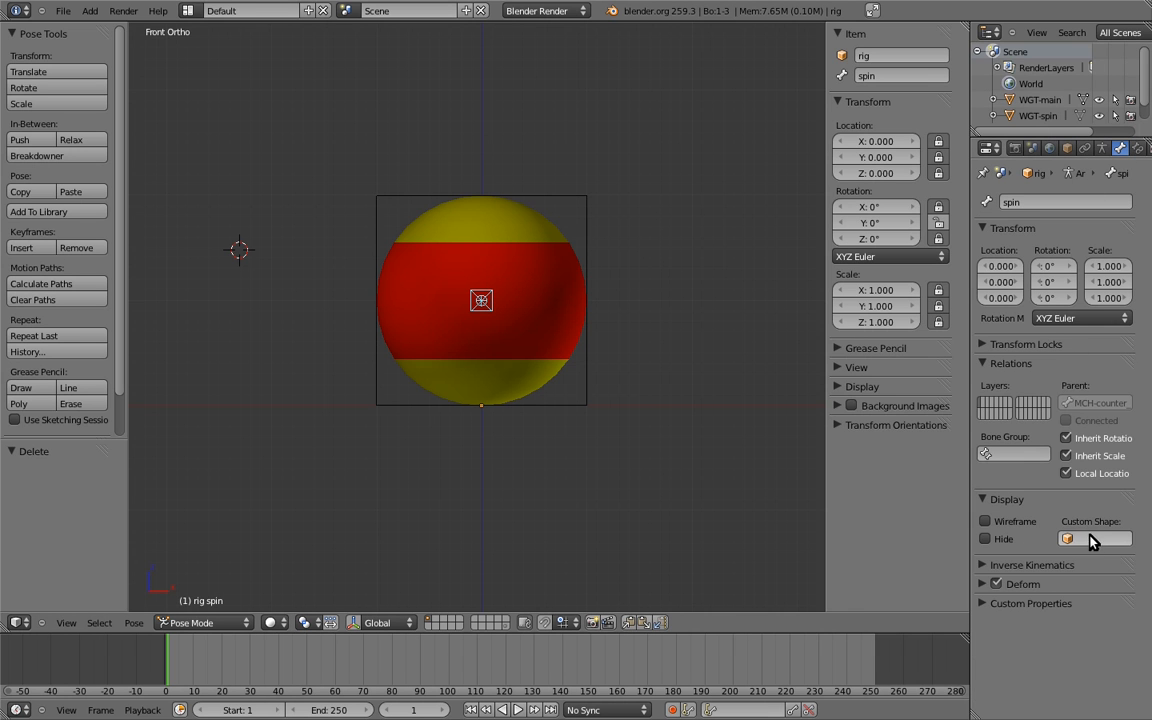
{"action": "left_click", "coordinate": [1096, 538]}
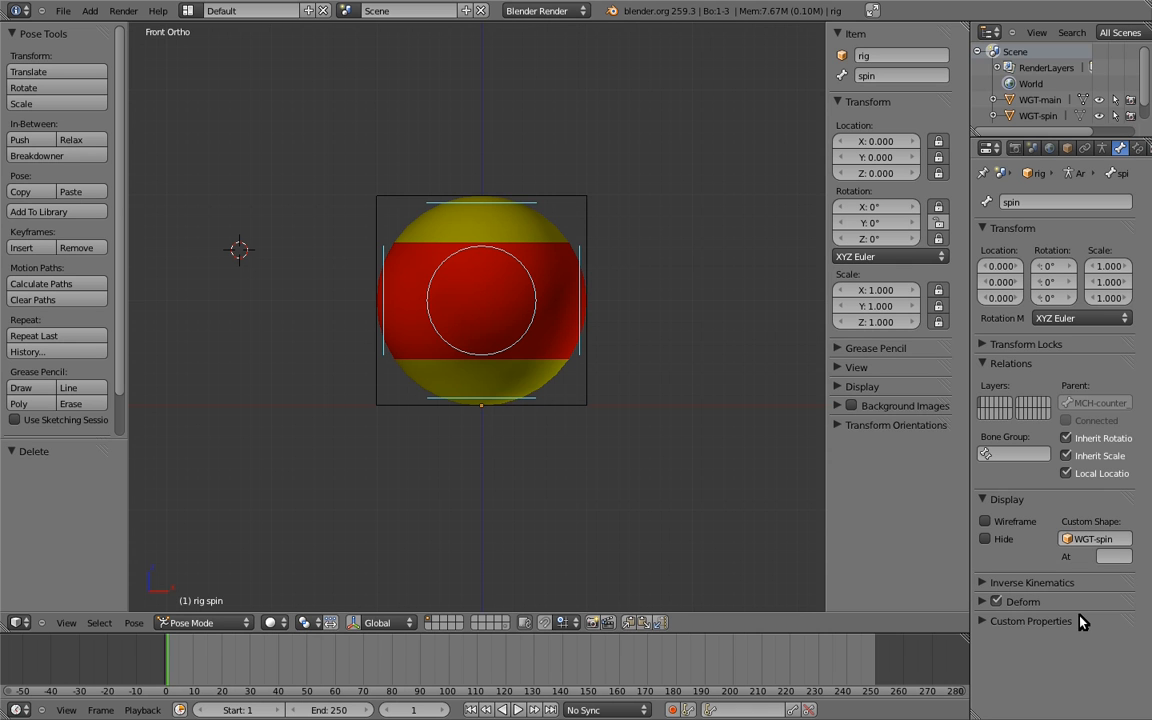
{"action": "mouse_move", "coordinate": [1078, 612]}
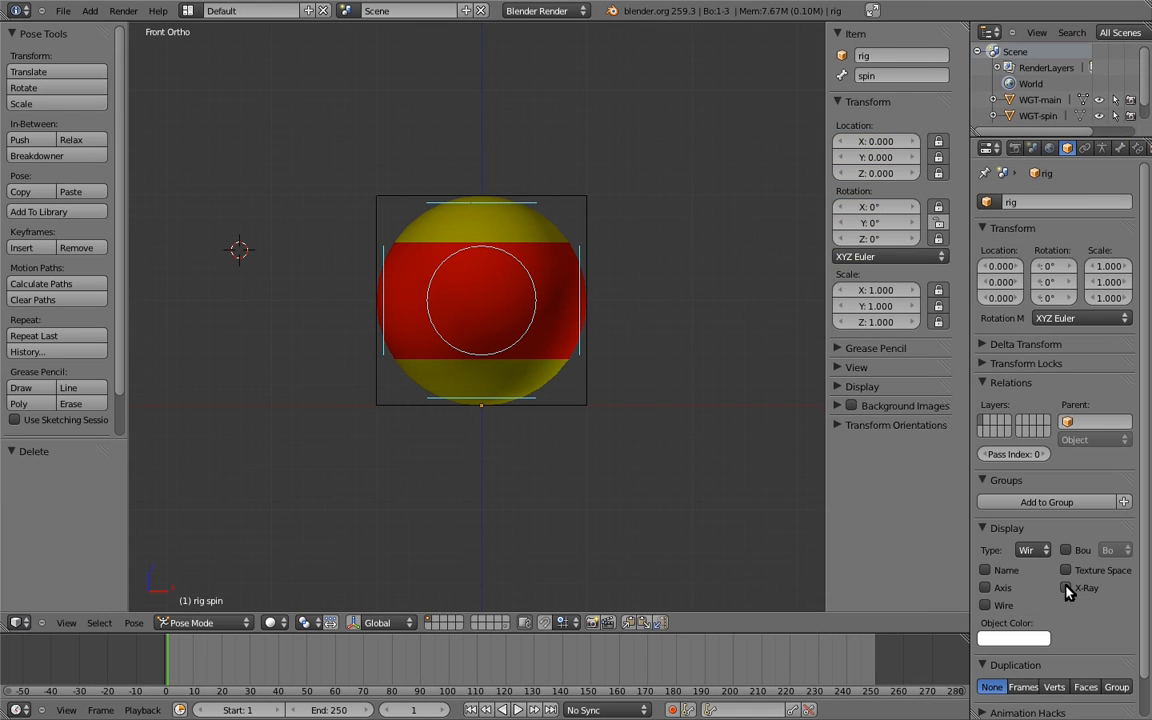
{"action": "left_click_drag", "start_coordinate": [480, 300], "coordinate": [580, 280]}
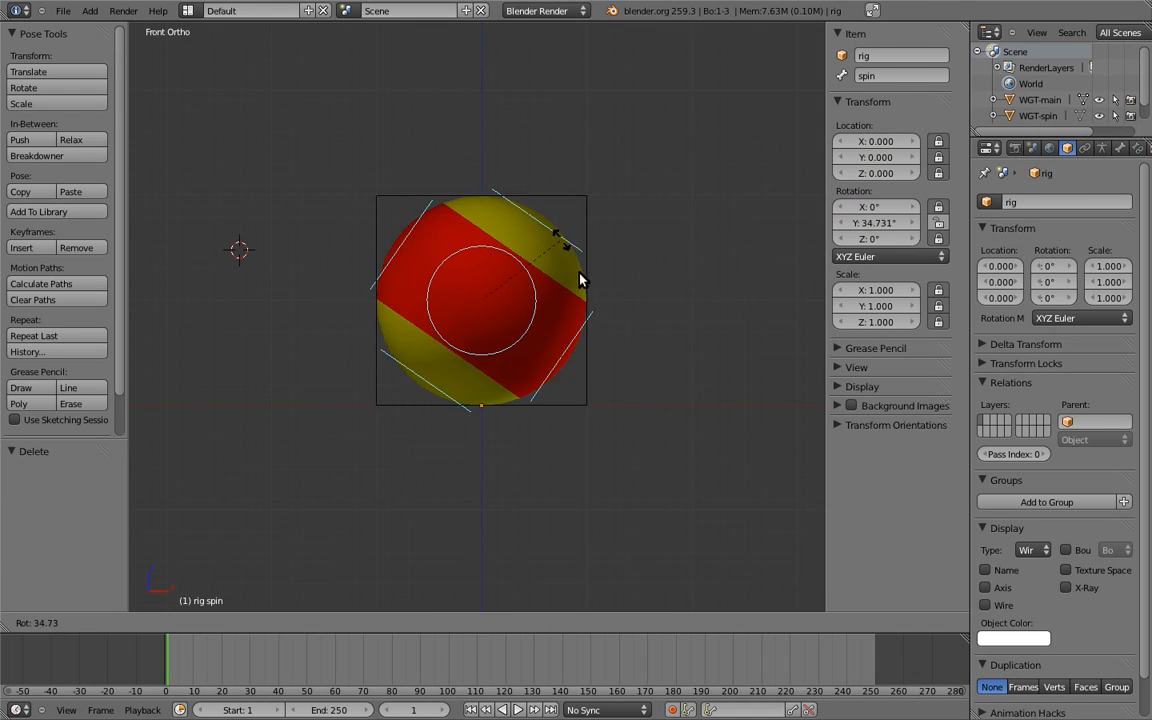